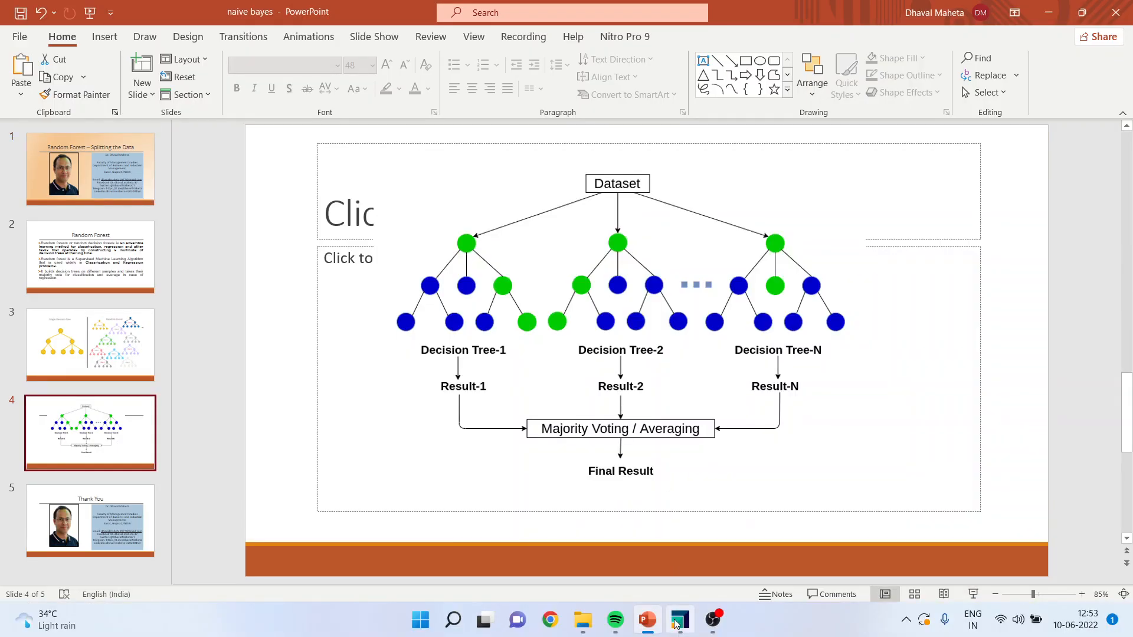
Step: Switch from the slides to RapidMiner and drop heart1 onto the process canvas
{"action": "left_click", "coordinate": [678, 619]}
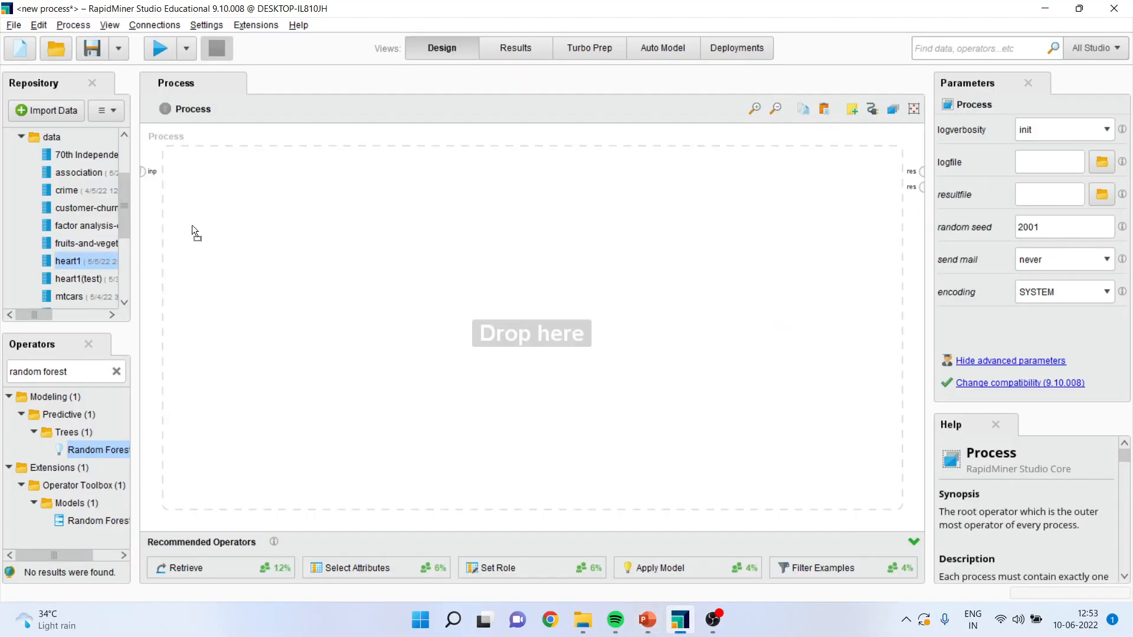
{"action": "left_click_drag", "start_coordinate": [67, 260], "coordinate": [255, 179]}
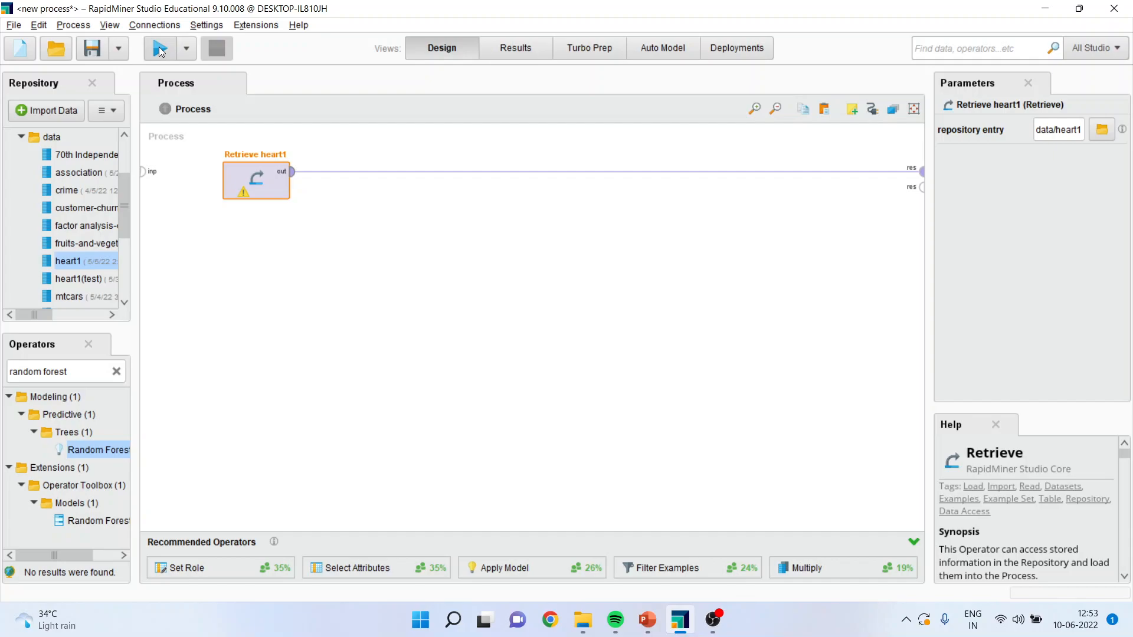
Step: Run the process and scroll the heart1 ExampleSet right to reach the HeartDisease column
{"action": "left_click", "coordinate": [159, 47]}
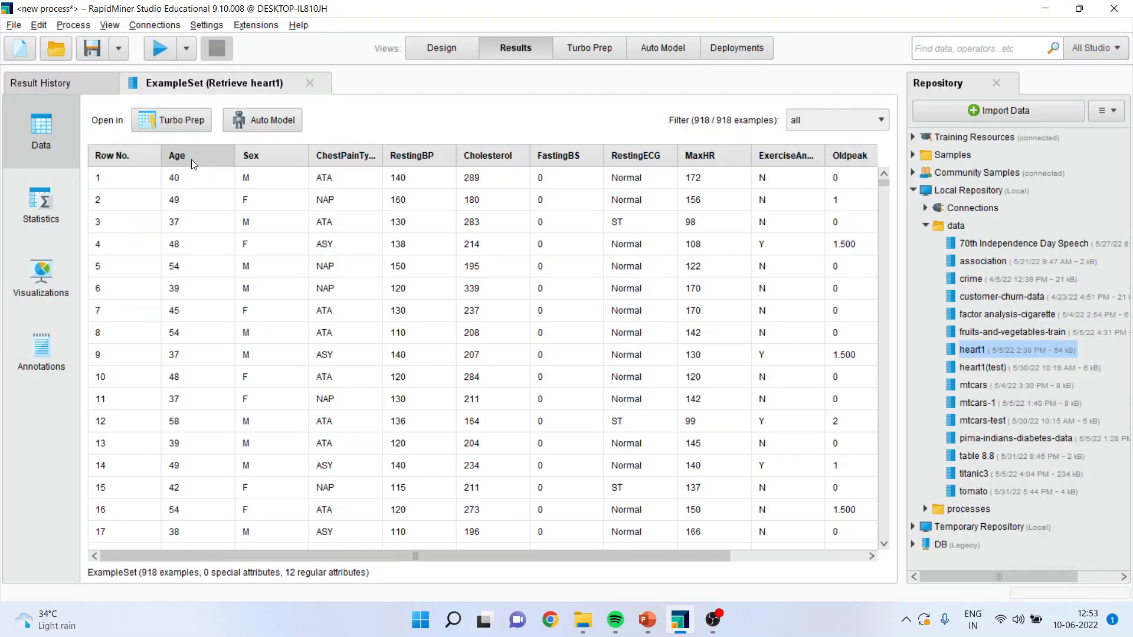
{"action": "mouse_move", "coordinate": [192, 157]}
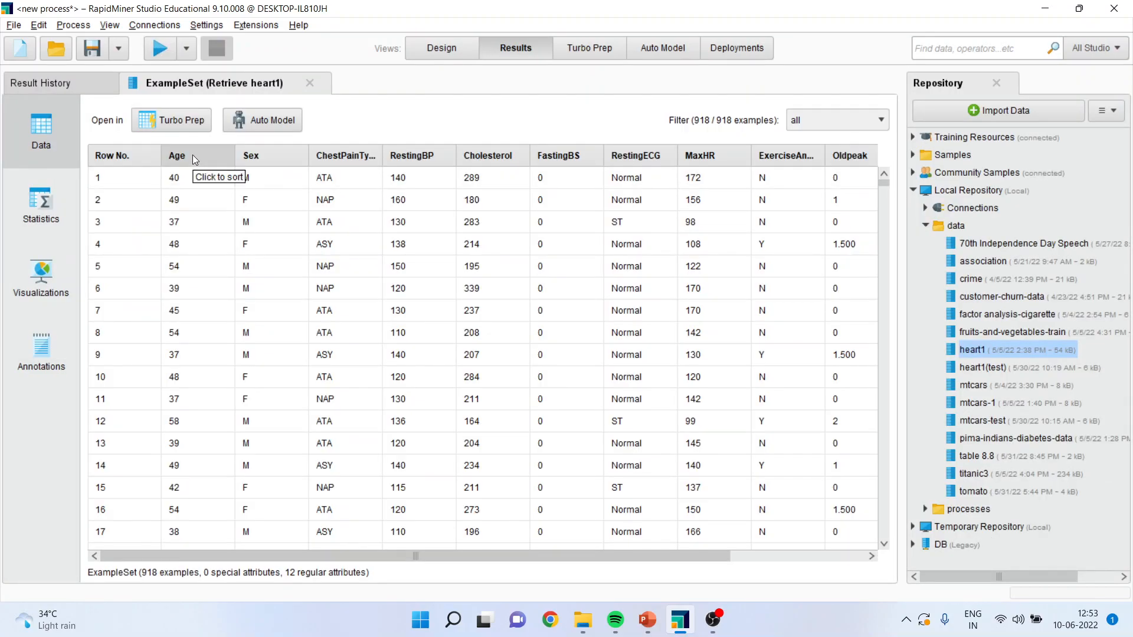
{"action": "mouse_move", "coordinate": [346, 156]}
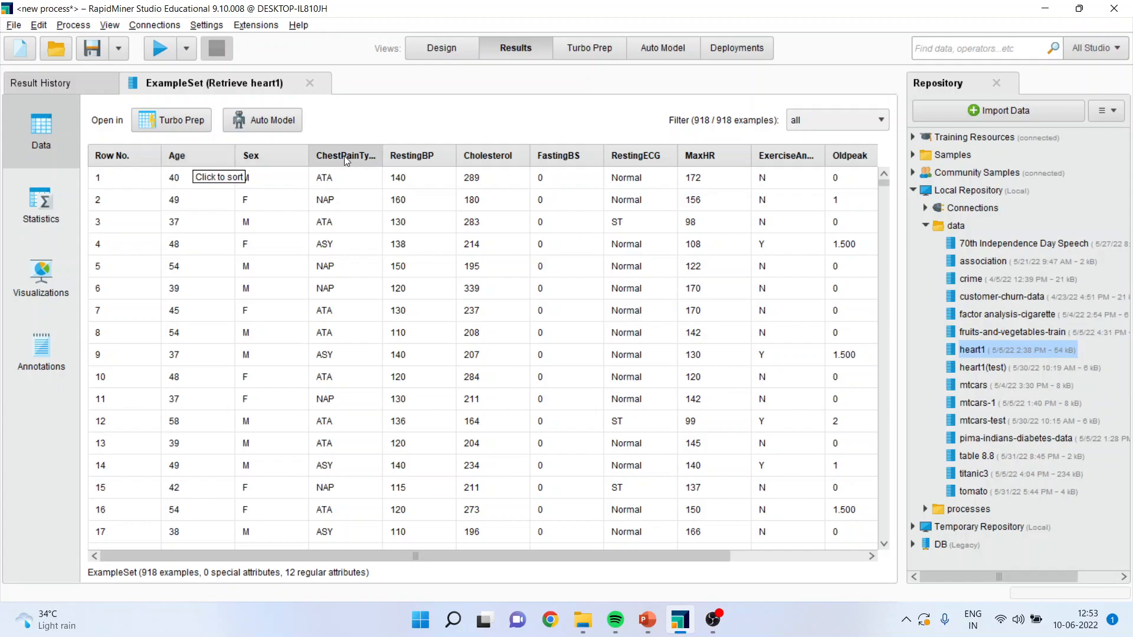
{"action": "mouse_move", "coordinate": [506, 158]}
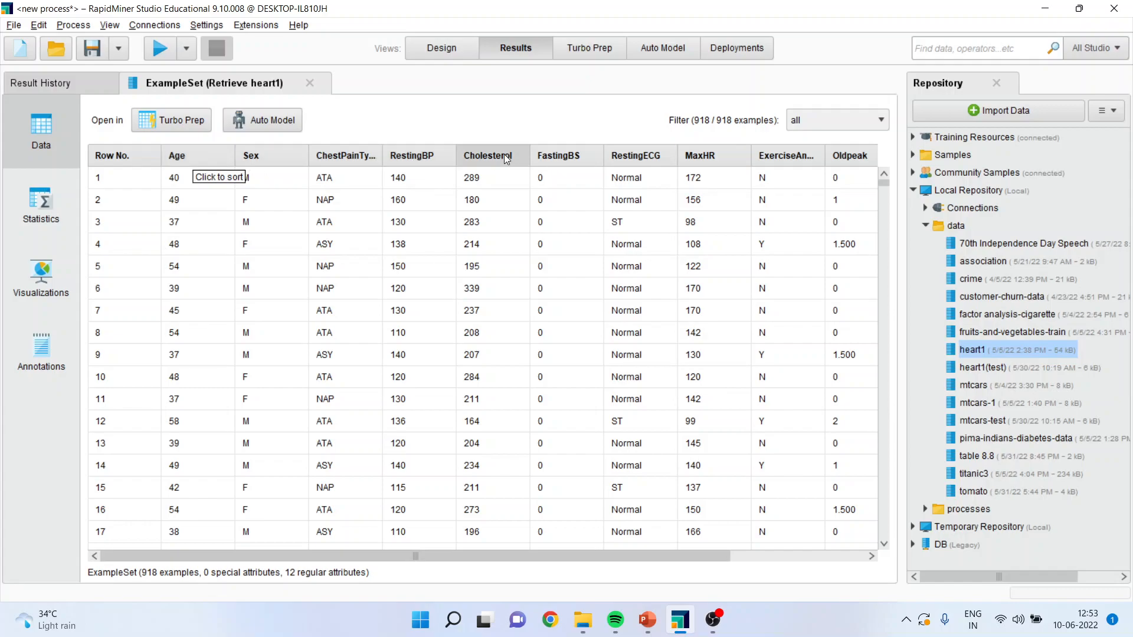
{"action": "mouse_move", "coordinate": [636, 156]}
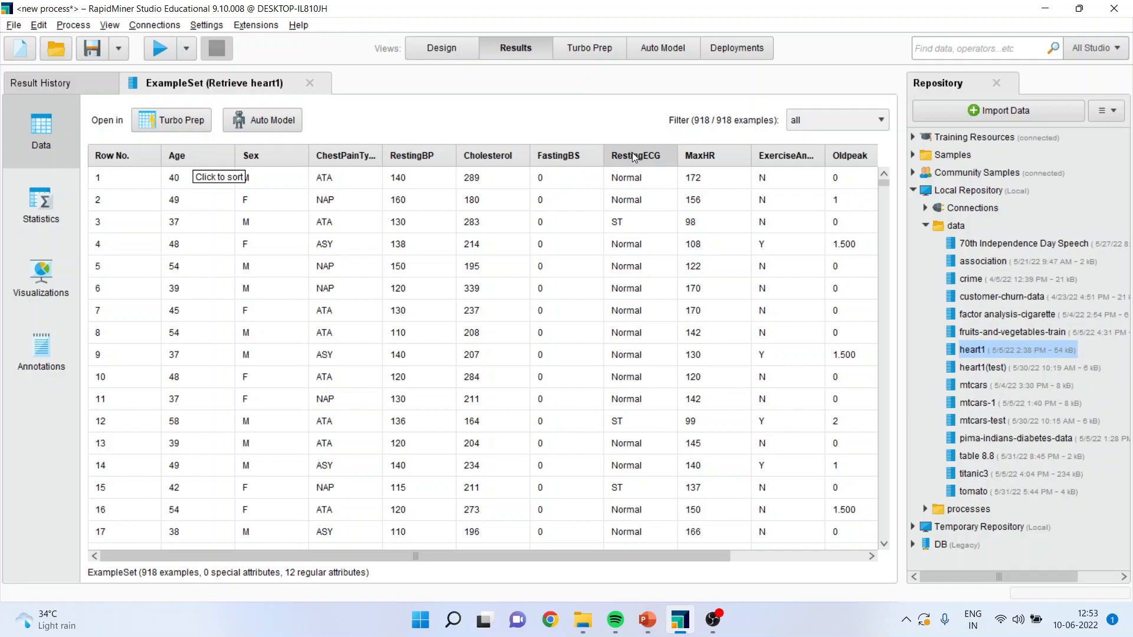
{"action": "mouse_move", "coordinate": [698, 161]}
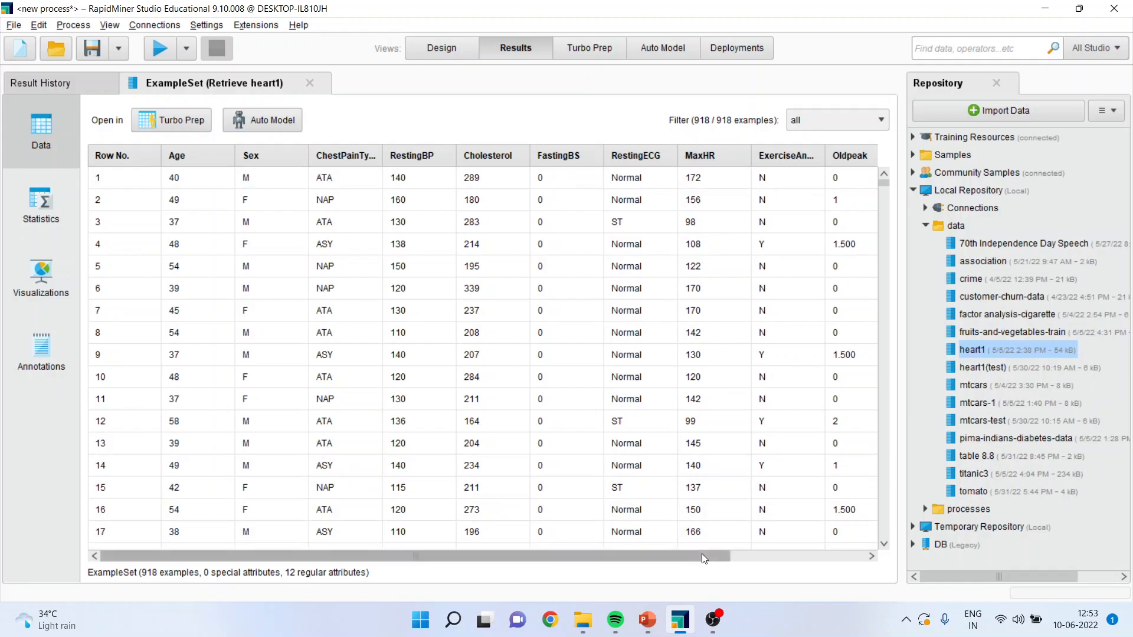
{"action": "scroll", "scroll_direction": "right", "scroll_amount": 3}
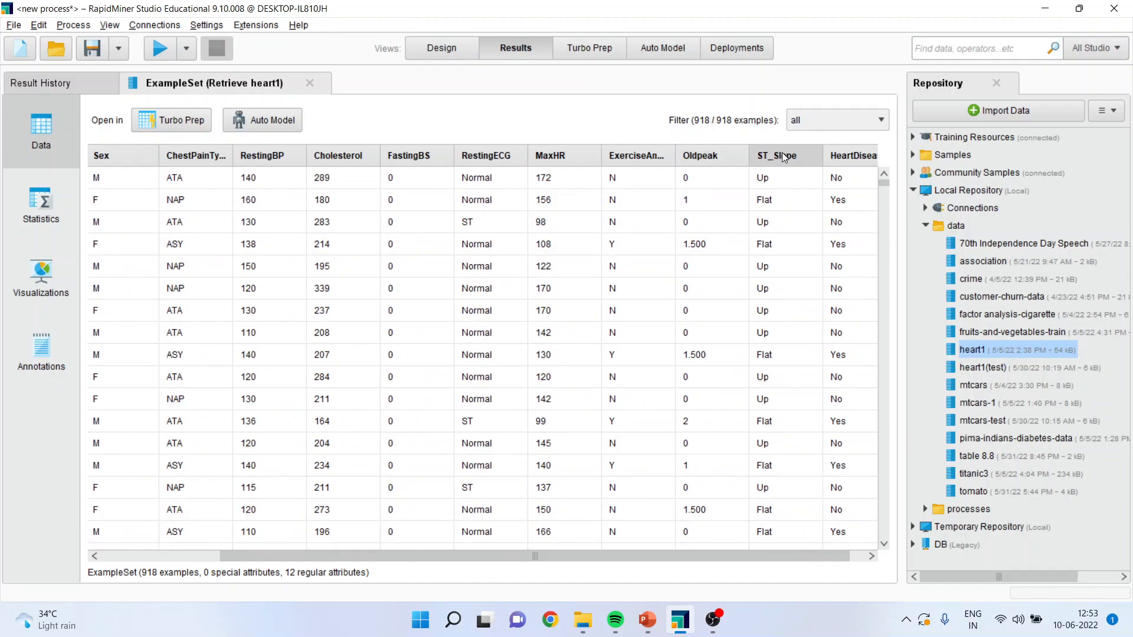
{"action": "mouse_move", "coordinate": [851, 156]}
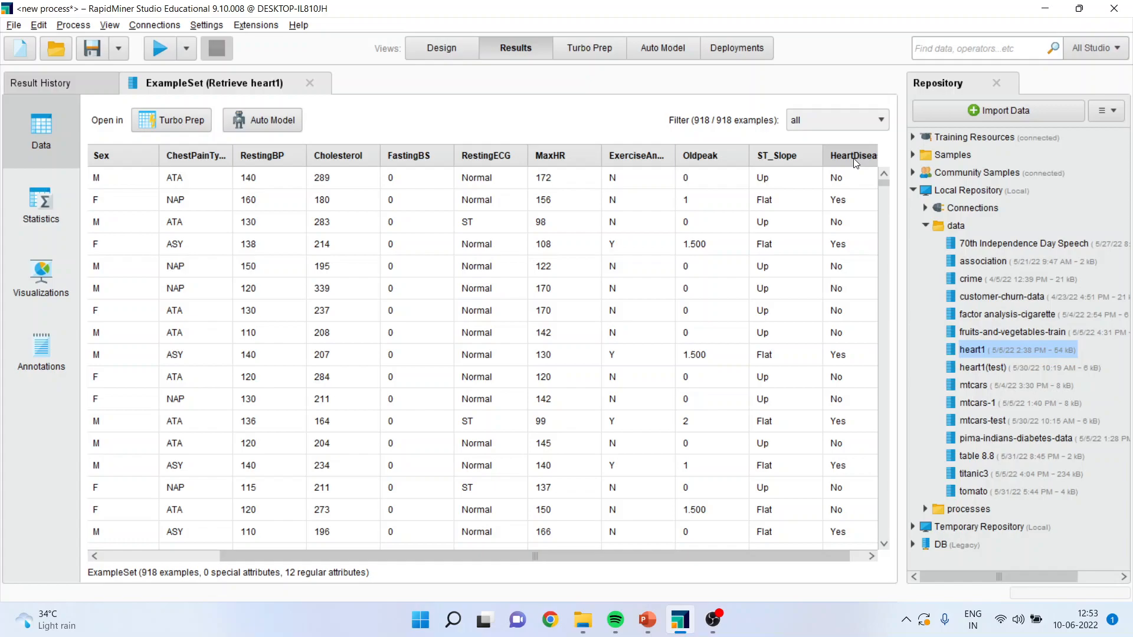
{"action": "mouse_move", "coordinate": [853, 156]}
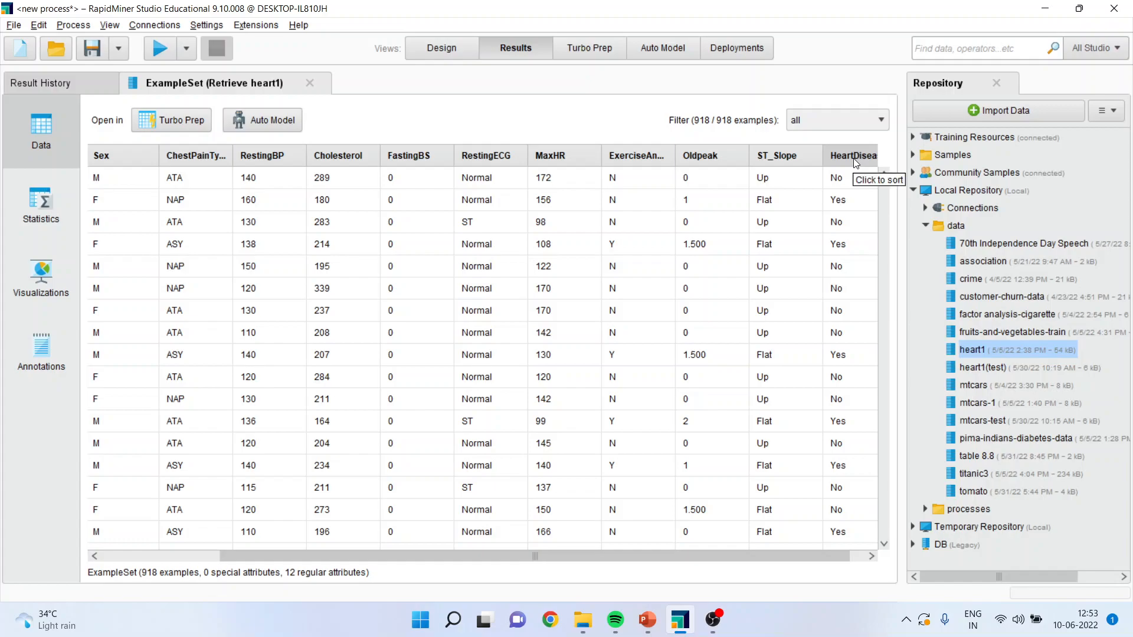
{"action": "mouse_move", "coordinate": [204, 162]}
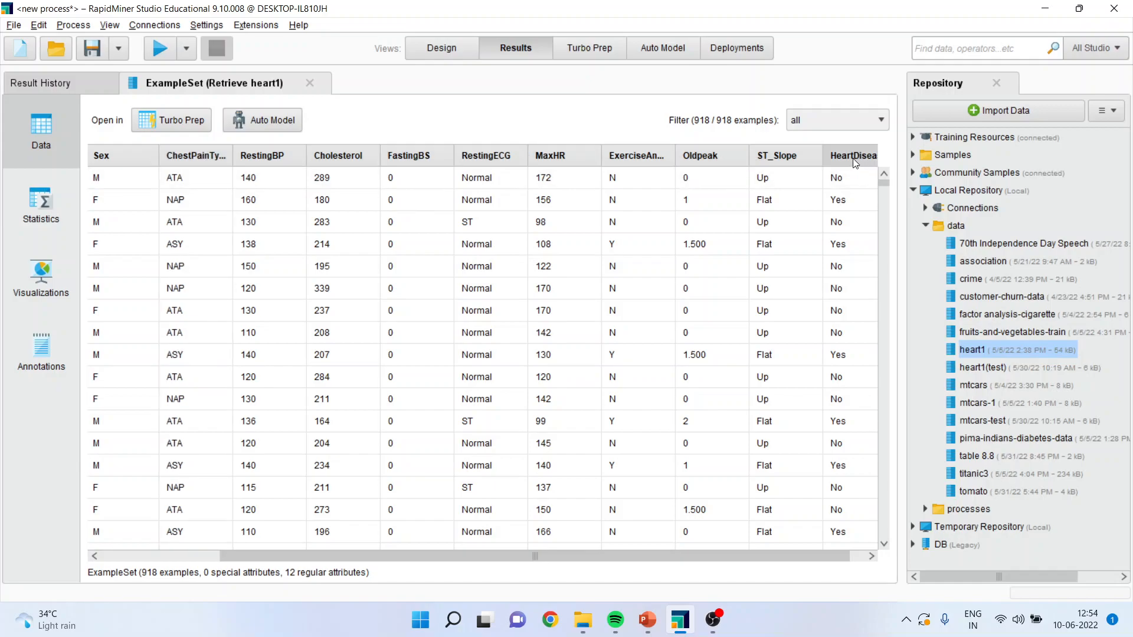
{"action": "mouse_move", "coordinate": [853, 156]}
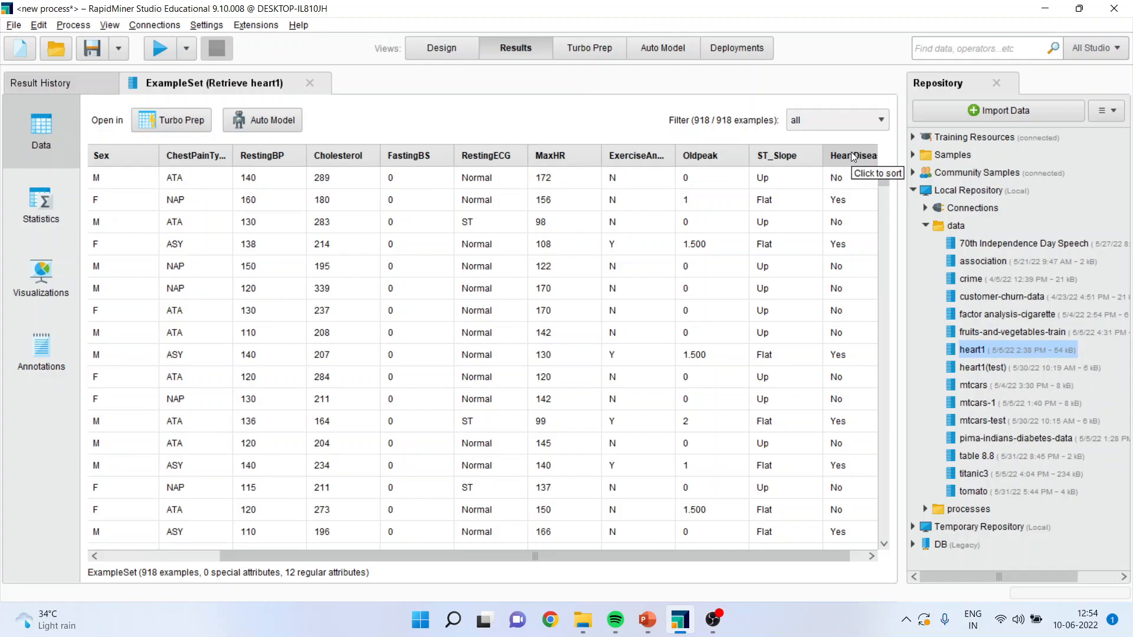
Step: Return to Design view and add Select Attributes from an operator search for 'select'
{"action": "left_click", "coordinate": [441, 47]}
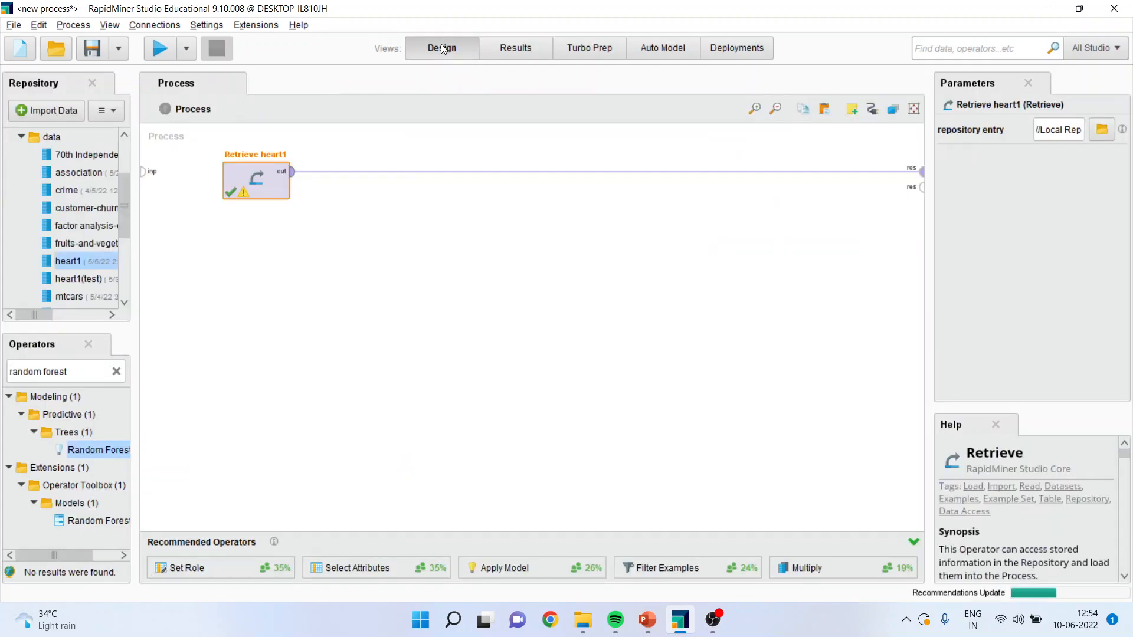
{"action": "left_click", "coordinate": [54, 372]}
{"action": "type", "text": "select"}
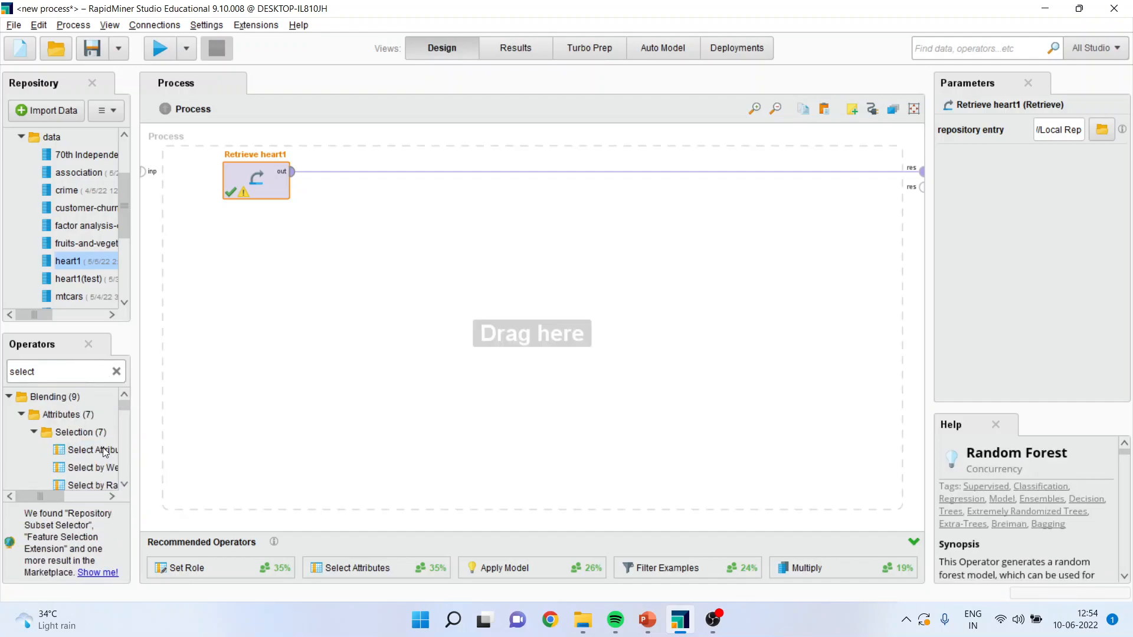
{"action": "double_click", "coordinate": [85, 449]}
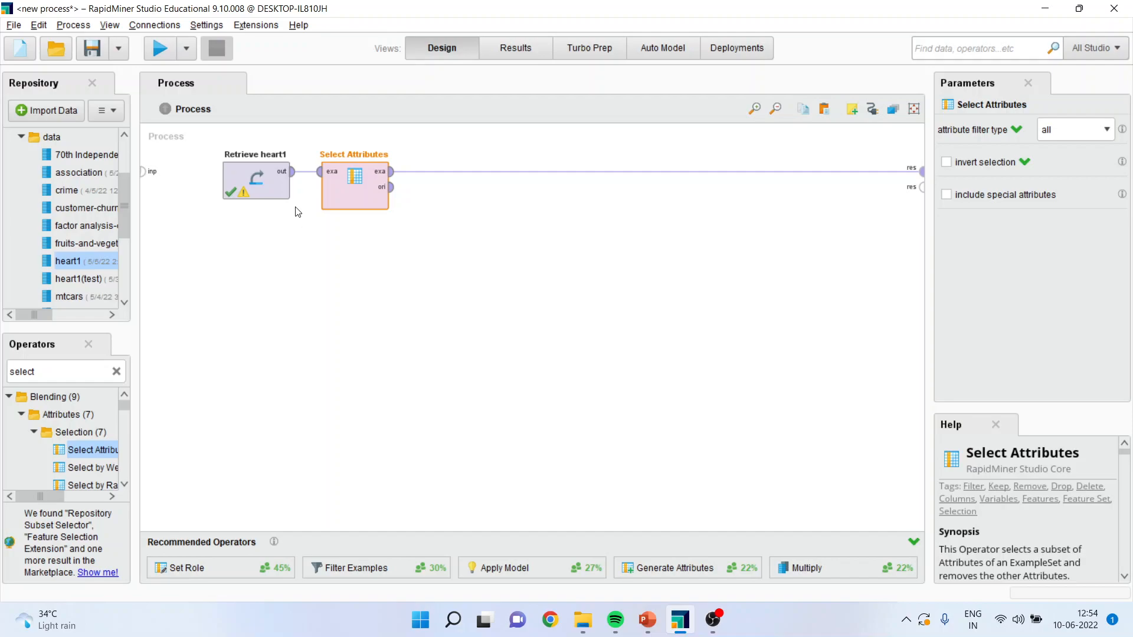
{"action": "mouse_move", "coordinate": [292, 217]}
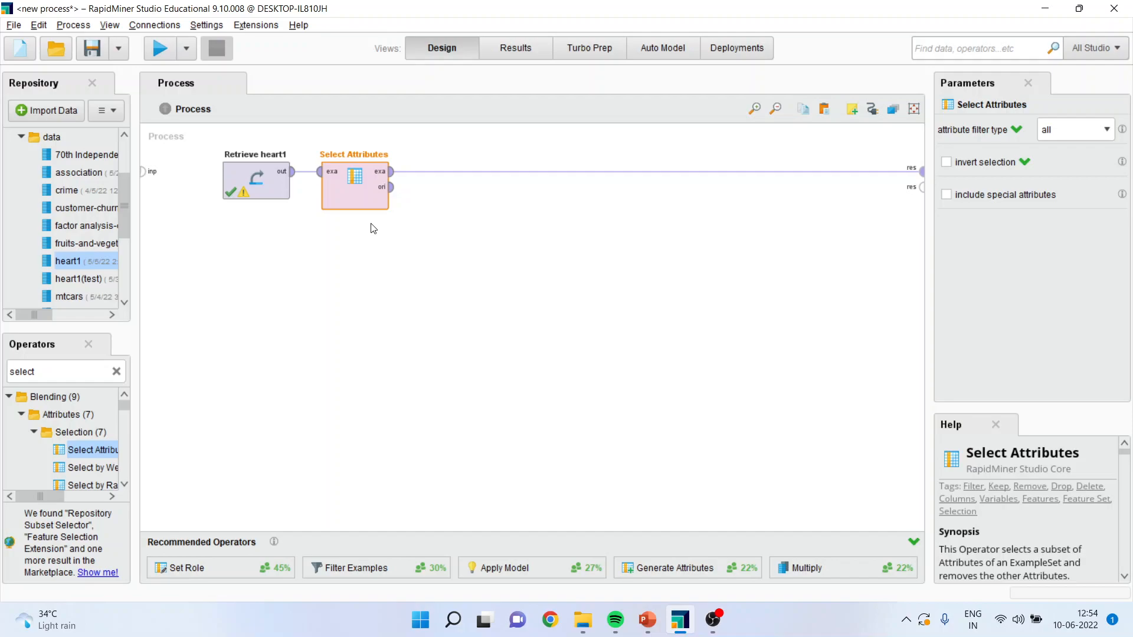
{"action": "mouse_move", "coordinate": [246, 291]}
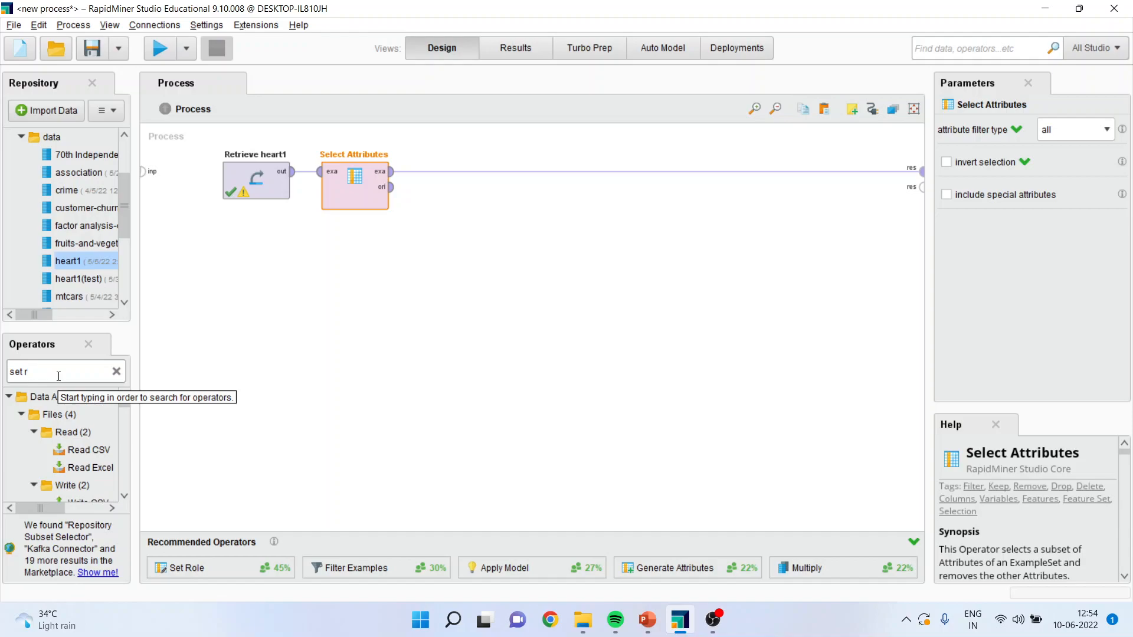
Step: Add Set Role via a 'set role' search, then set Select Attributes' filter type to subset
{"action": "type", "text": "ole"}
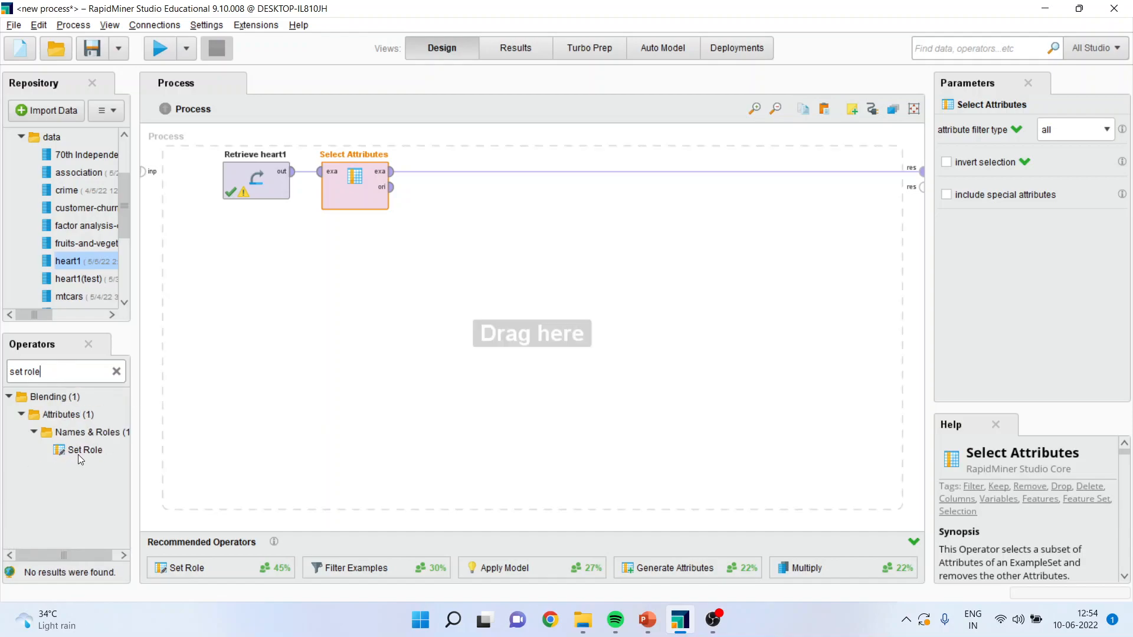
{"action": "left_click", "coordinate": [83, 449]}
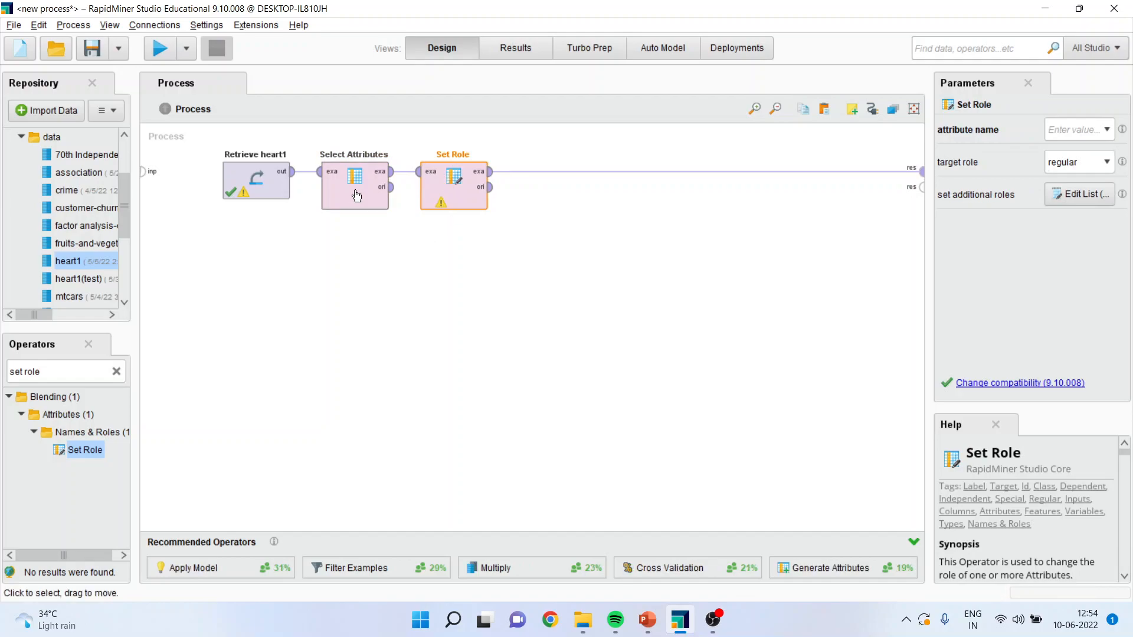
{"action": "left_click", "coordinate": [352, 177]}
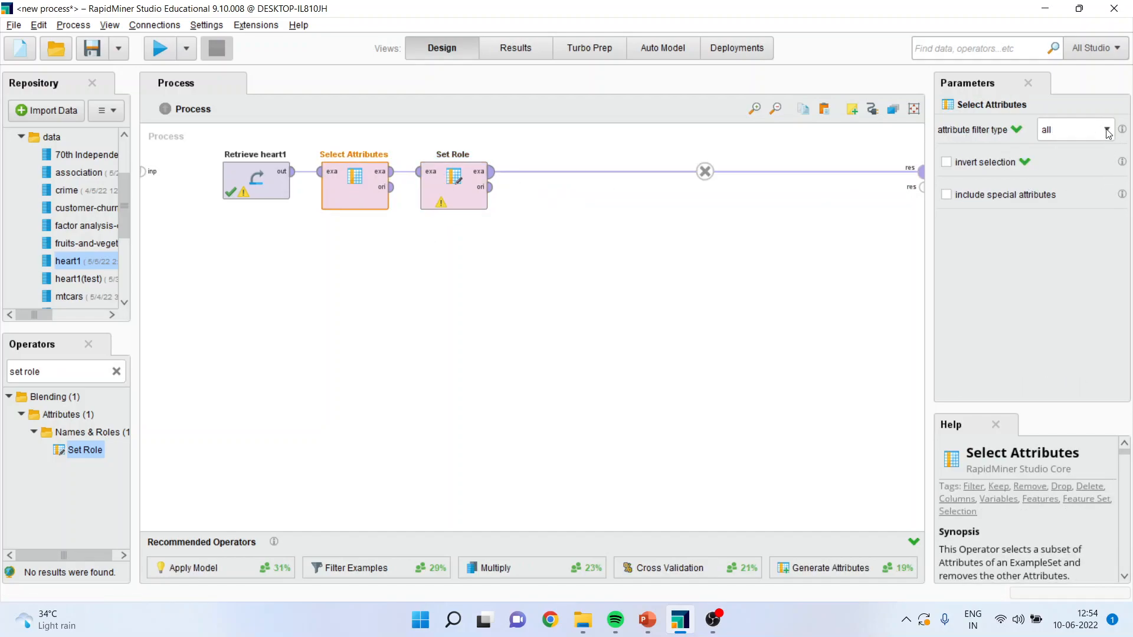
{"action": "left_click", "coordinate": [1074, 130]}
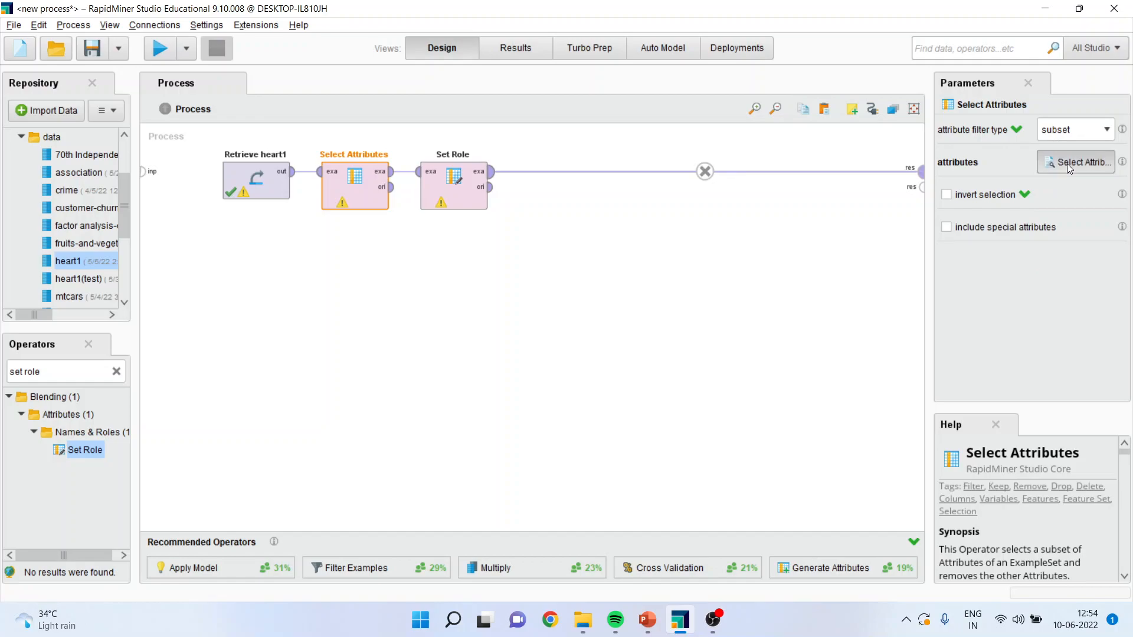
Step: Move Age, Cholesterol, FastingBS, HeartDisease, Oldpeak and RestingBP into Selected Attributes and apply
{"action": "left_click", "coordinate": [1079, 161]}
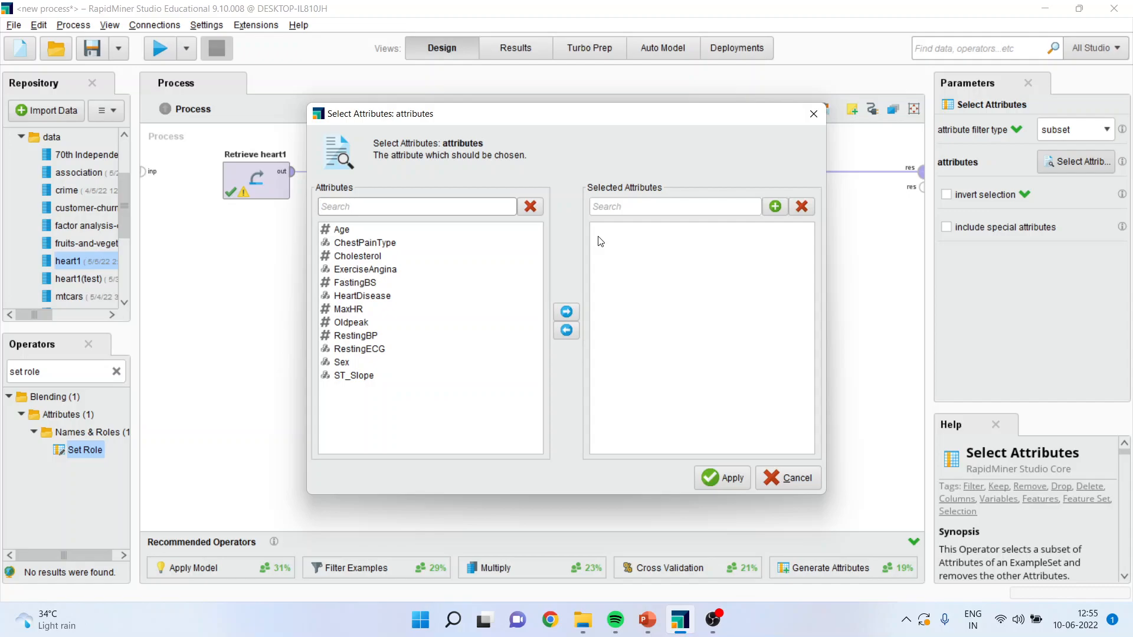
{"action": "mouse_move", "coordinate": [353, 237]}
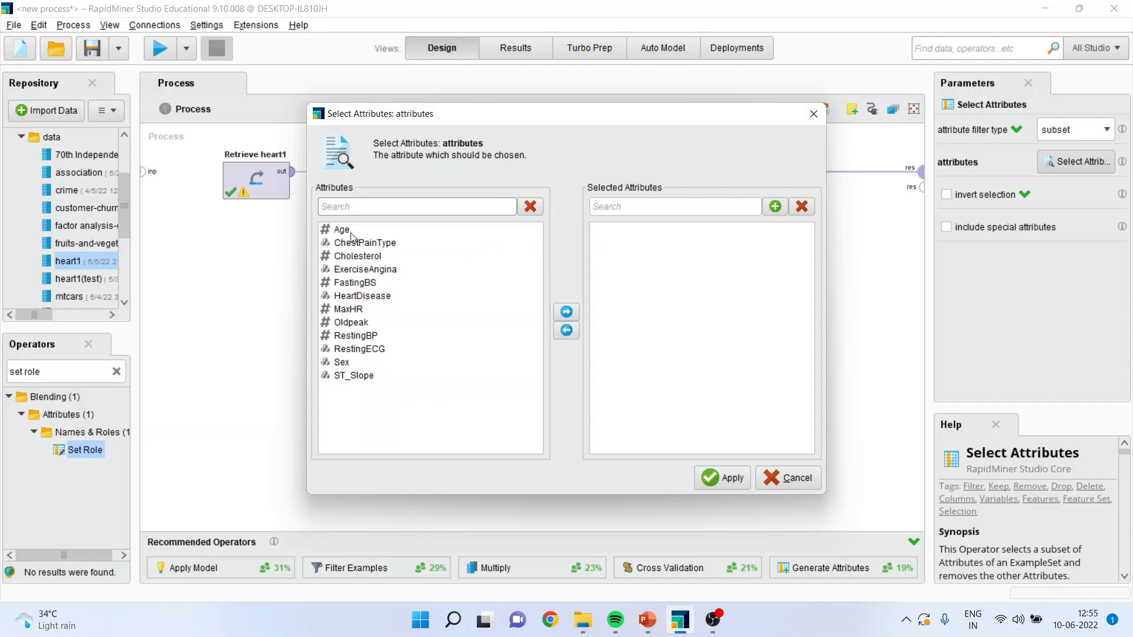
{"action": "left_click", "coordinate": [341, 229]}
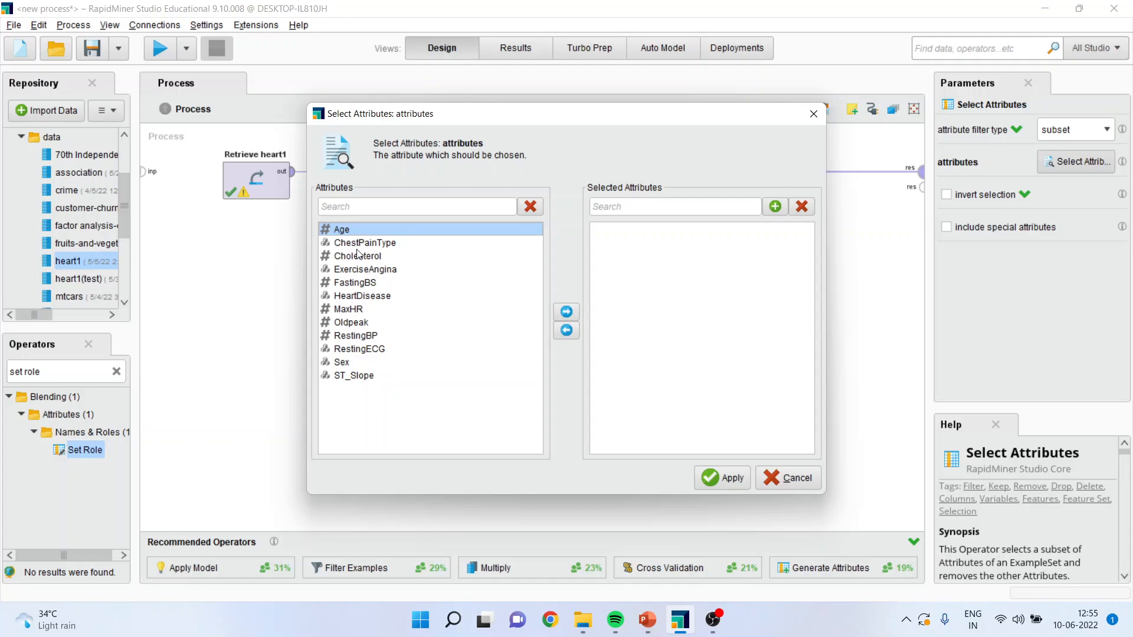
{"action": "left_click", "coordinate": [356, 256]}
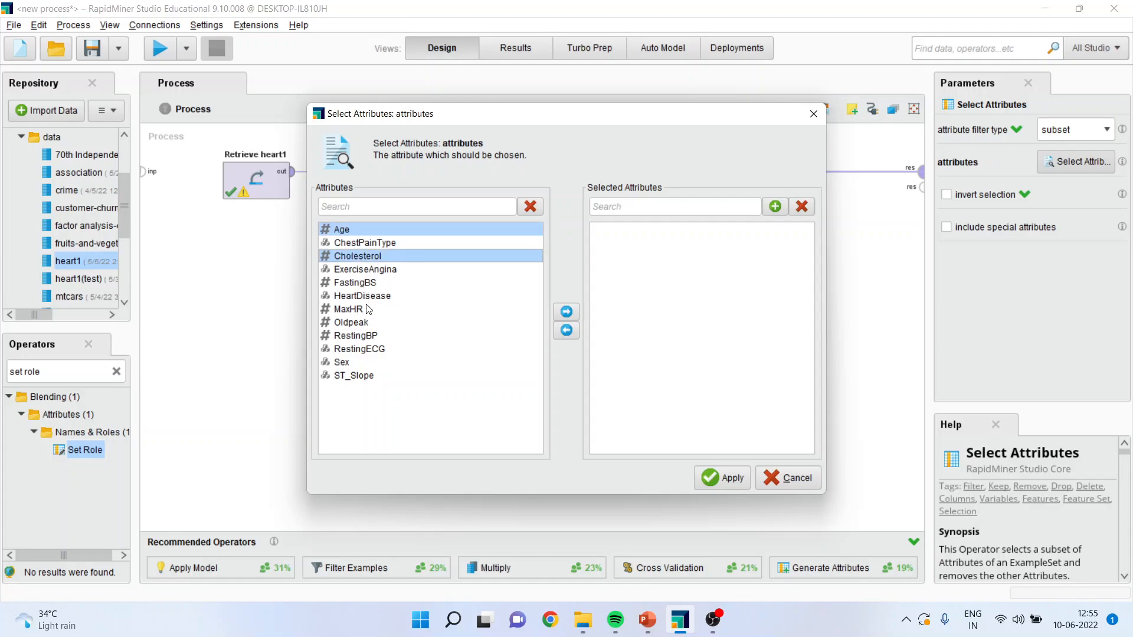
{"action": "left_click", "coordinate": [356, 282]}
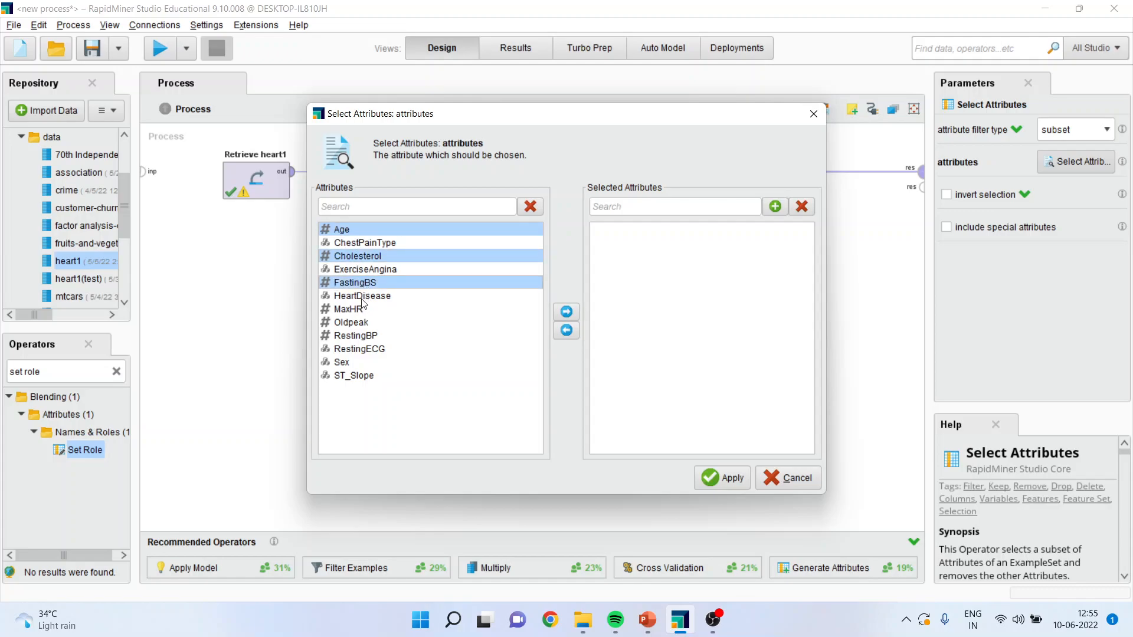
{"action": "left_click", "coordinate": [361, 295]}
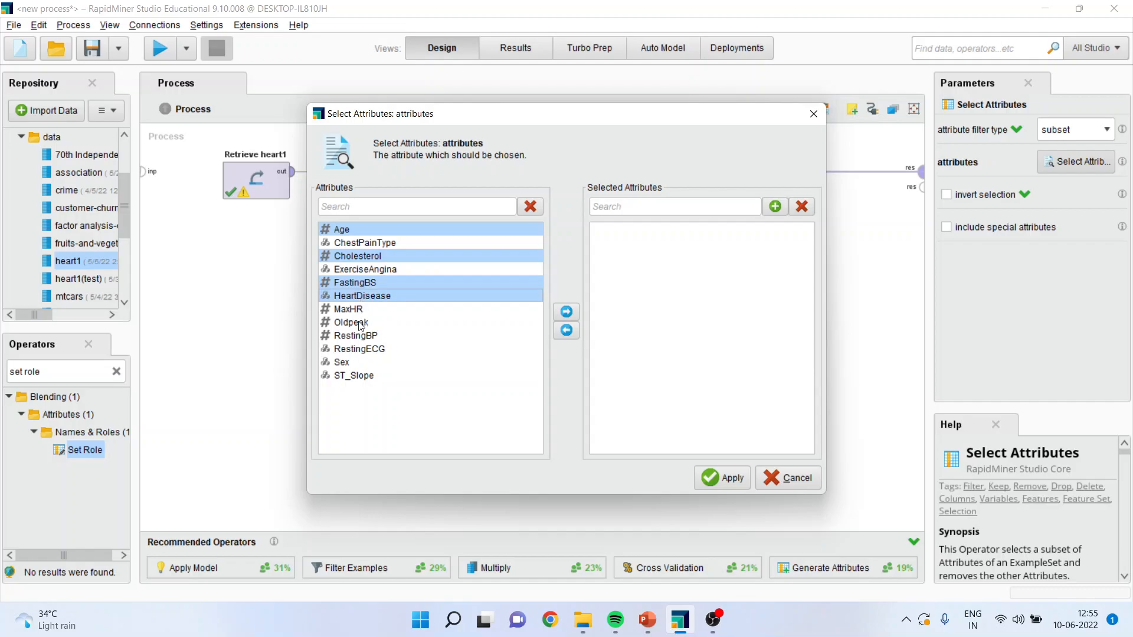
{"action": "left_click", "coordinate": [366, 335]}
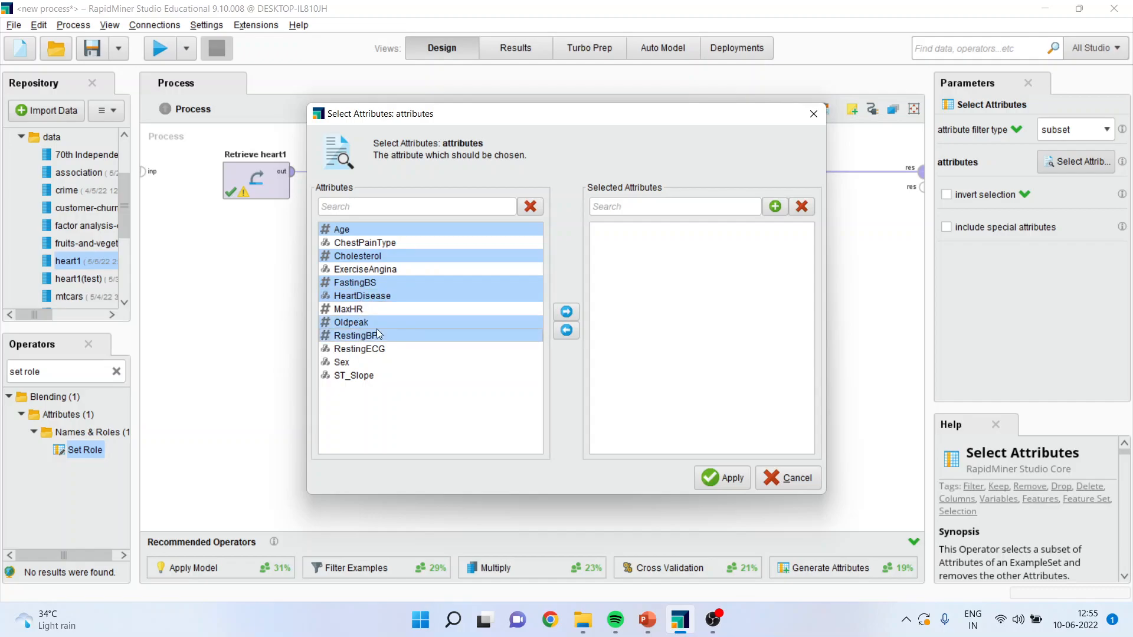
{"action": "left_click", "coordinate": [566, 311]}
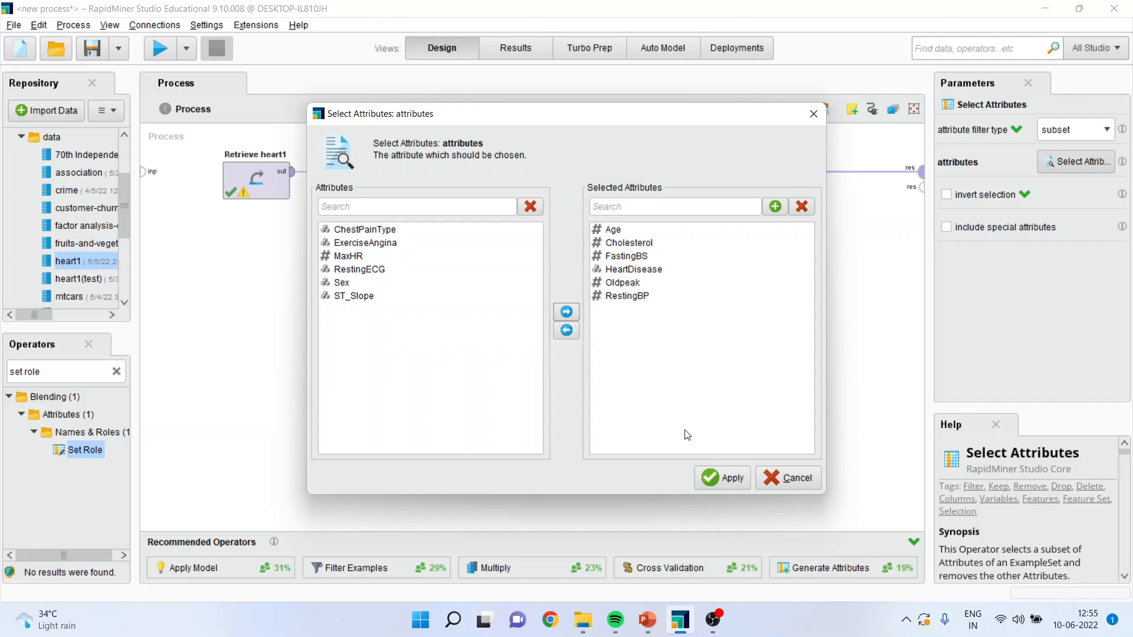
{"action": "left_click", "coordinate": [730, 478]}
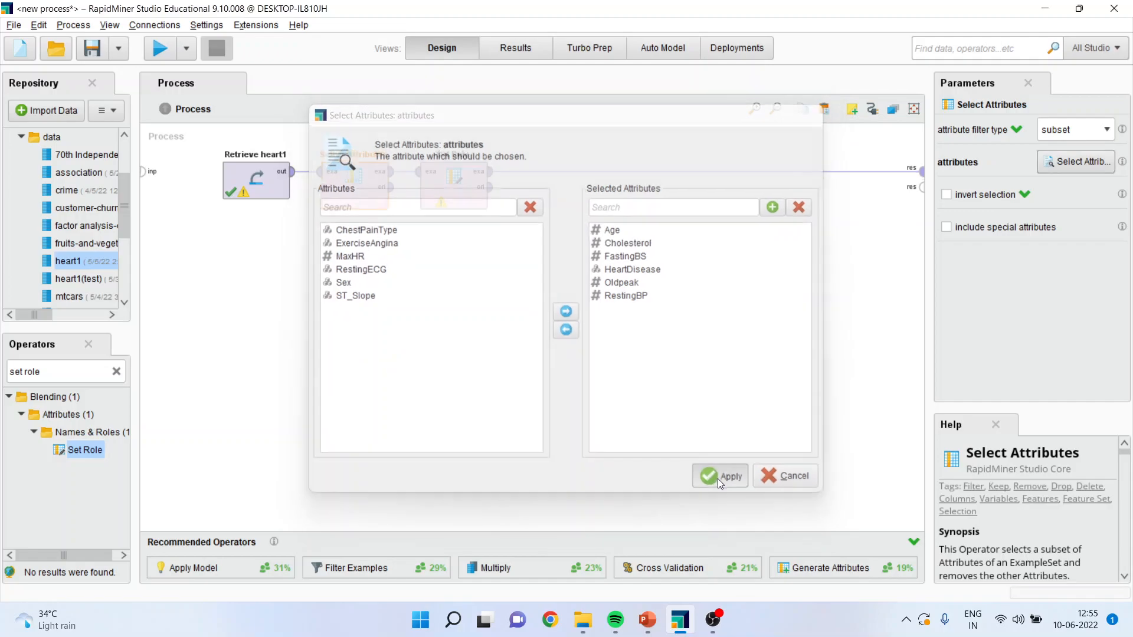
Step: In Set Role, choose HeartDisease as the attribute and give it the label role
{"action": "left_click", "coordinate": [727, 476]}
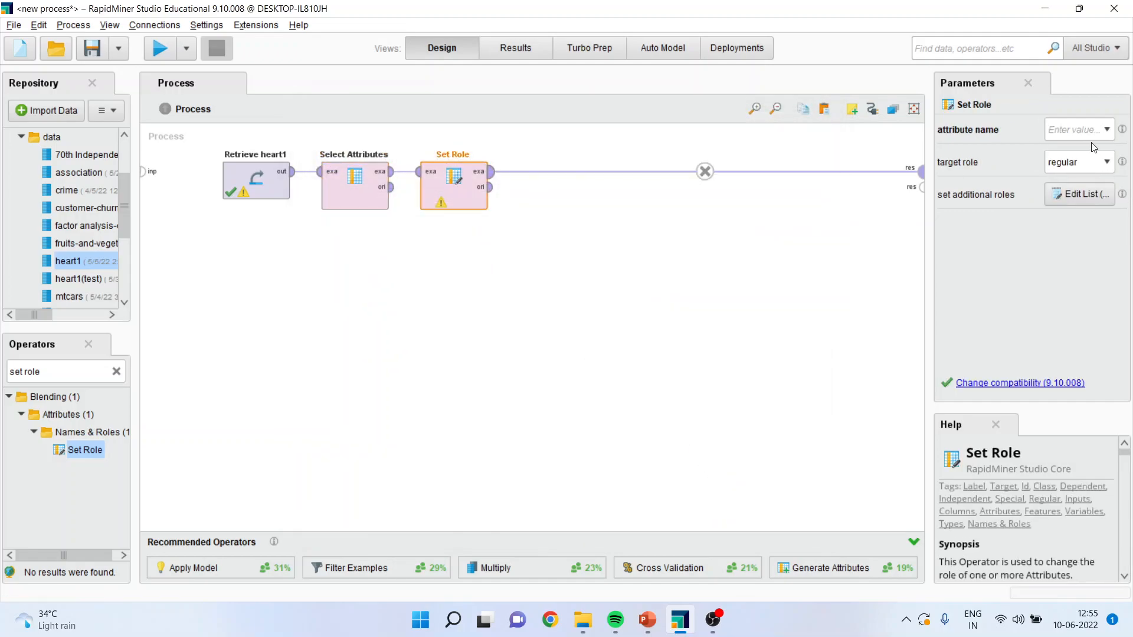
{"action": "mouse_move", "coordinate": [1108, 130]}
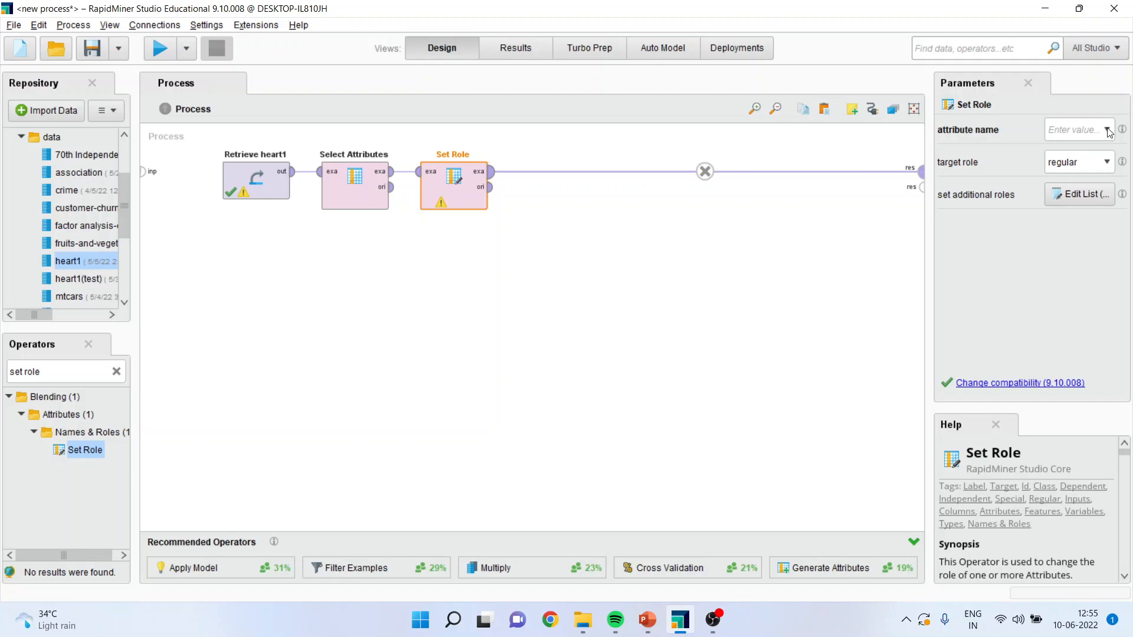
{"action": "left_click", "coordinate": [1107, 130]}
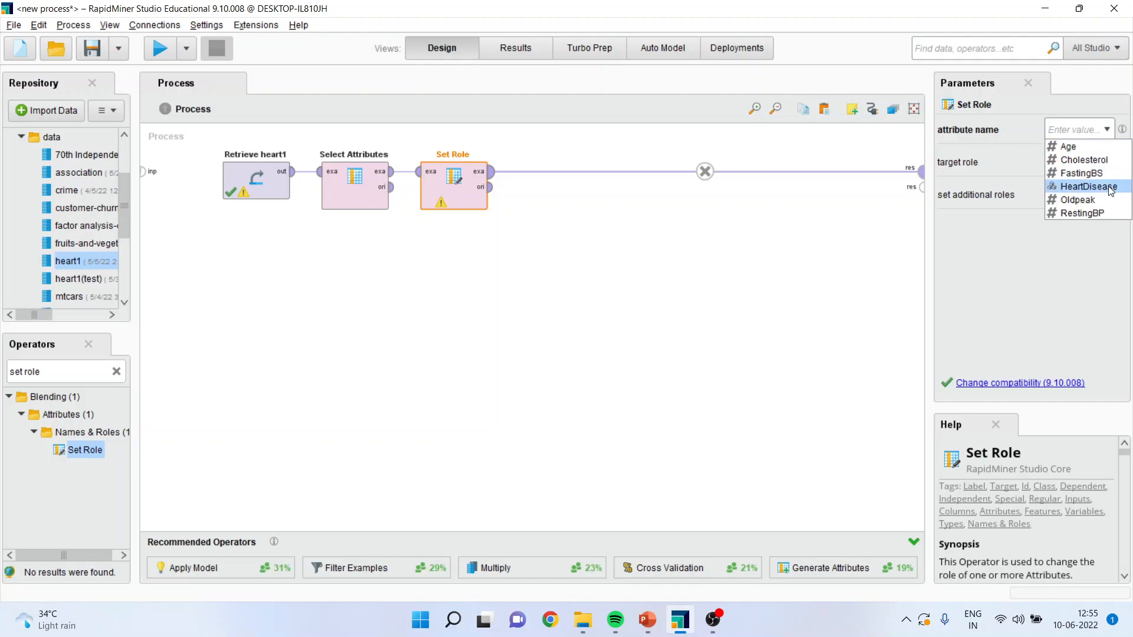
{"action": "left_click", "coordinate": [1085, 187]}
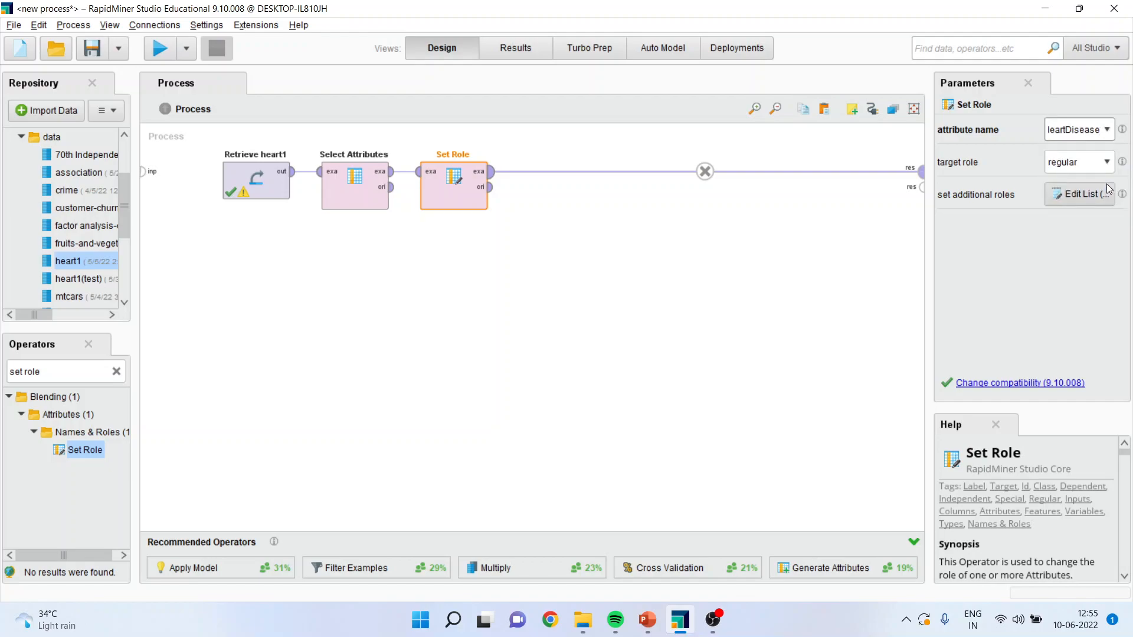
{"action": "left_click", "coordinate": [1108, 162]}
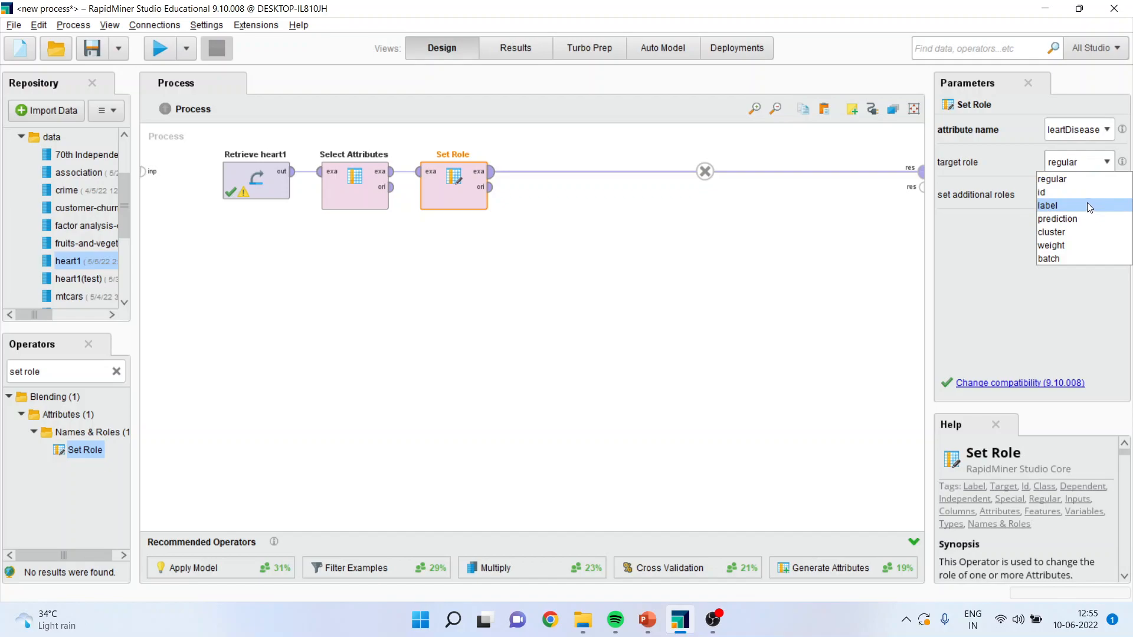
{"action": "left_click", "coordinate": [1048, 205]}
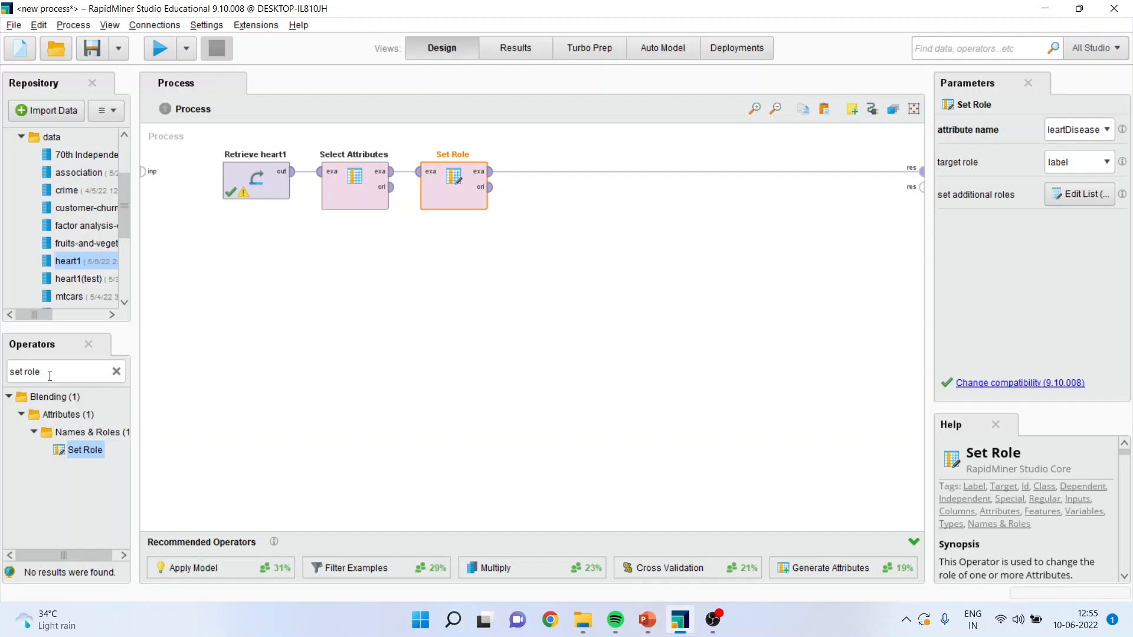
Step: Search 'split' and add the Split Data operator after Set Role
{"action": "left_click", "coordinate": [62, 372]}
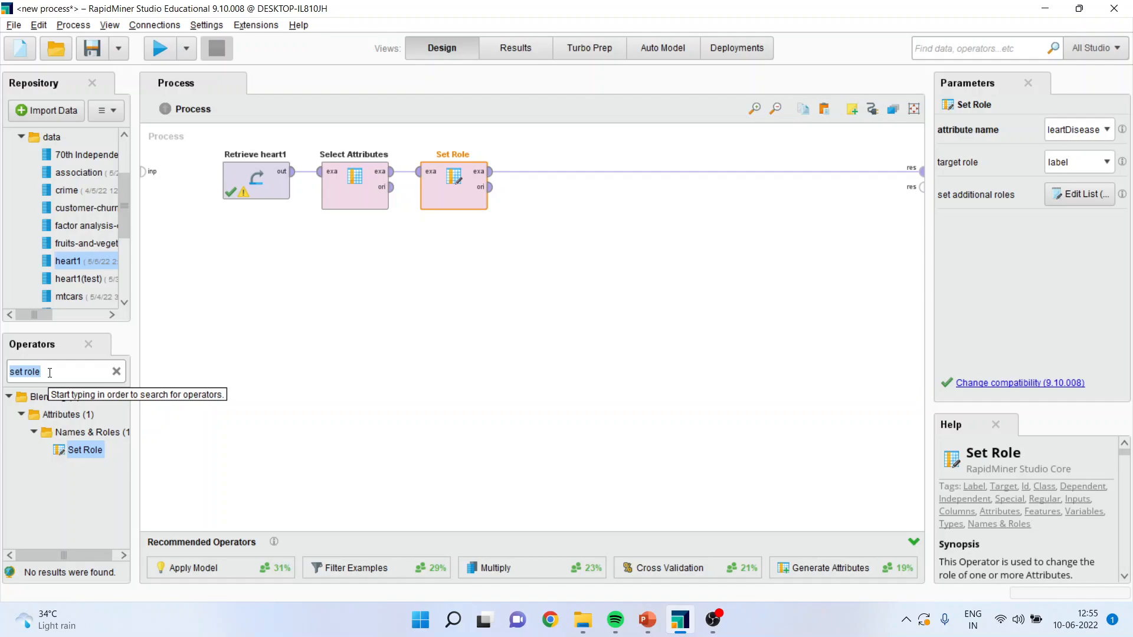
{"action": "type", "text": "spl"}
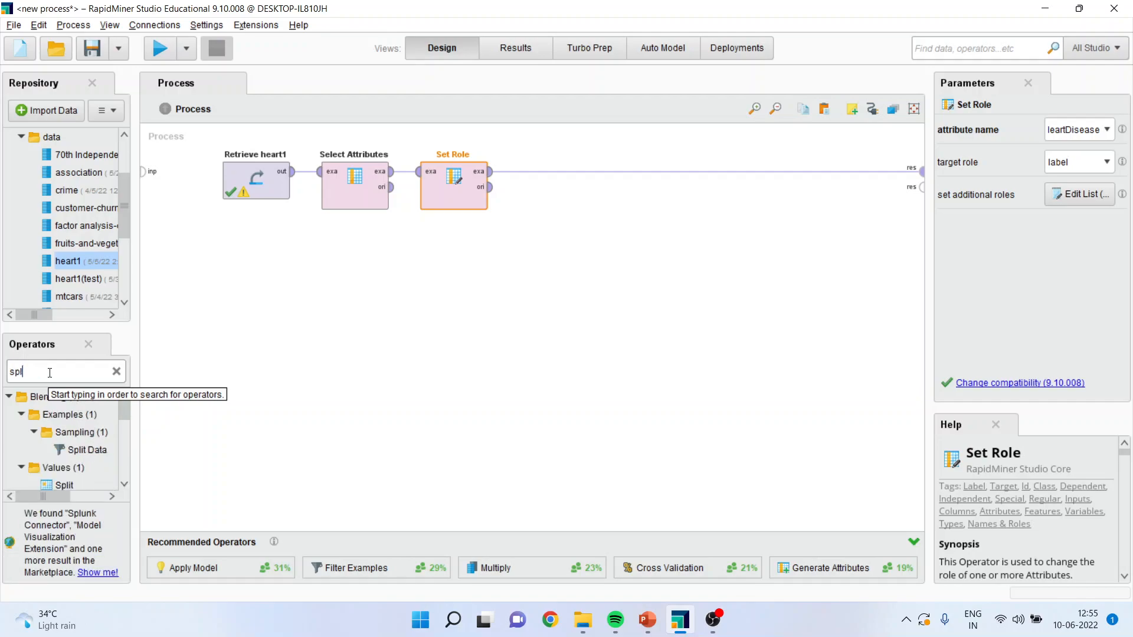
{"action": "type", "text": "it"}
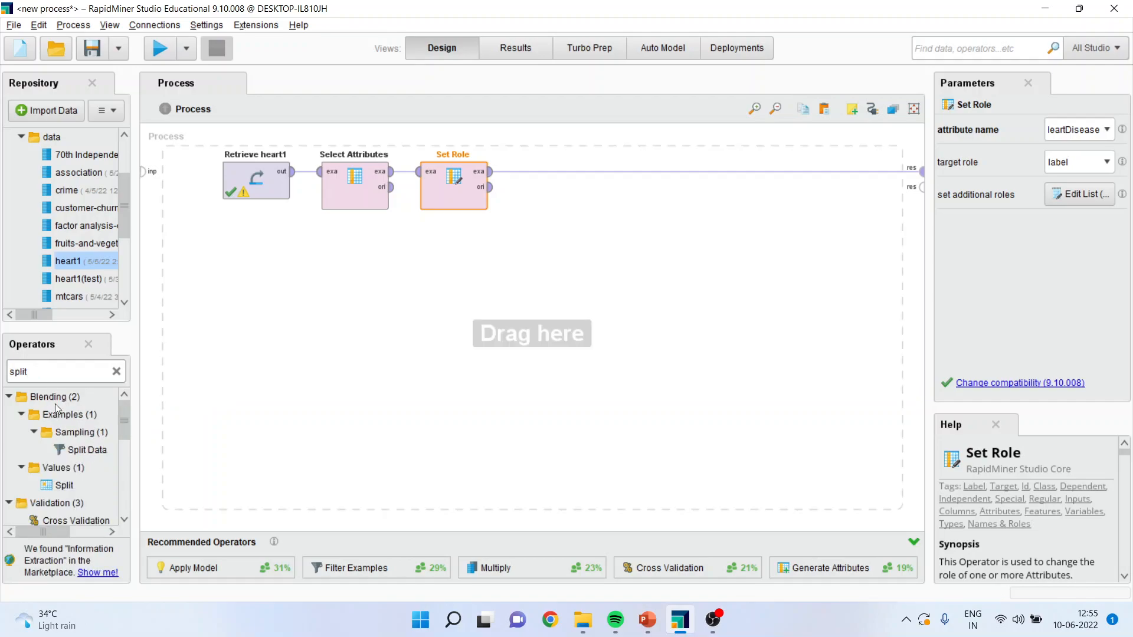
{"action": "left_click", "coordinate": [86, 449]}
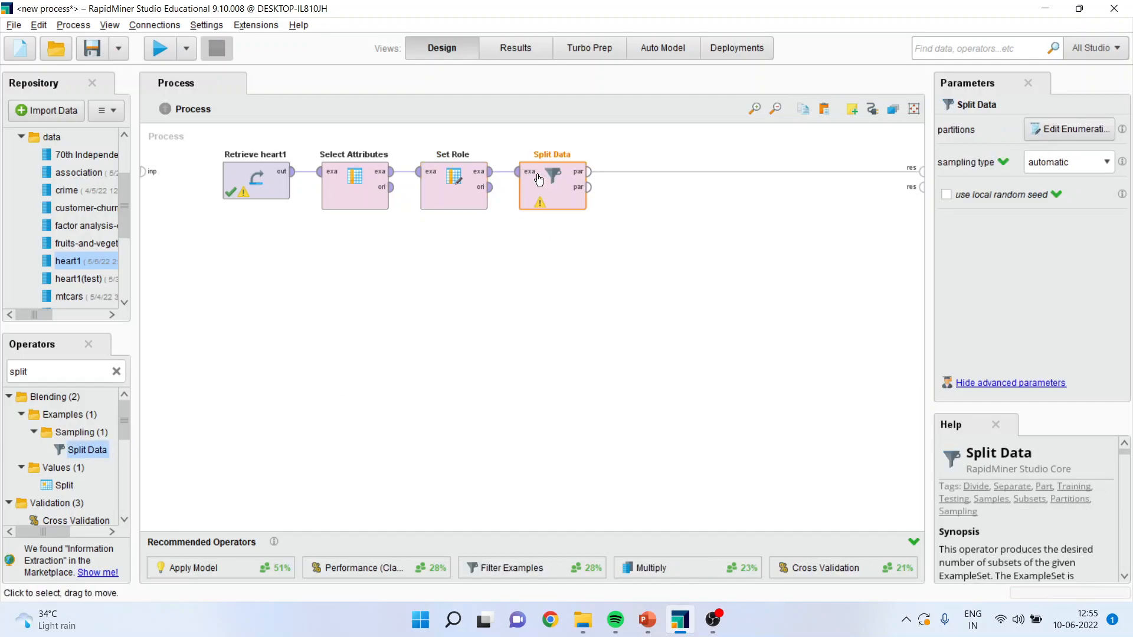
{"action": "mouse_move", "coordinate": [551, 189]}
{"action": "type", "text": "random fores"}
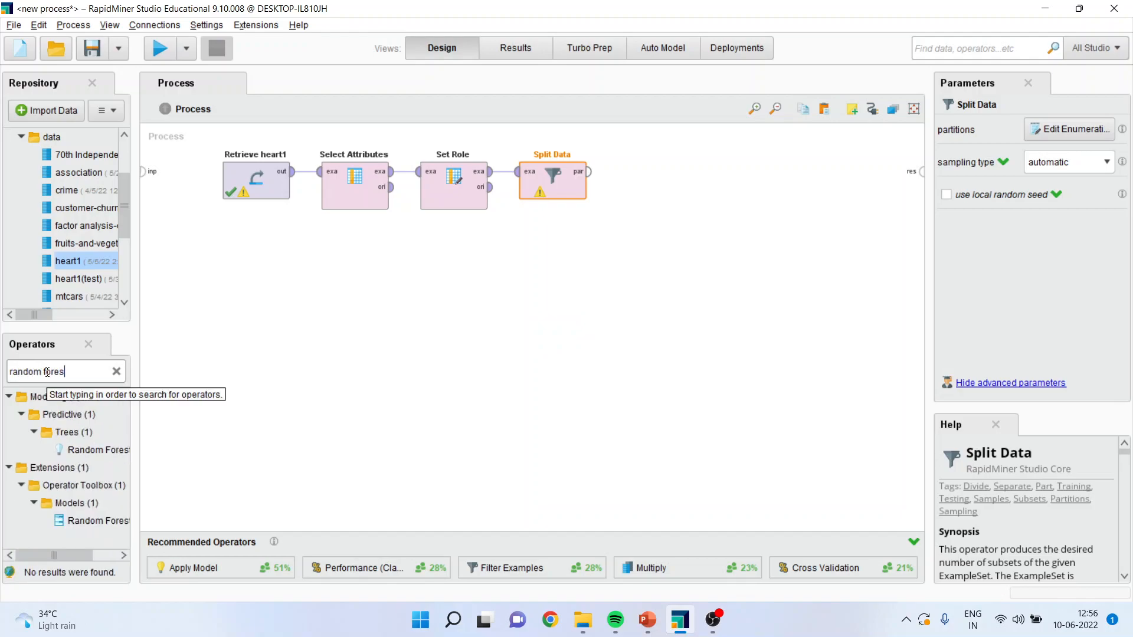
Step: Add Random Forest and wire Split Data's first partition to its training port
{"action": "left_click", "coordinate": [98, 449]}
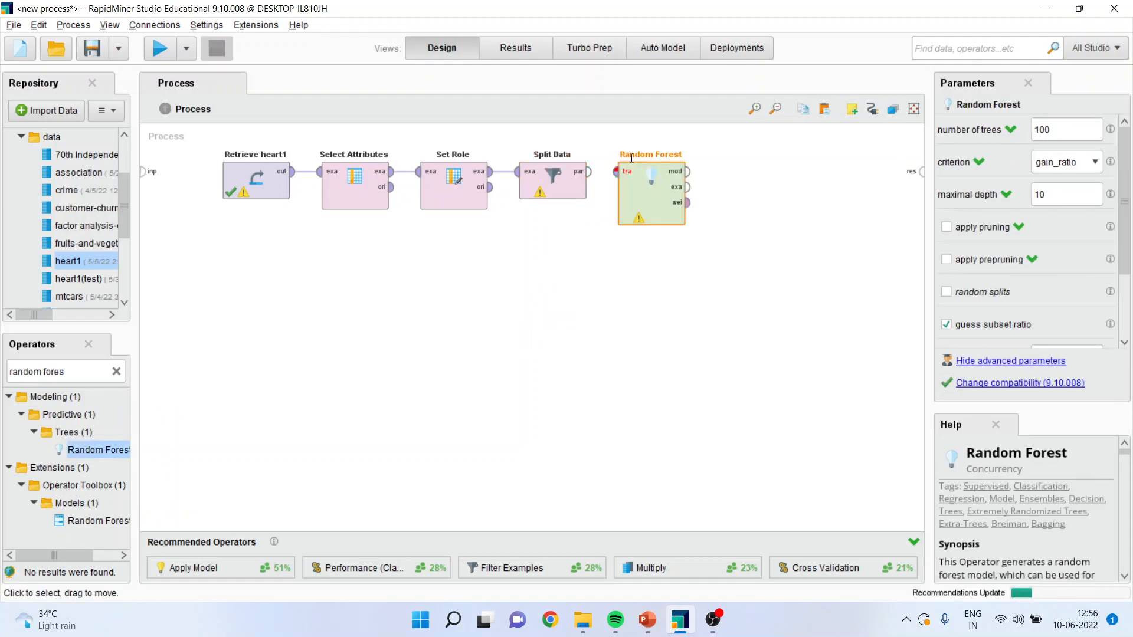
{"action": "mouse_move", "coordinate": [583, 172]}
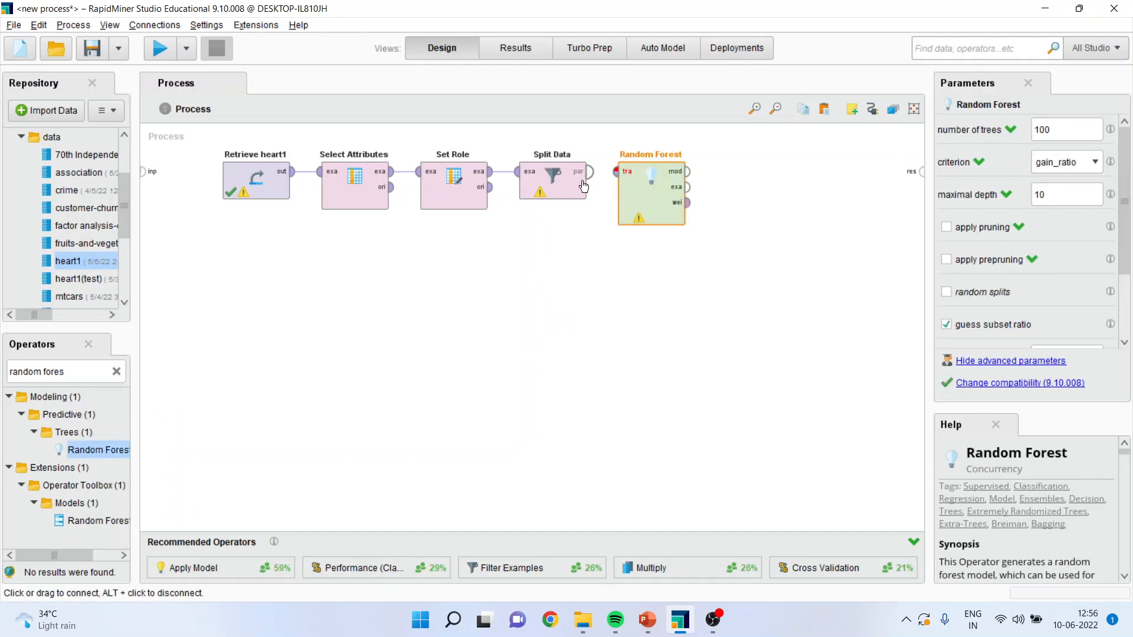
{"action": "left_click", "coordinate": [552, 180]}
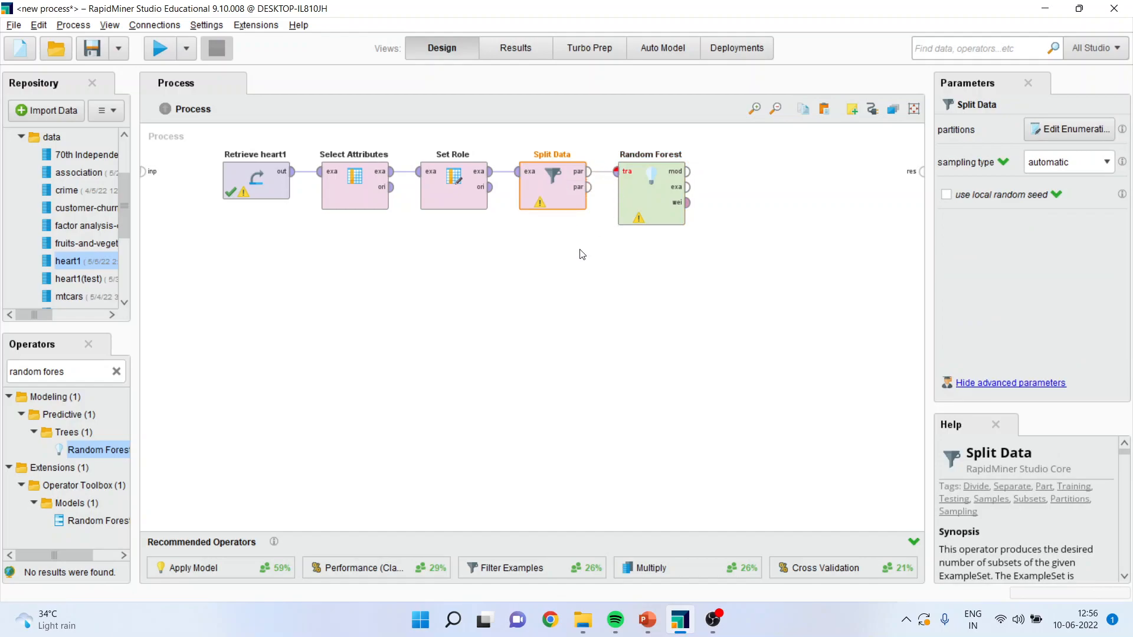
{"action": "mouse_move", "coordinate": [615, 171]}
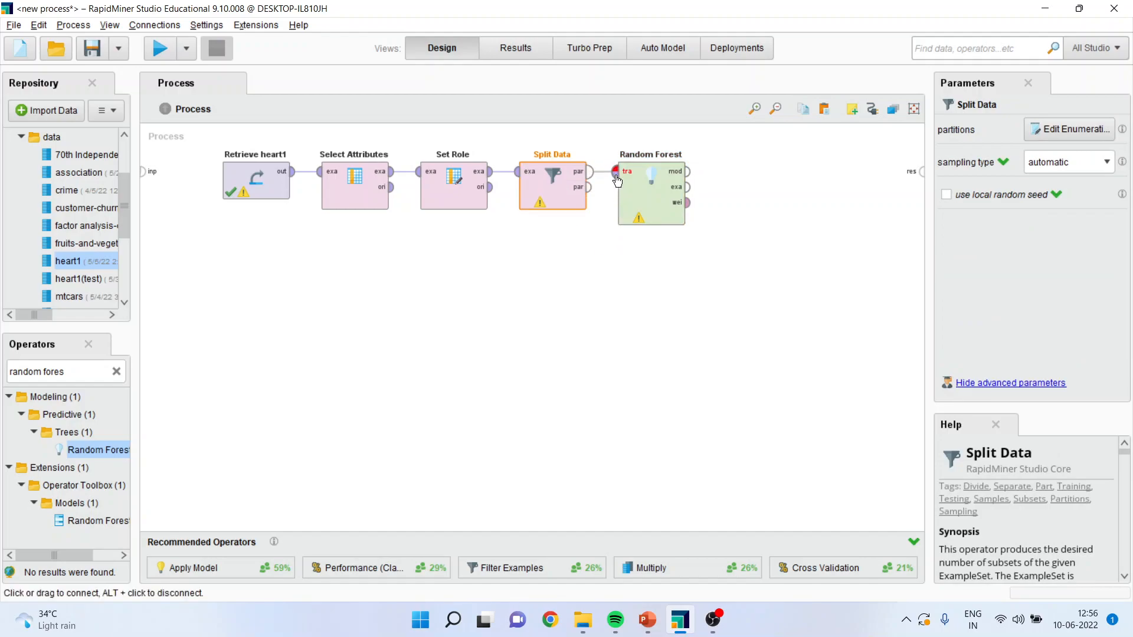
{"action": "mouse_move", "coordinate": [597, 237]}
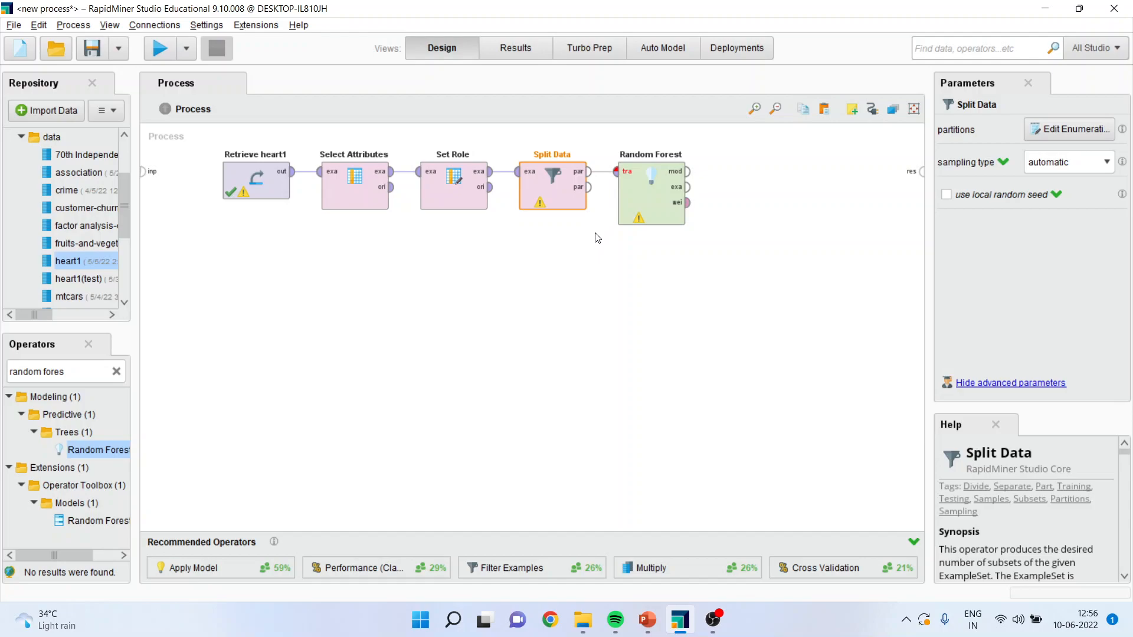
{"action": "mouse_move", "coordinate": [586, 217]}
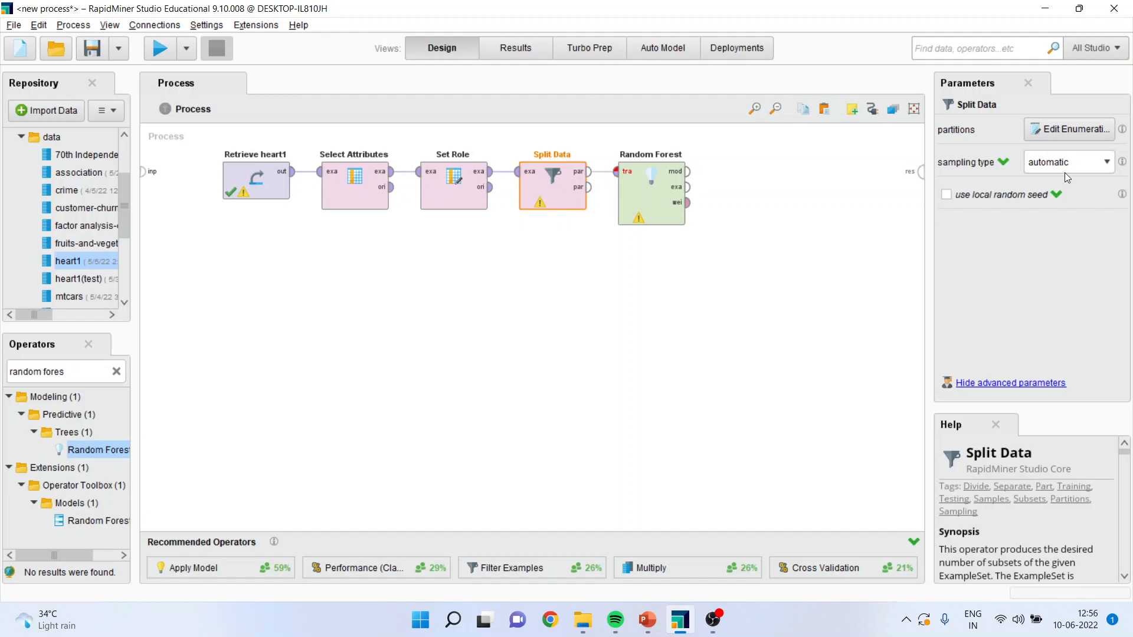
Step: Define Split Data's partitions as two ratio entries, 0.7 and 0.3, and confirm
{"action": "left_click", "coordinate": [1074, 129]}
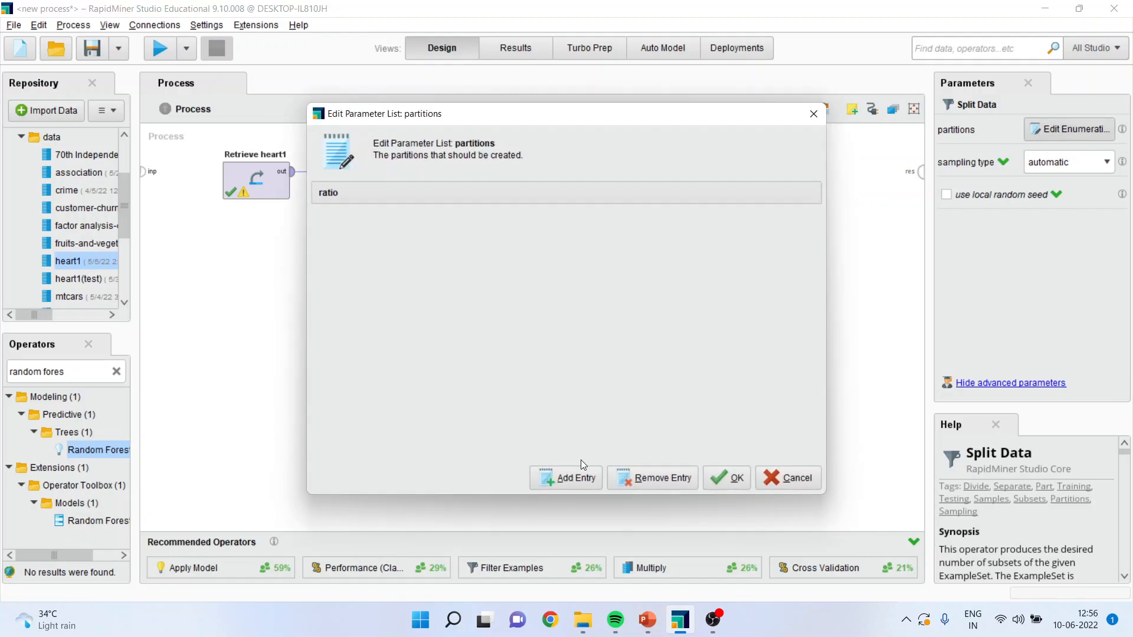
{"action": "left_click", "coordinate": [565, 478]}
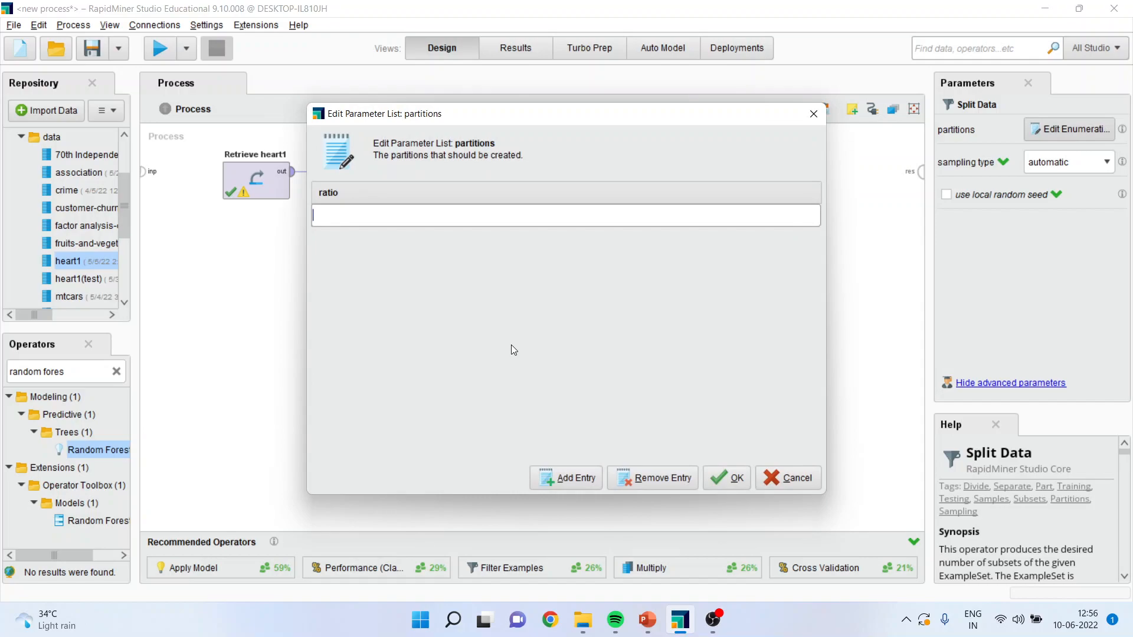
{"action": "type", "text": "0.7"}
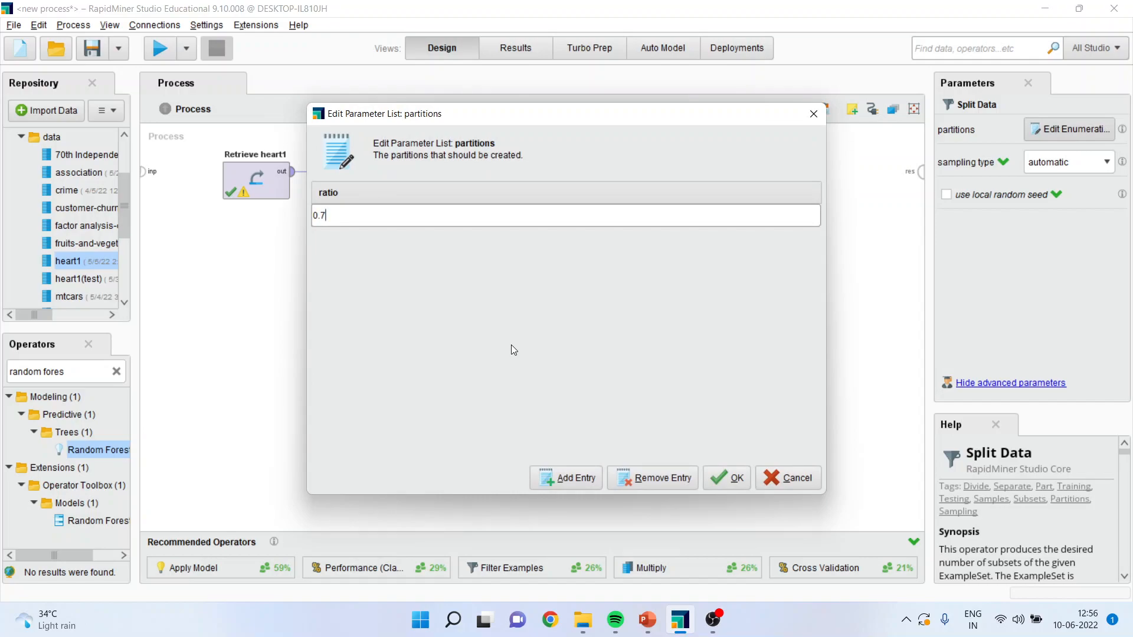
{"action": "left_click", "coordinate": [574, 478]}
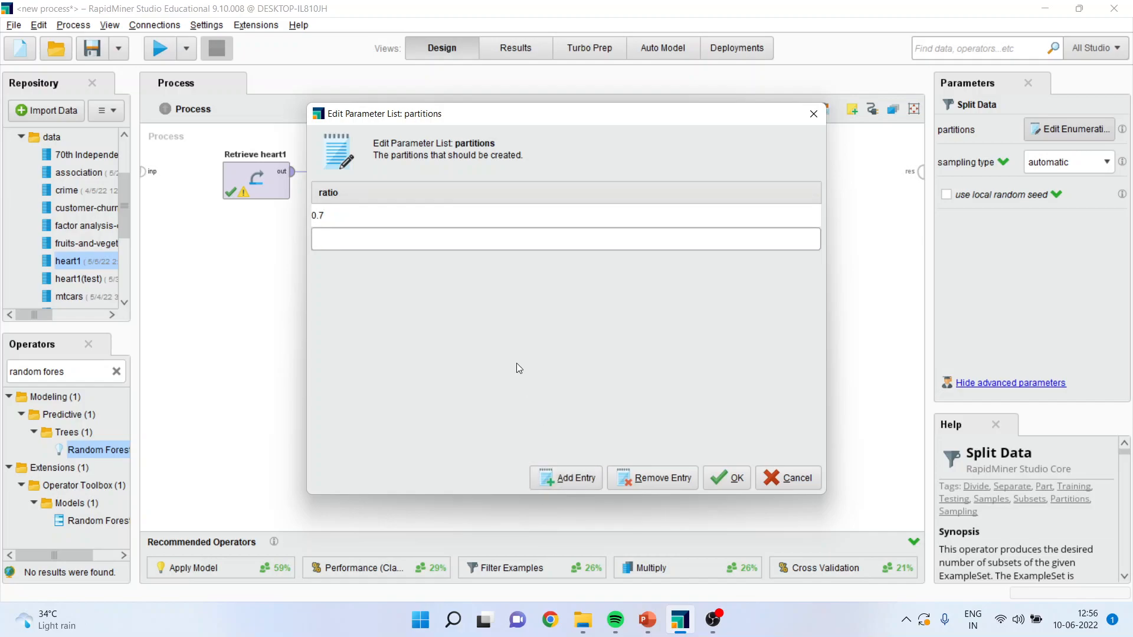
{"action": "type", "text": "0.3"}
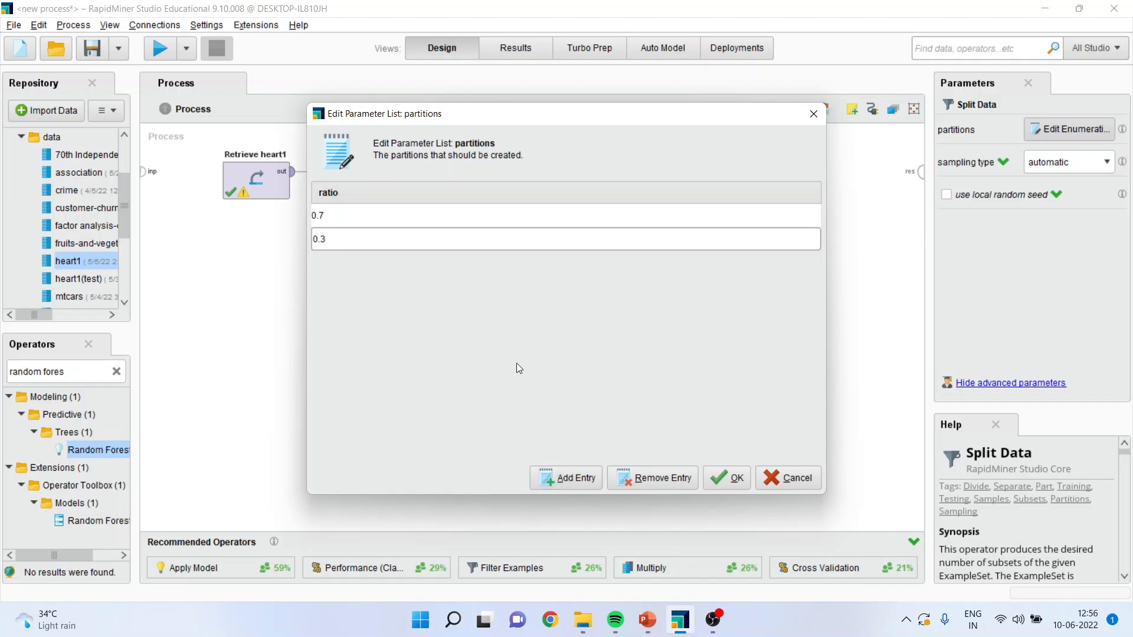
{"action": "left_click", "coordinate": [726, 478]}
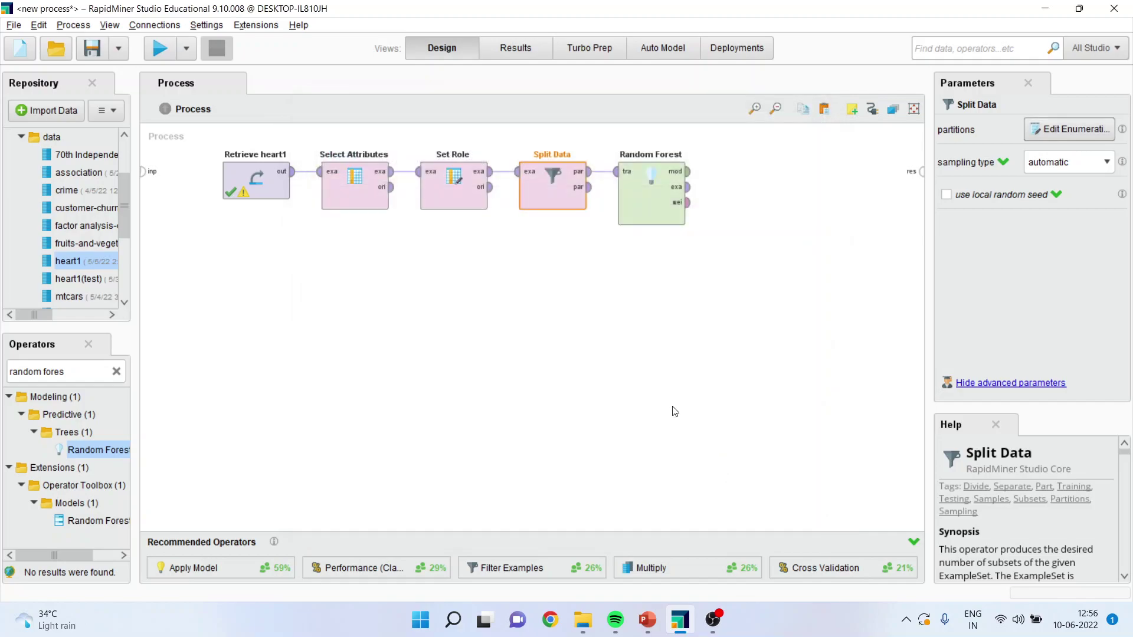
{"action": "mouse_move", "coordinate": [580, 182]}
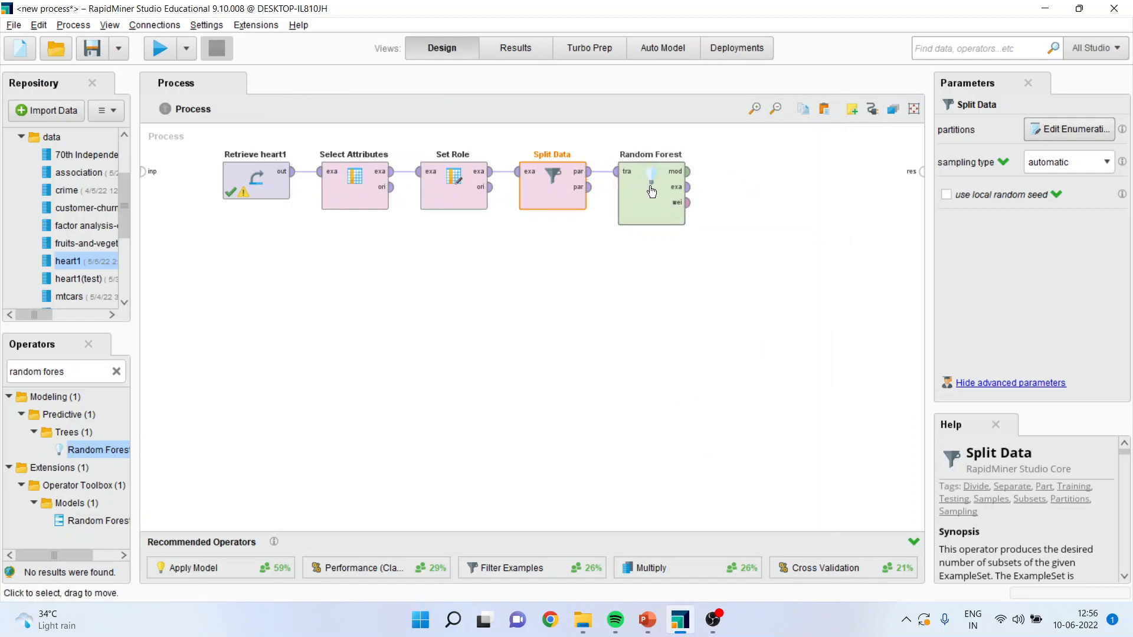
{"action": "mouse_move", "coordinate": [673, 230]}
{"action": "type", "text": "a"}
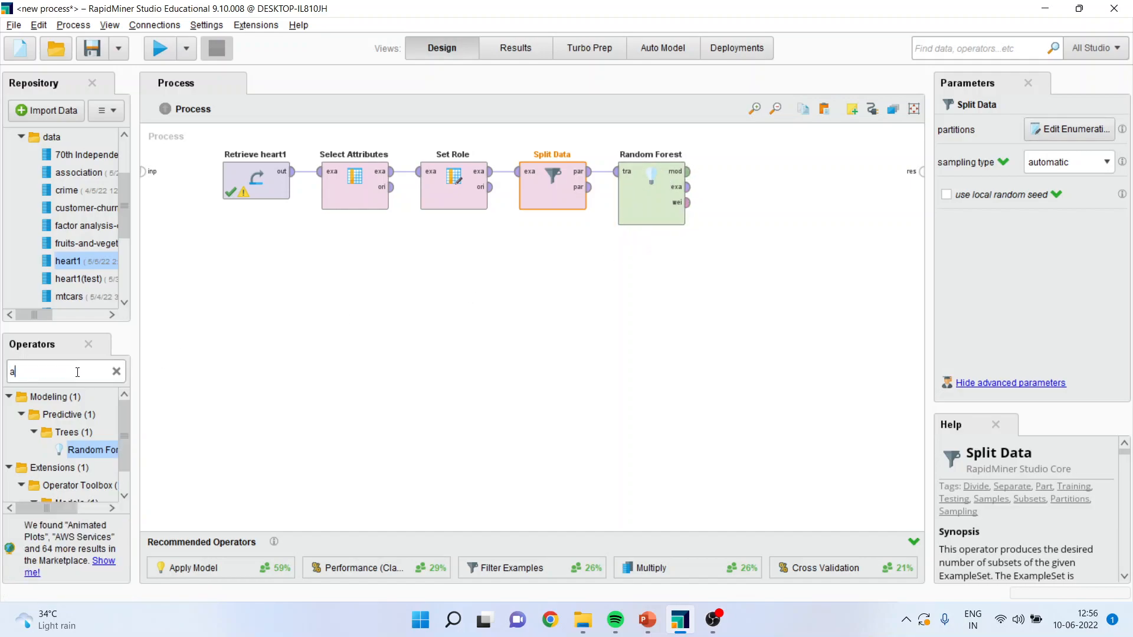
Step: Add Apply Model via an 'apply model' search and feed it Split Data's second partition
{"action": "type", "text": "pply model"}
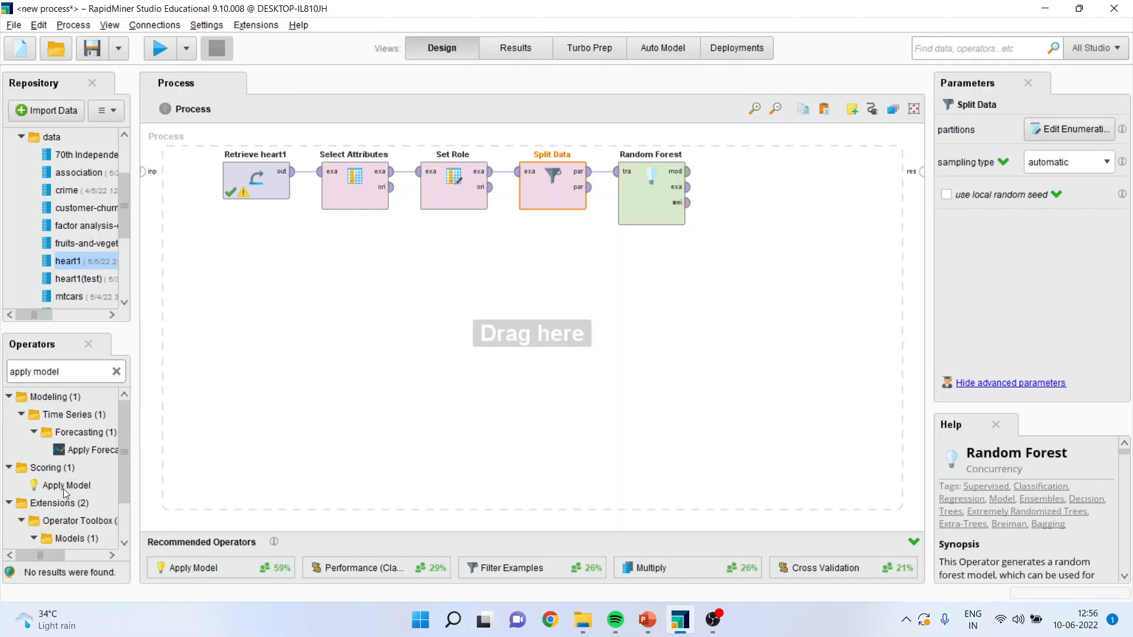
{"action": "left_click", "coordinate": [66, 485]}
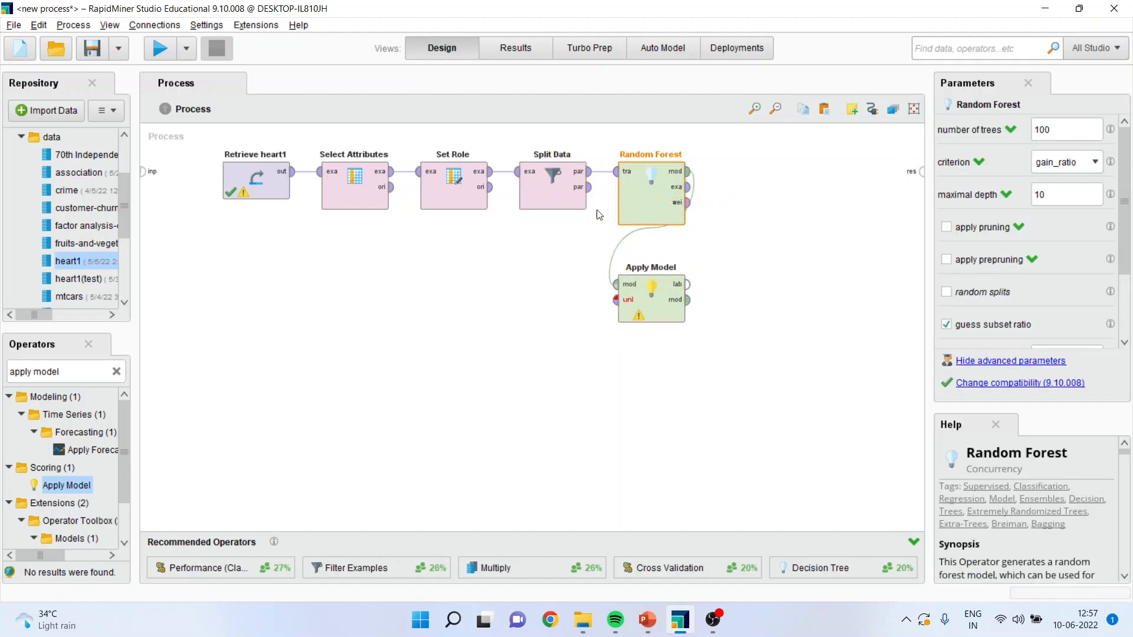
{"action": "left_click", "coordinate": [552, 180]}
{"action": "type", "text": "performance"}
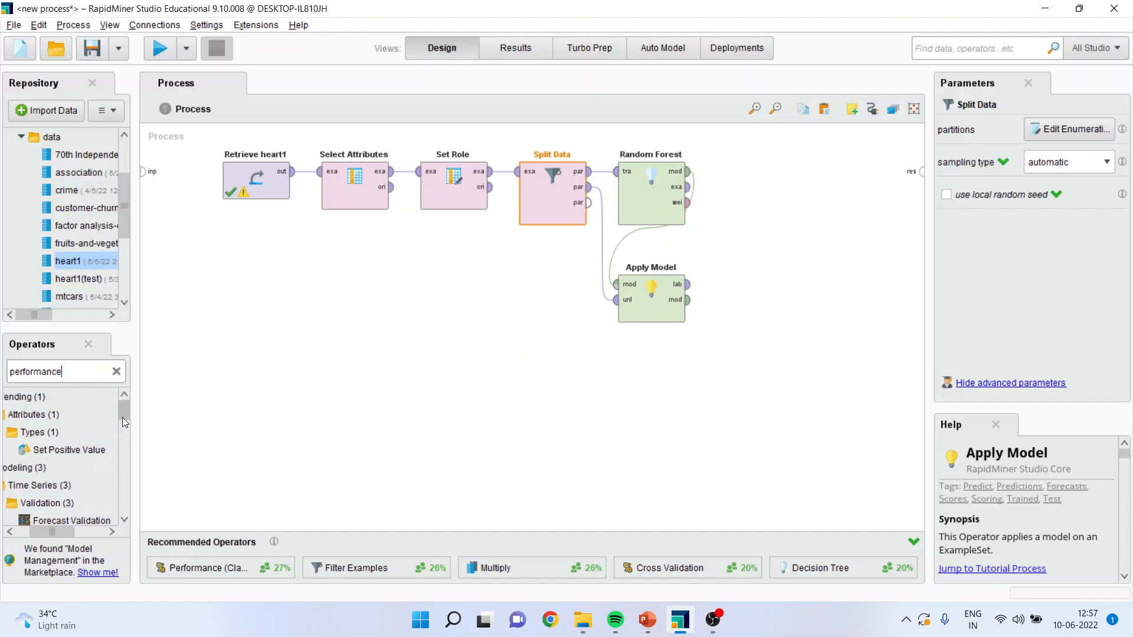
Step: Place Performance (Classification) and feed it Apply Model's labelled data, results to res
{"action": "scroll", "scroll_direction": "down", "scroll_amount": 3}
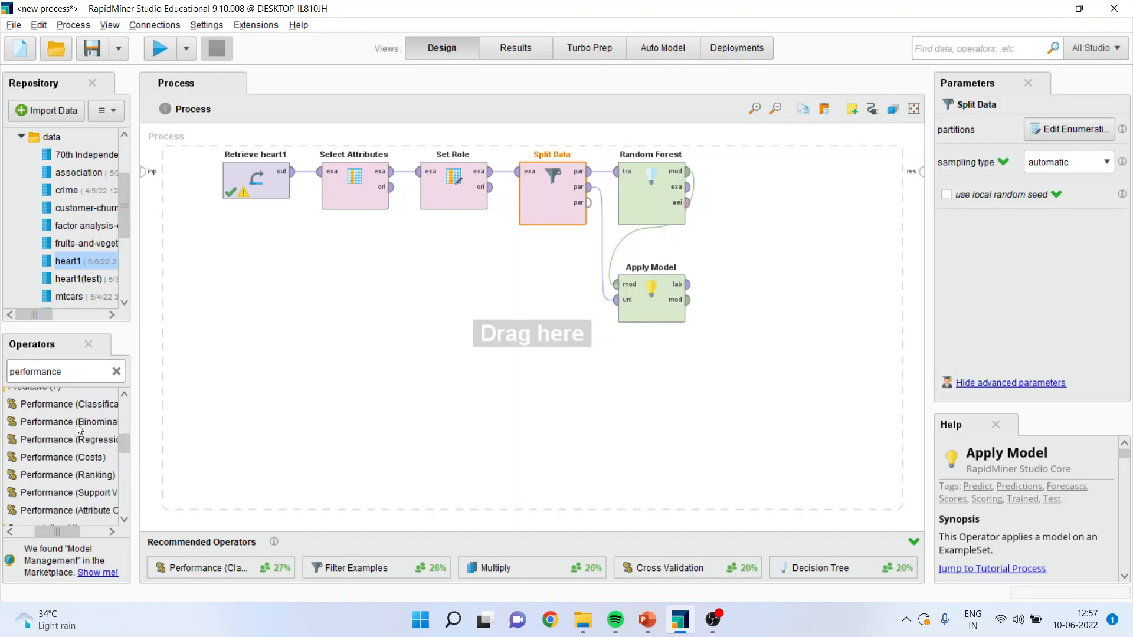
{"action": "mouse_move", "coordinate": [91, 444]}
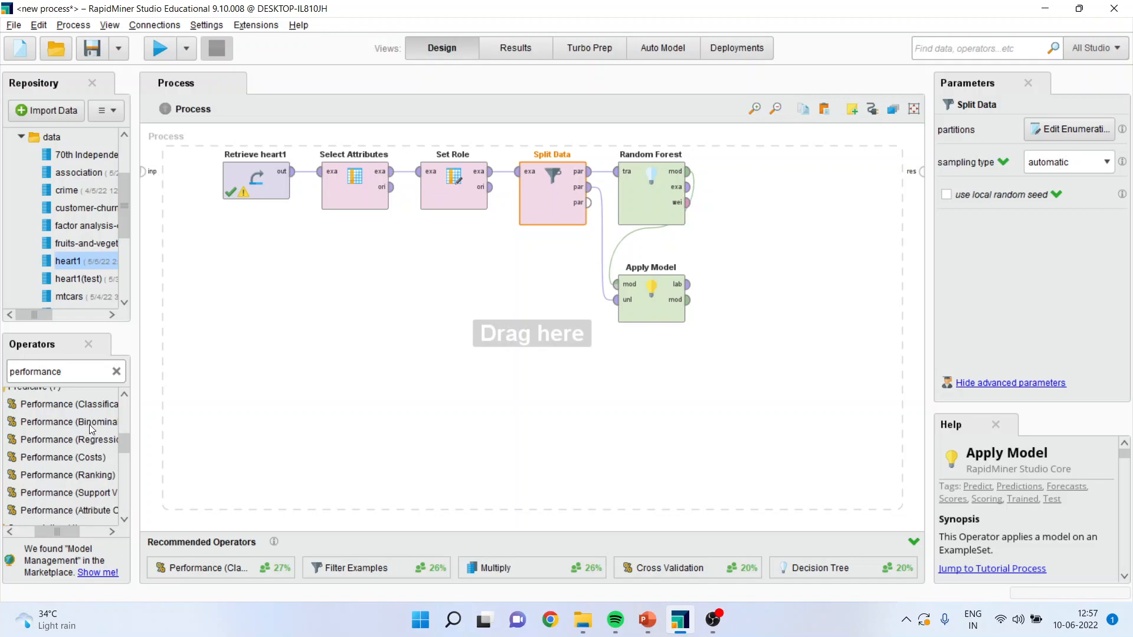
{"action": "left_click", "coordinate": [68, 404]}
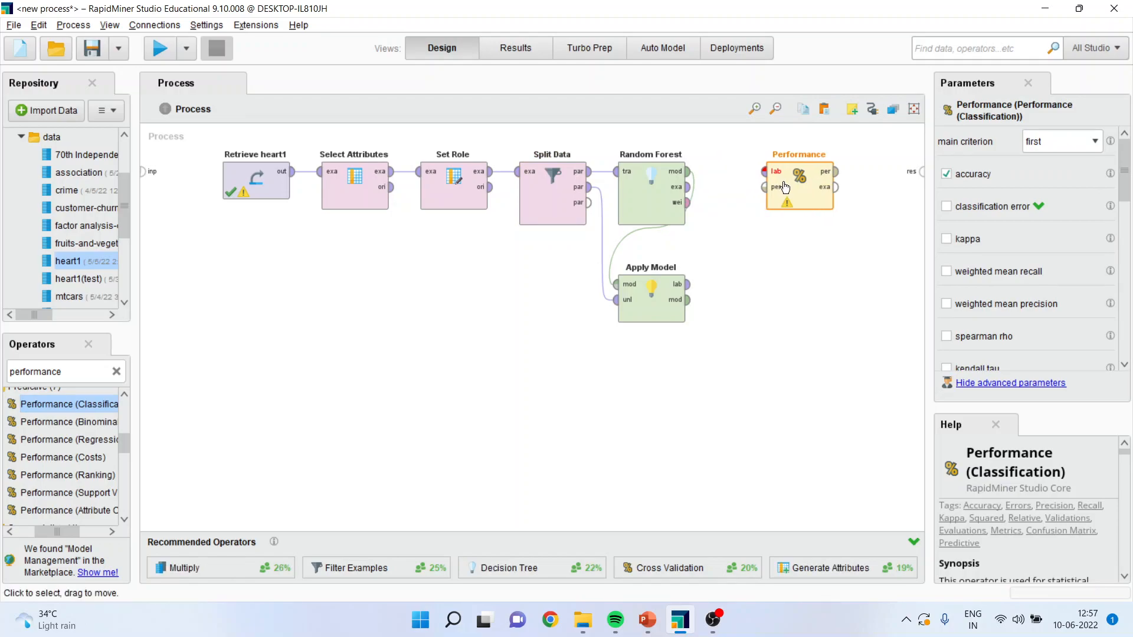
{"action": "left_click", "coordinate": [649, 289]}
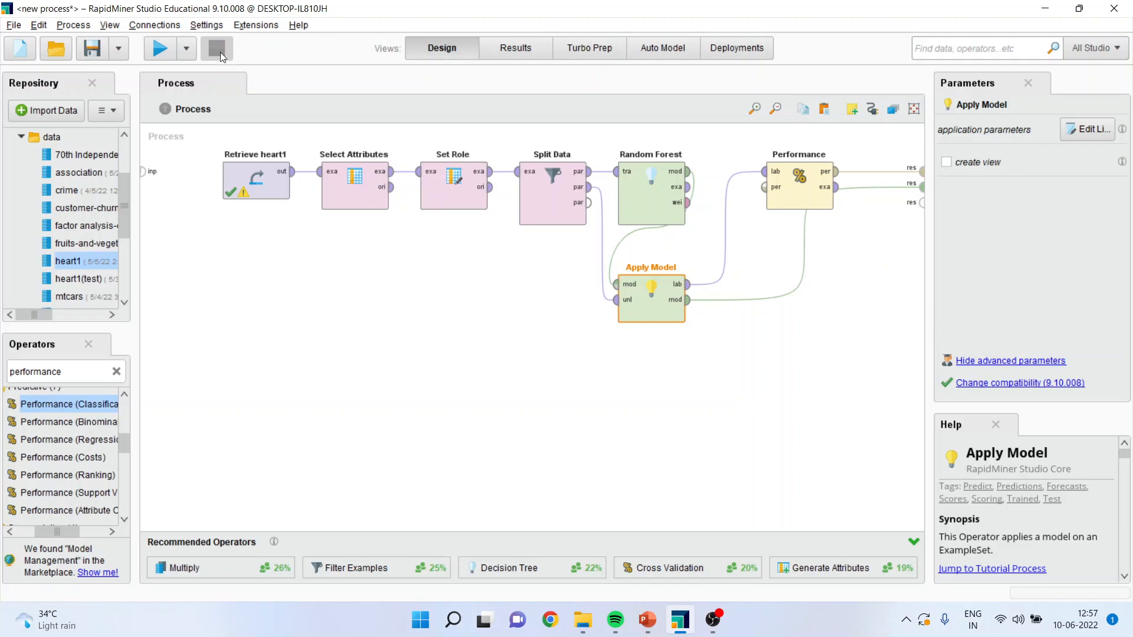
Step: Run the process and view the first tree and a later tree of the Random Forest Model
{"action": "left_click", "coordinate": [160, 48]}
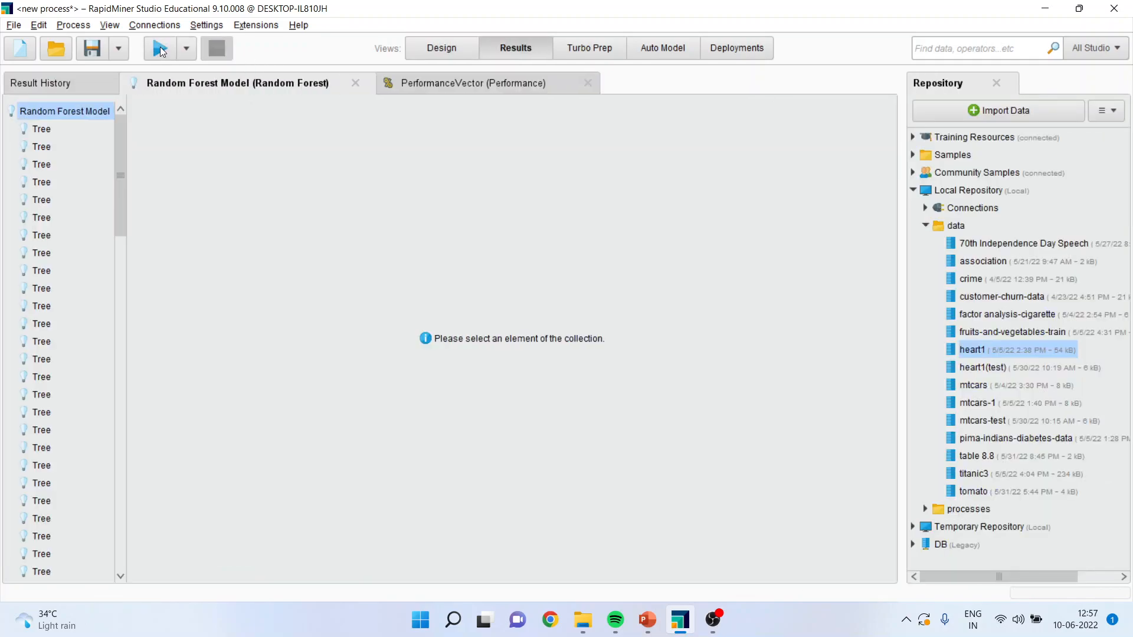
{"action": "mouse_move", "coordinate": [159, 47]}
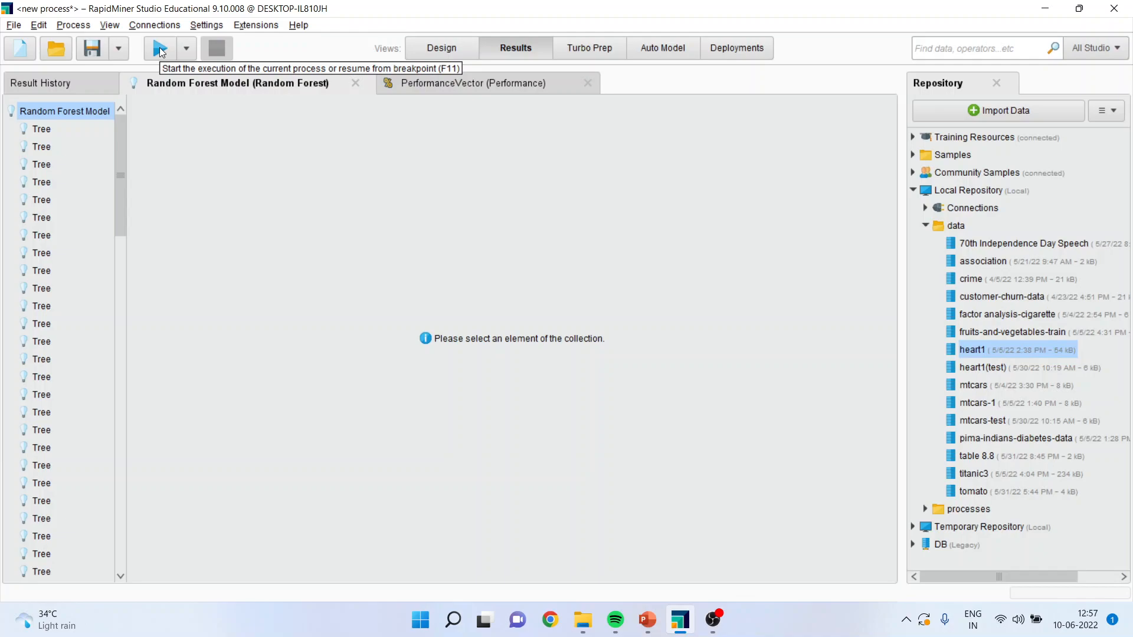
{"action": "mouse_move", "coordinate": [46, 134]}
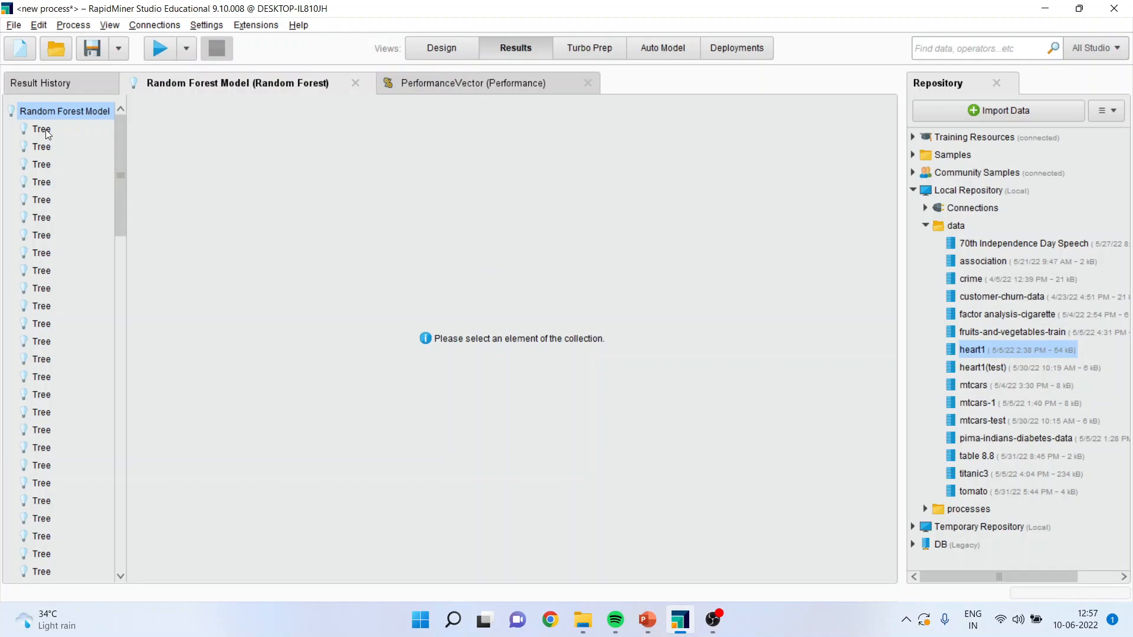
{"action": "left_click", "coordinate": [41, 128]}
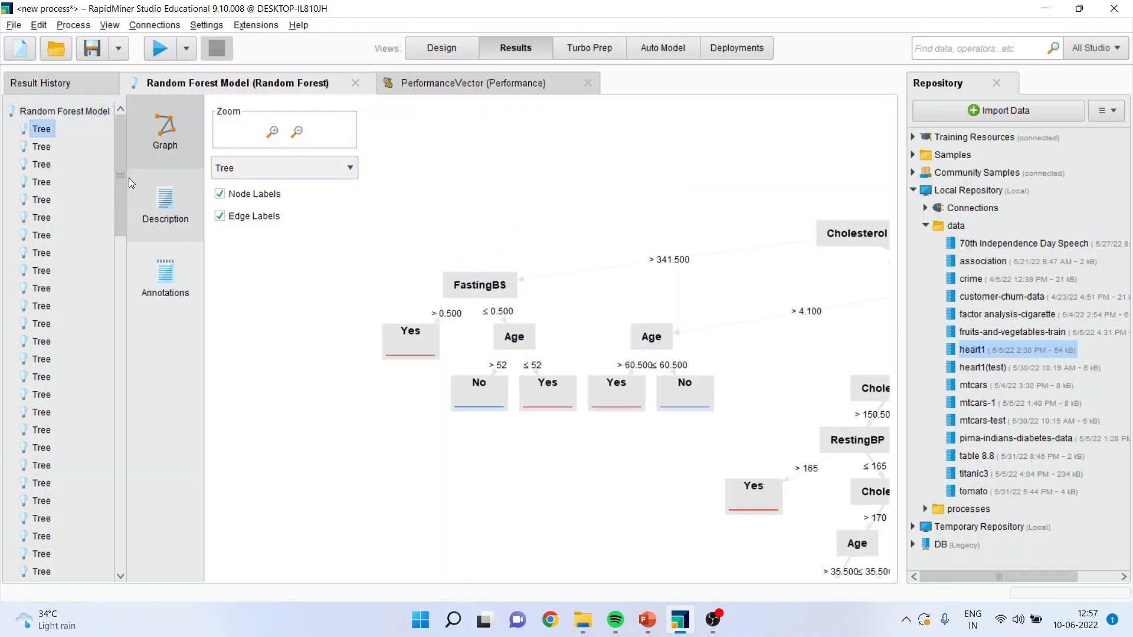
{"action": "scroll", "scroll_direction": "down", "scroll_amount": 3}
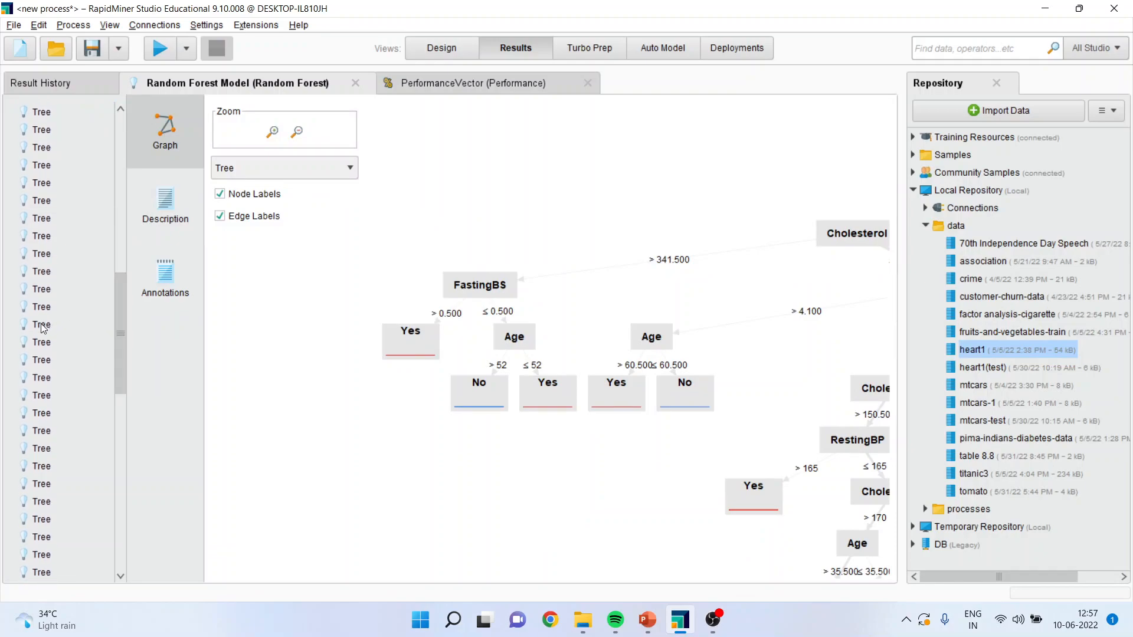
{"action": "left_click", "coordinate": [41, 324]}
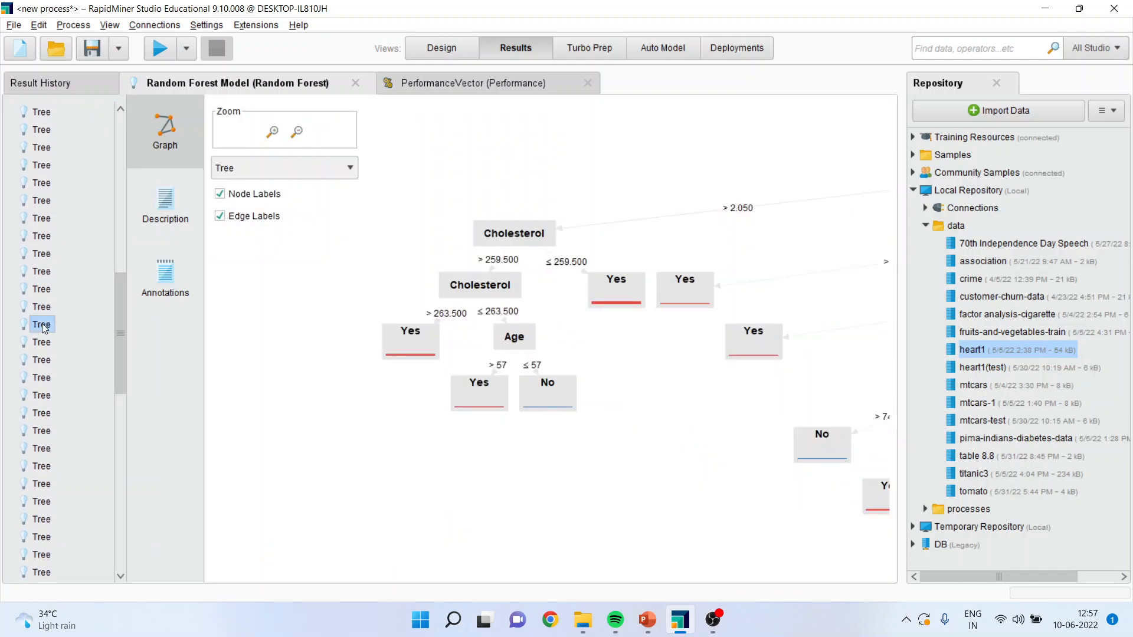
{"action": "left_click", "coordinate": [473, 83]}
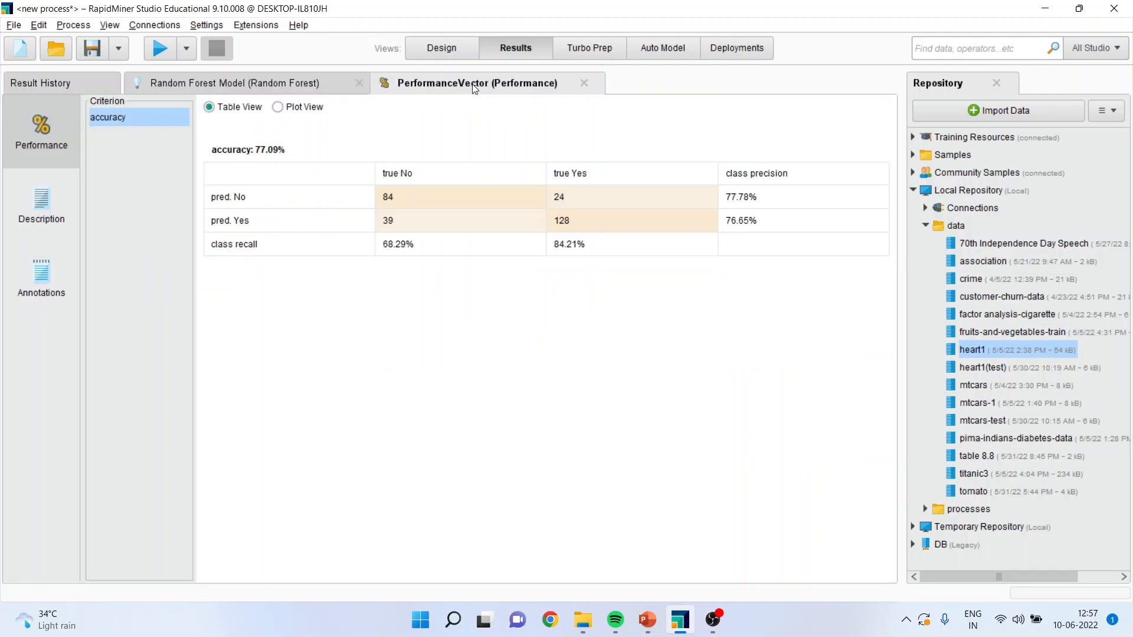
{"action": "left_click", "coordinate": [389, 197]}
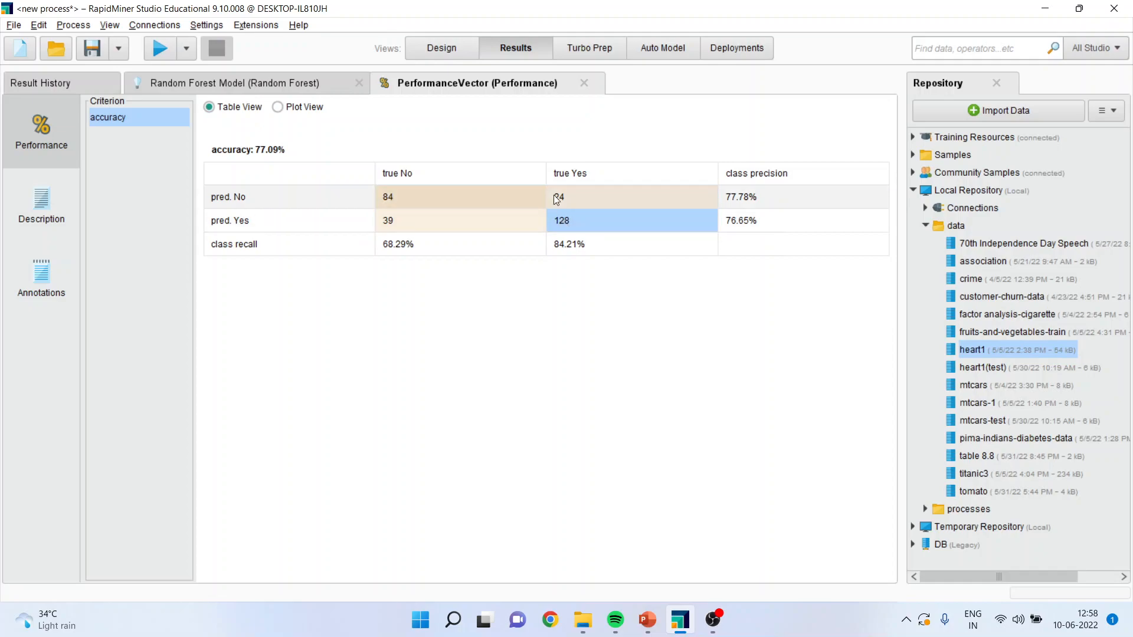
{"action": "mouse_move", "coordinate": [621, 357]}
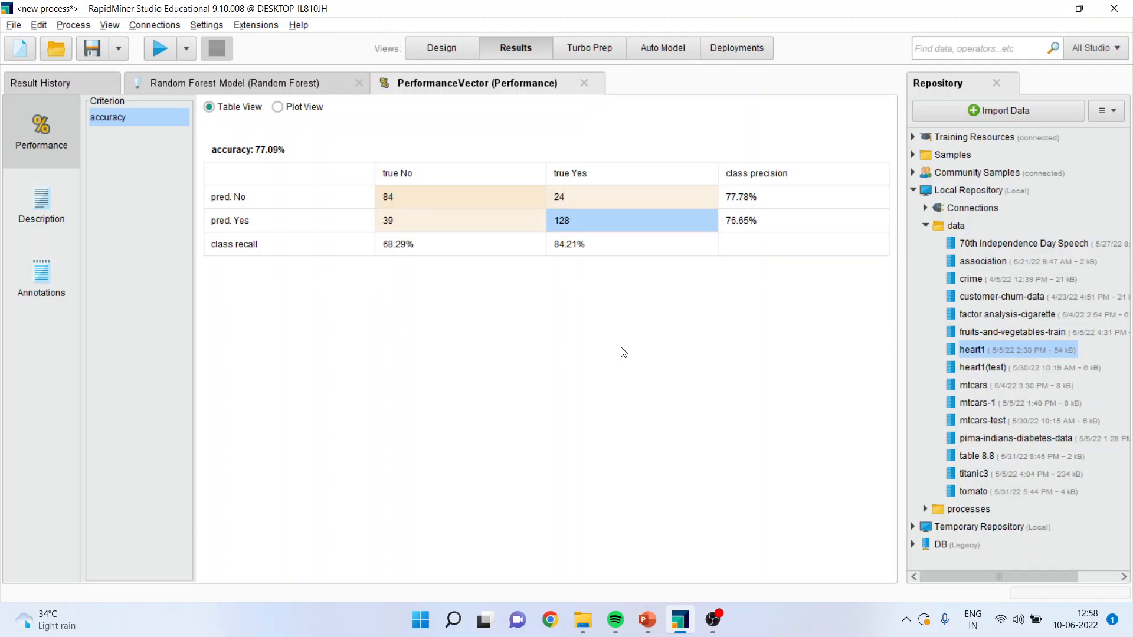
{"action": "left_click", "coordinate": [388, 197]}
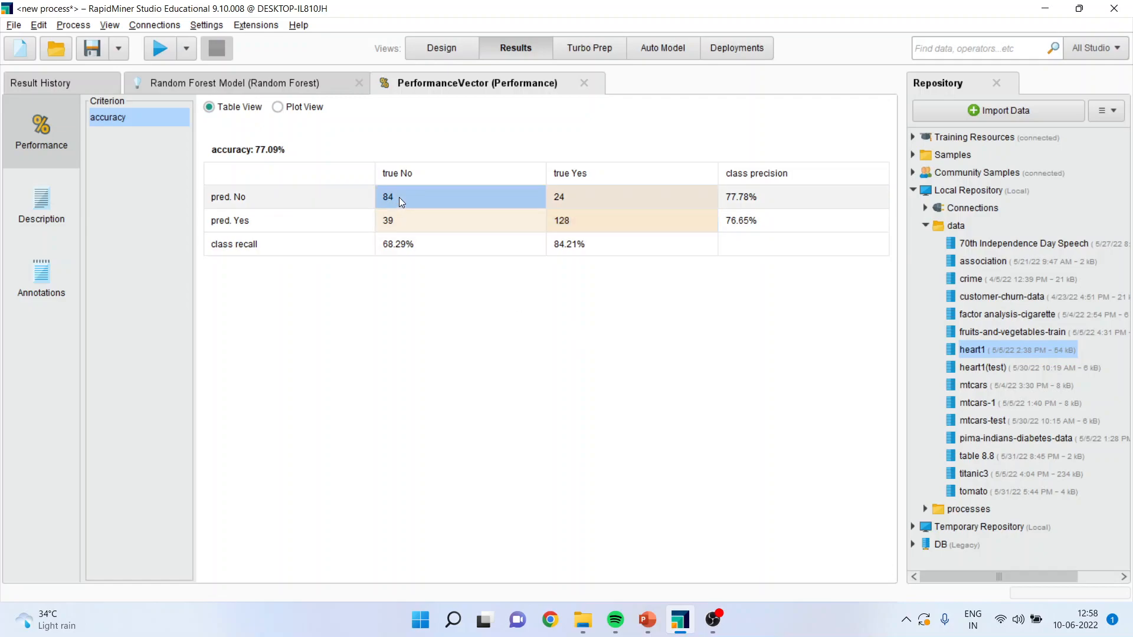
{"action": "mouse_move", "coordinate": [396, 202]}
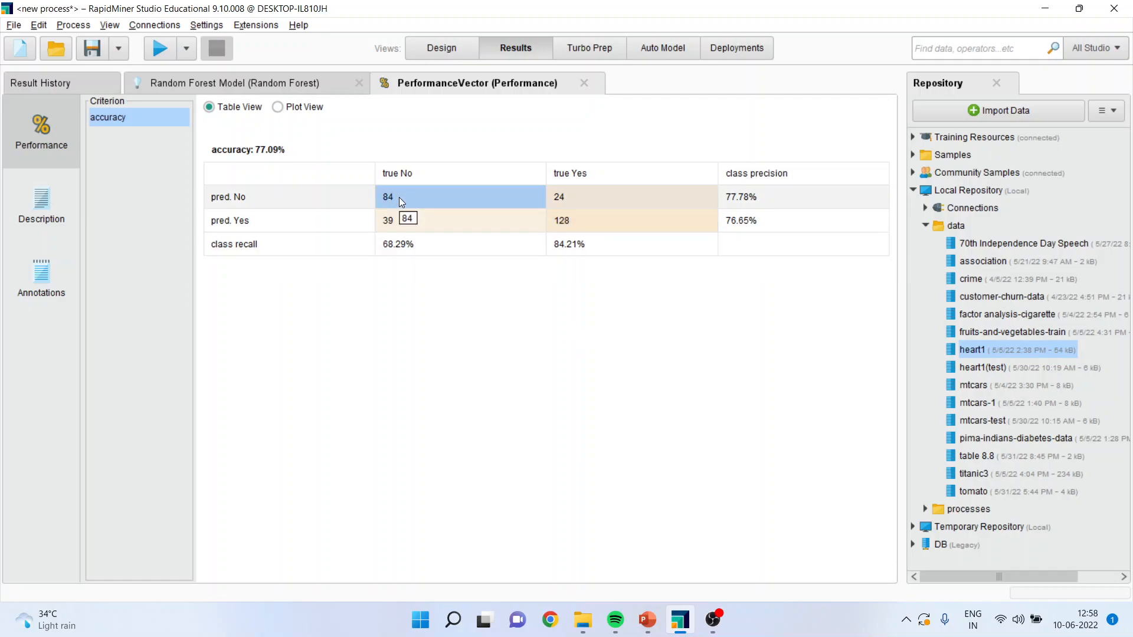
{"action": "mouse_move", "coordinate": [427, 136]}
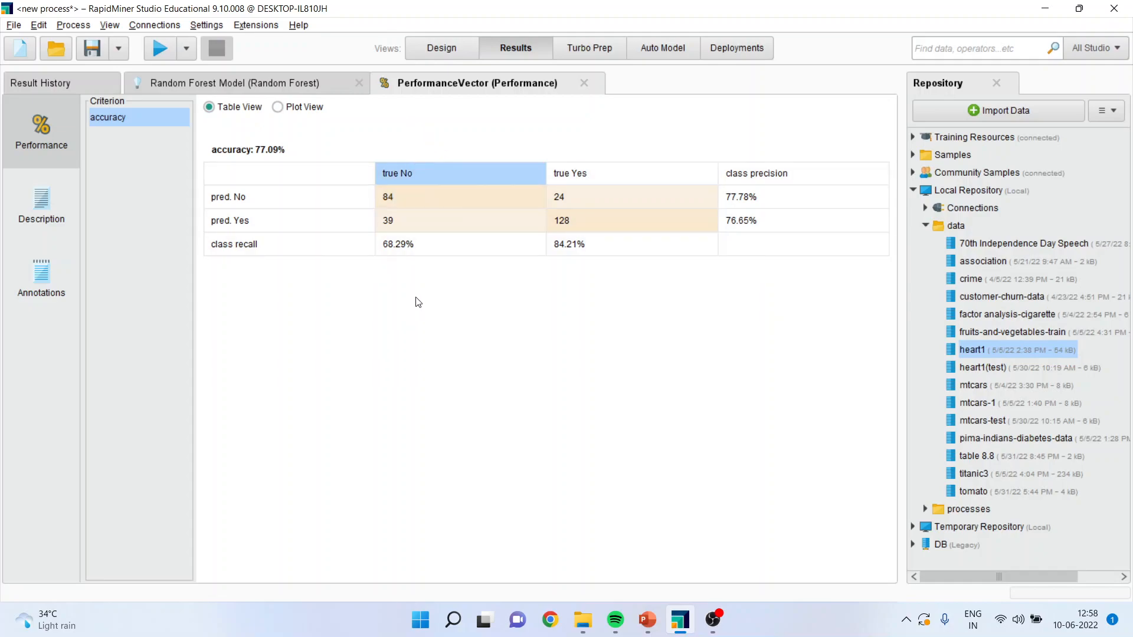
{"action": "left_click", "coordinate": [228, 197]}
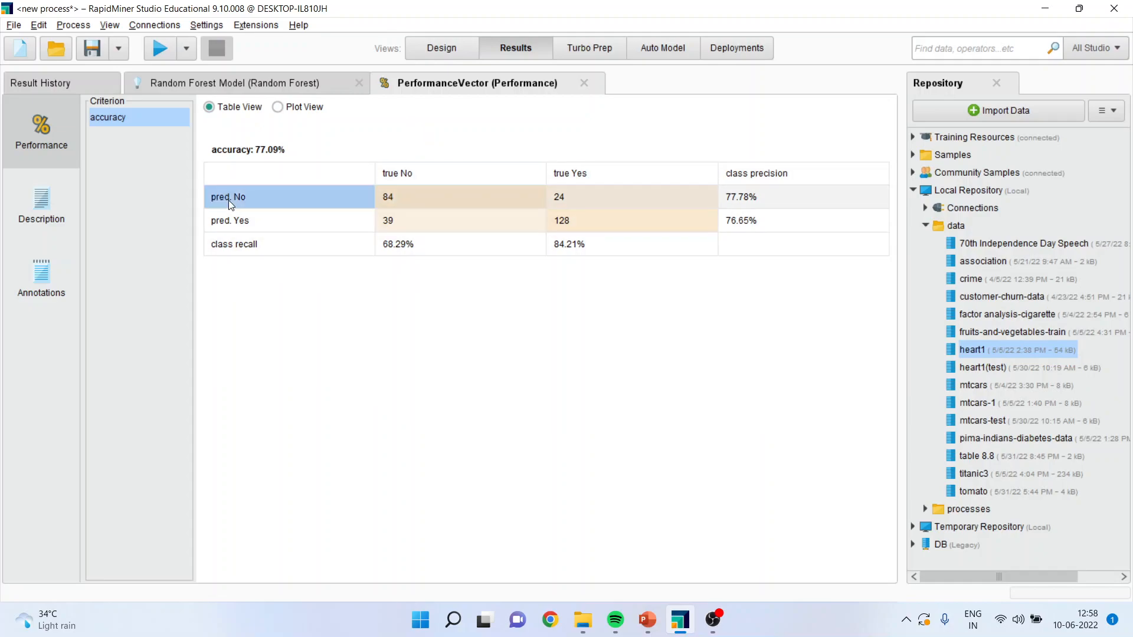
{"action": "mouse_move", "coordinate": [228, 220]}
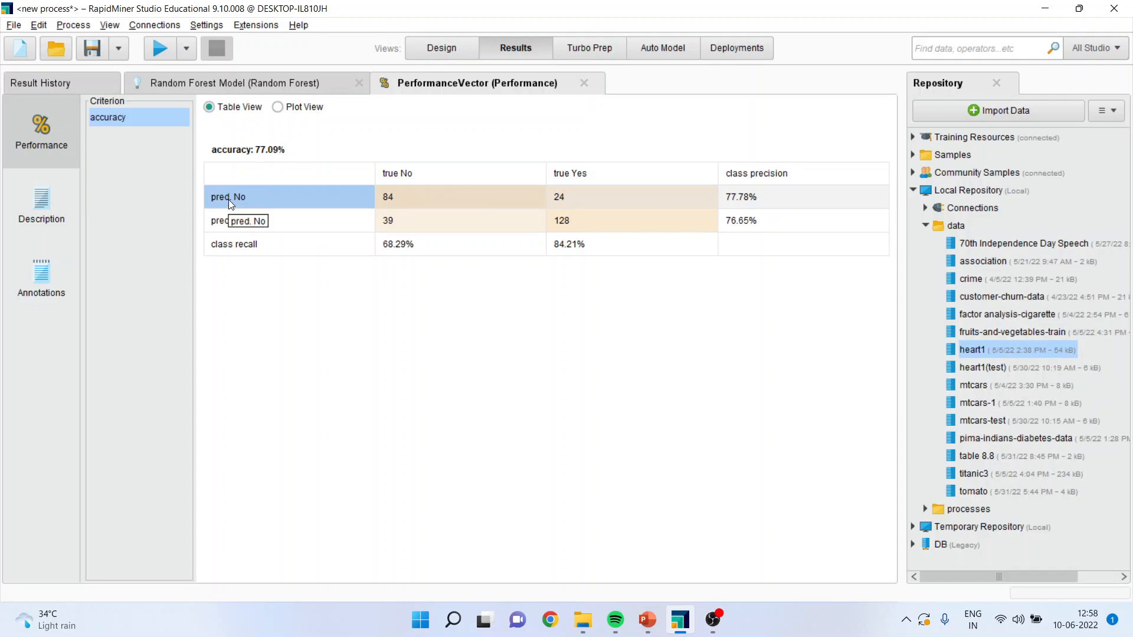
{"action": "mouse_move", "coordinate": [273, 207]}
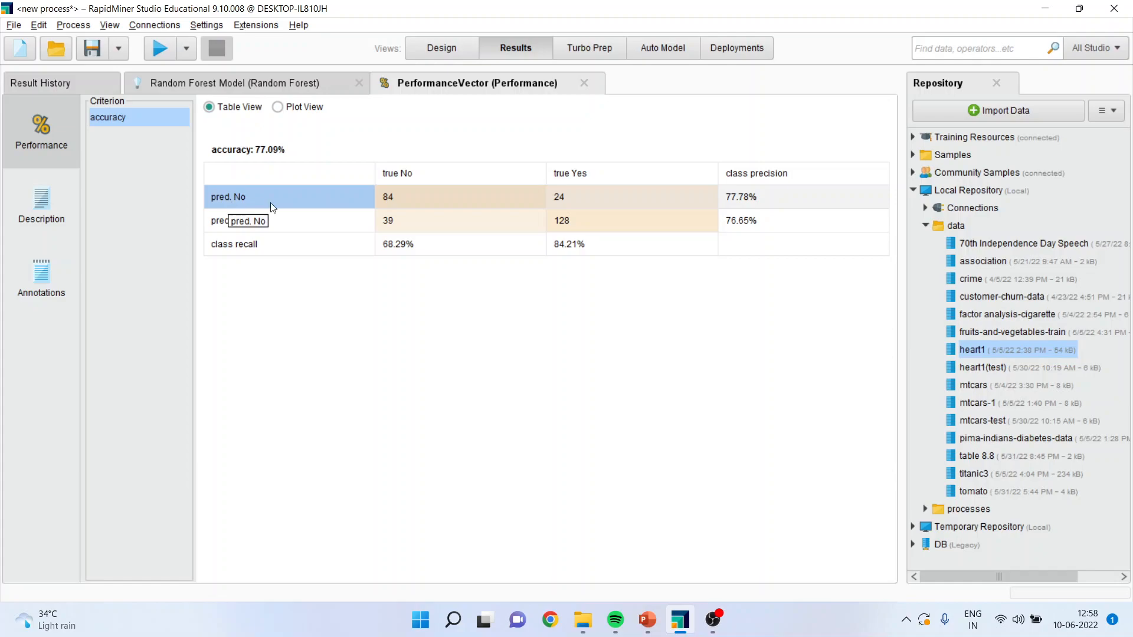
{"action": "mouse_move", "coordinate": [365, 201]}
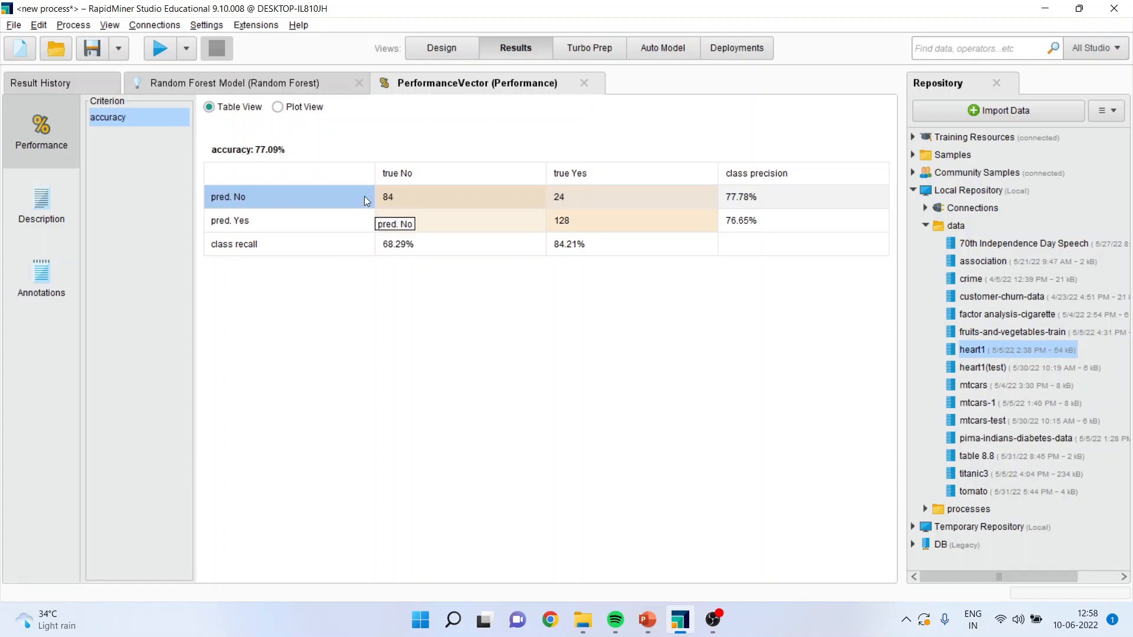
{"action": "mouse_move", "coordinate": [354, 201]}
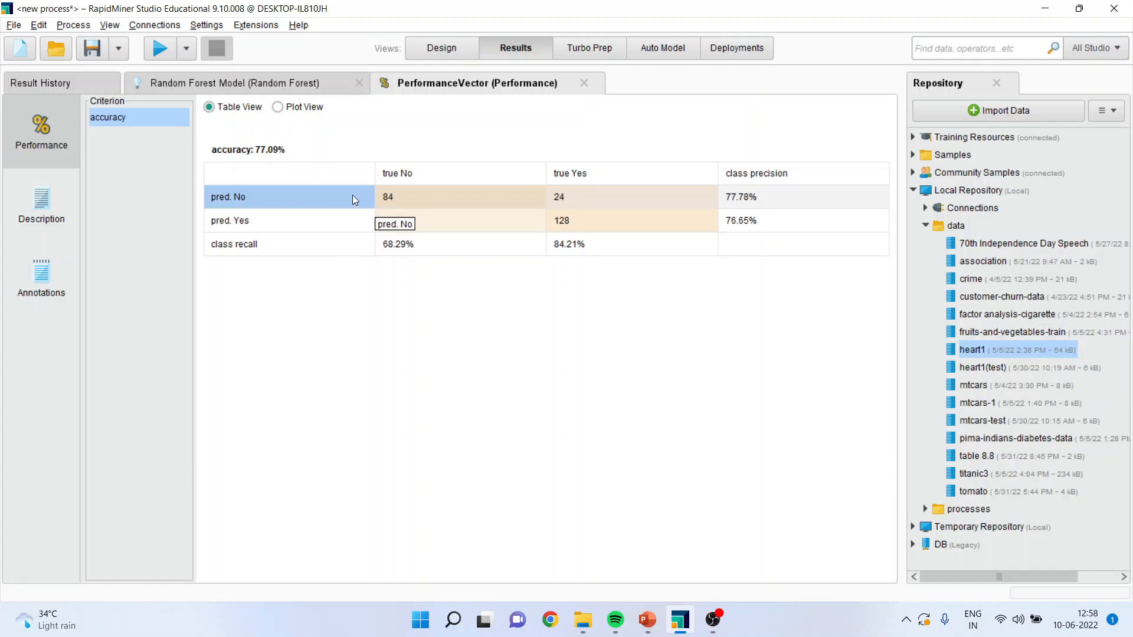
{"action": "mouse_move", "coordinate": [401, 206]}
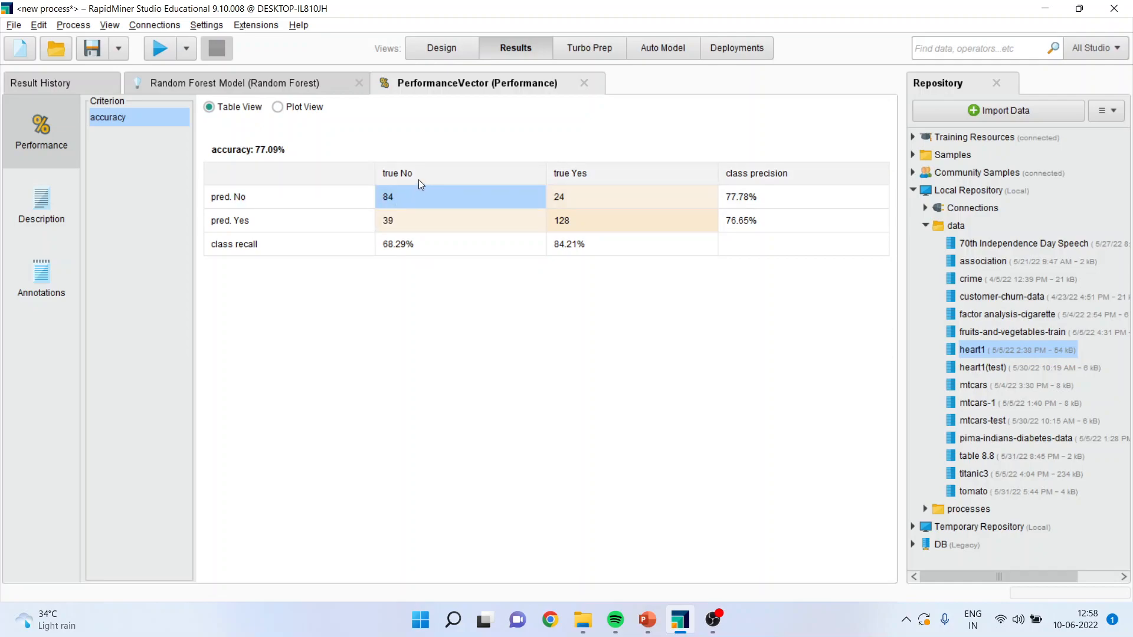
{"action": "mouse_move", "coordinate": [408, 204]}
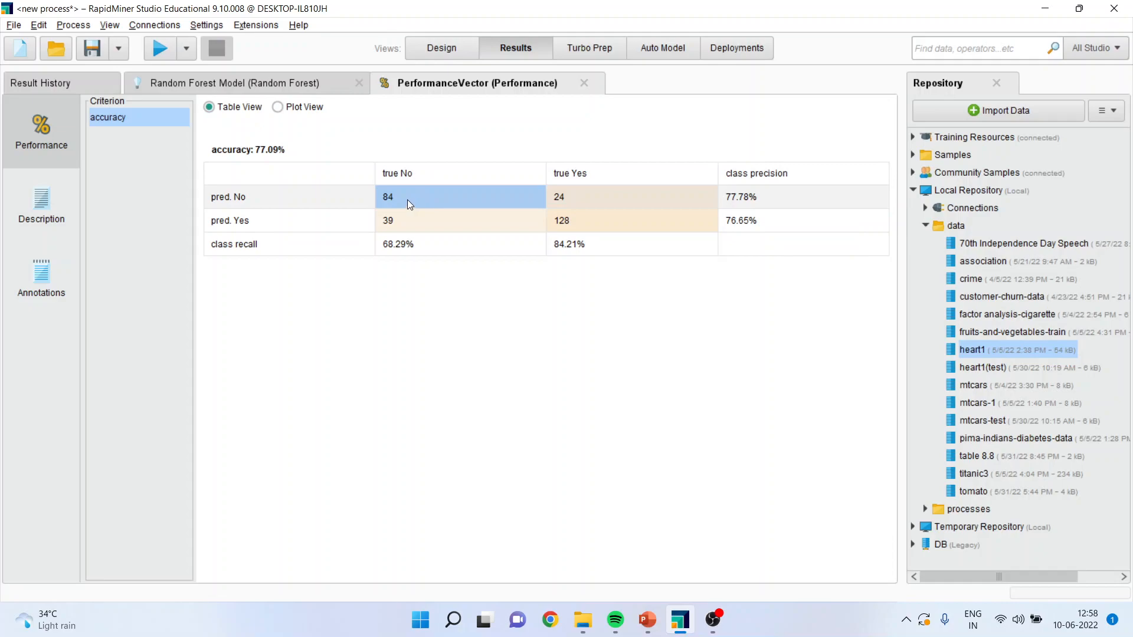
{"action": "mouse_move", "coordinate": [398, 200]}
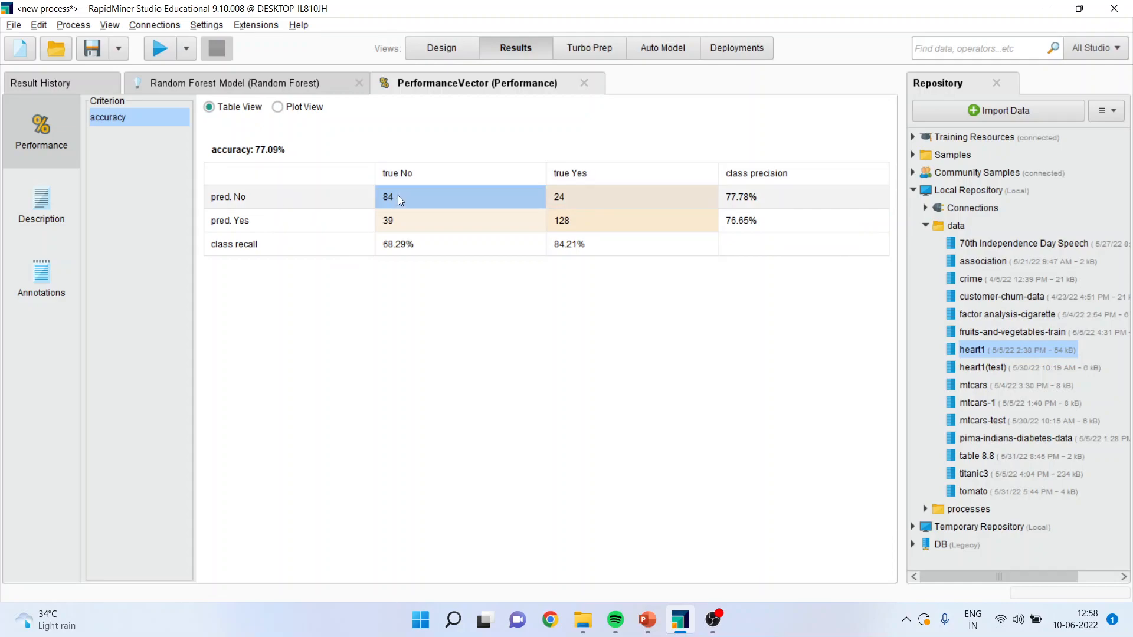
{"action": "mouse_move", "coordinate": [394, 200]}
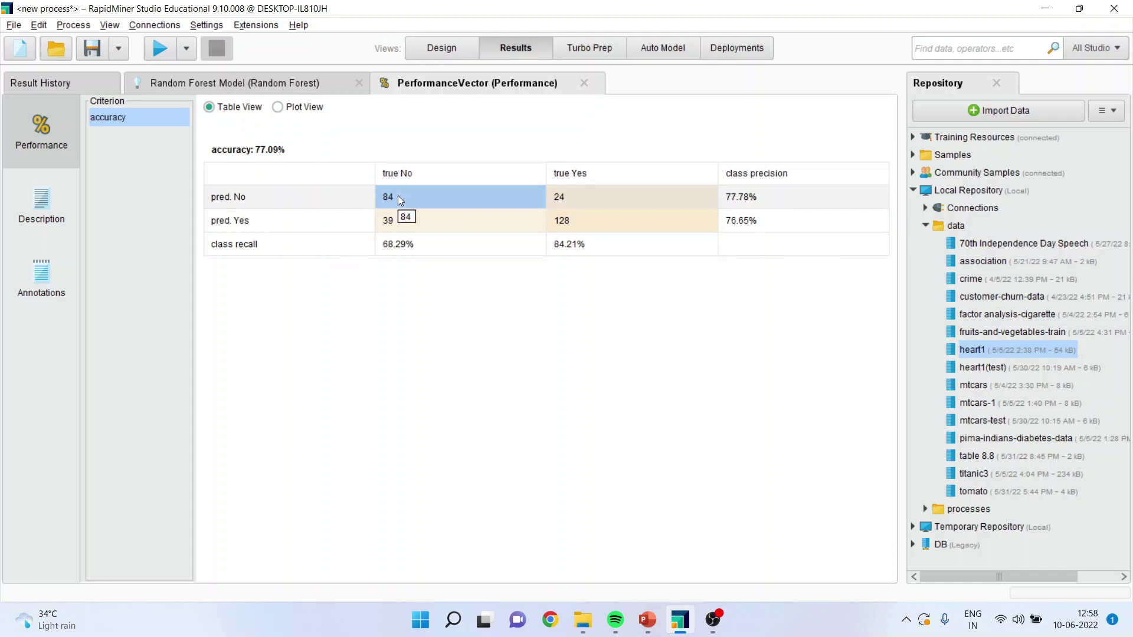
{"action": "left_click", "coordinate": [585, 220]}
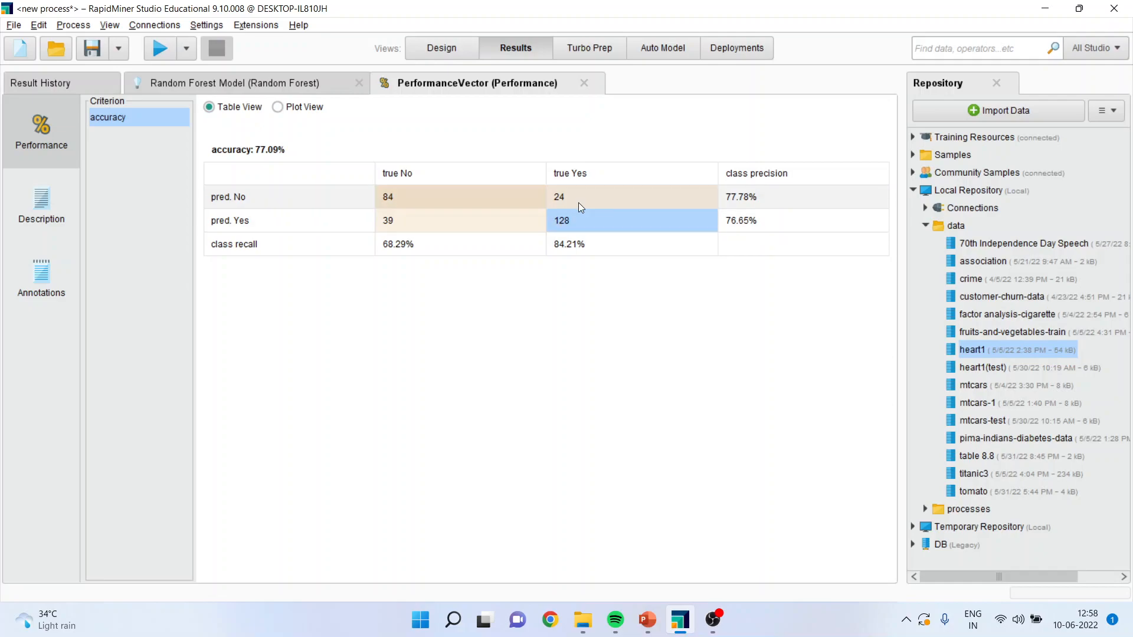
{"action": "mouse_move", "coordinate": [305, 213]}
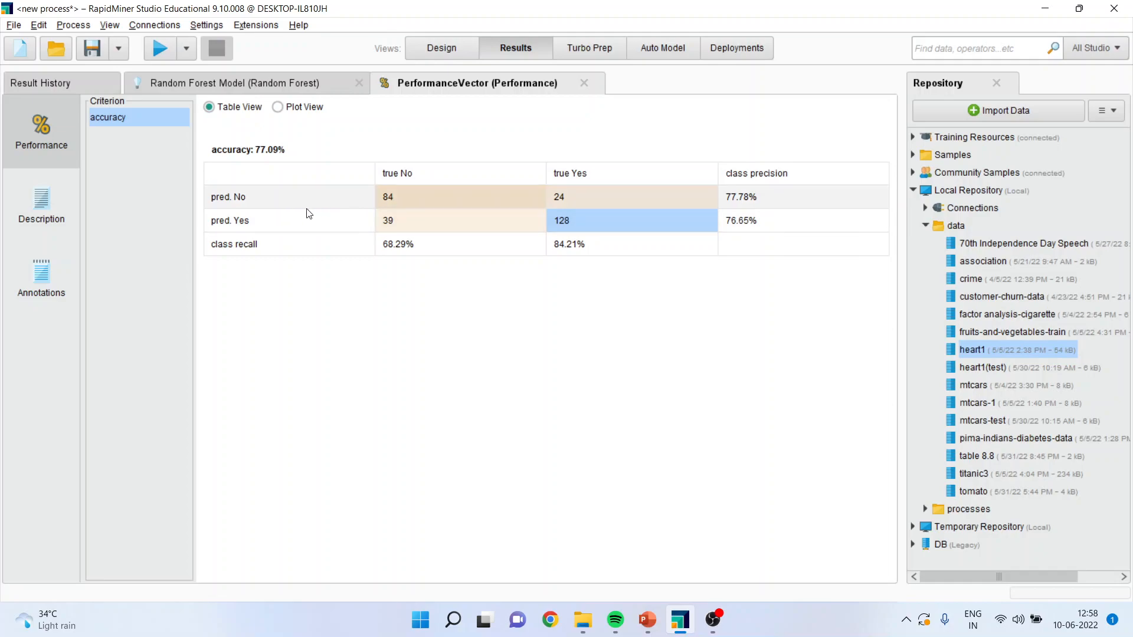
{"action": "mouse_move", "coordinate": [581, 224]}
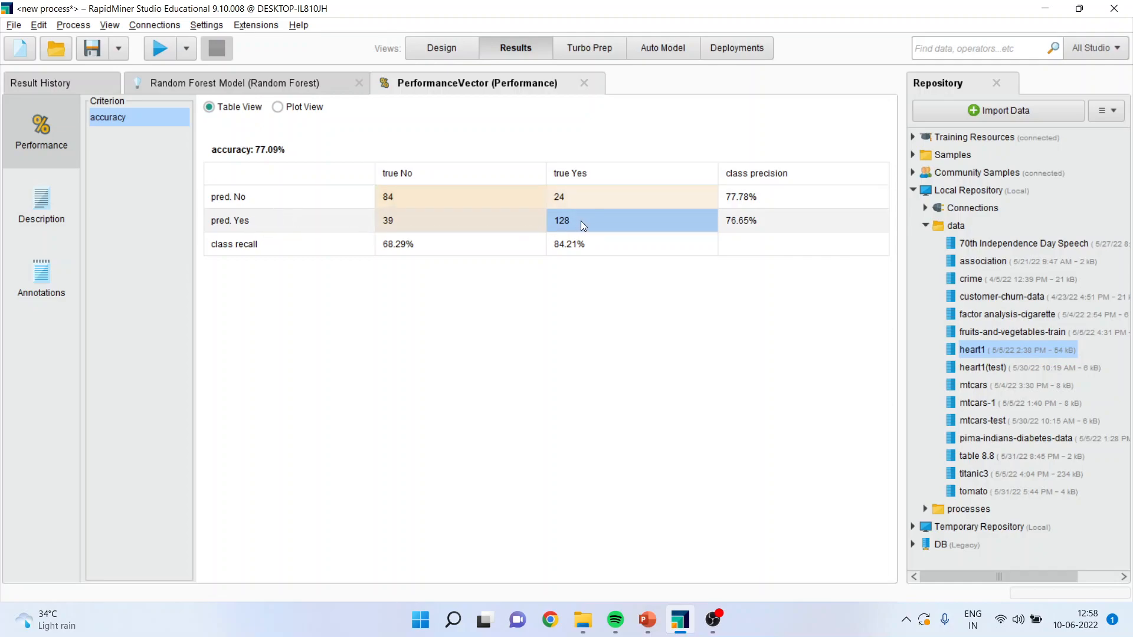
{"action": "mouse_move", "coordinate": [562, 220]}
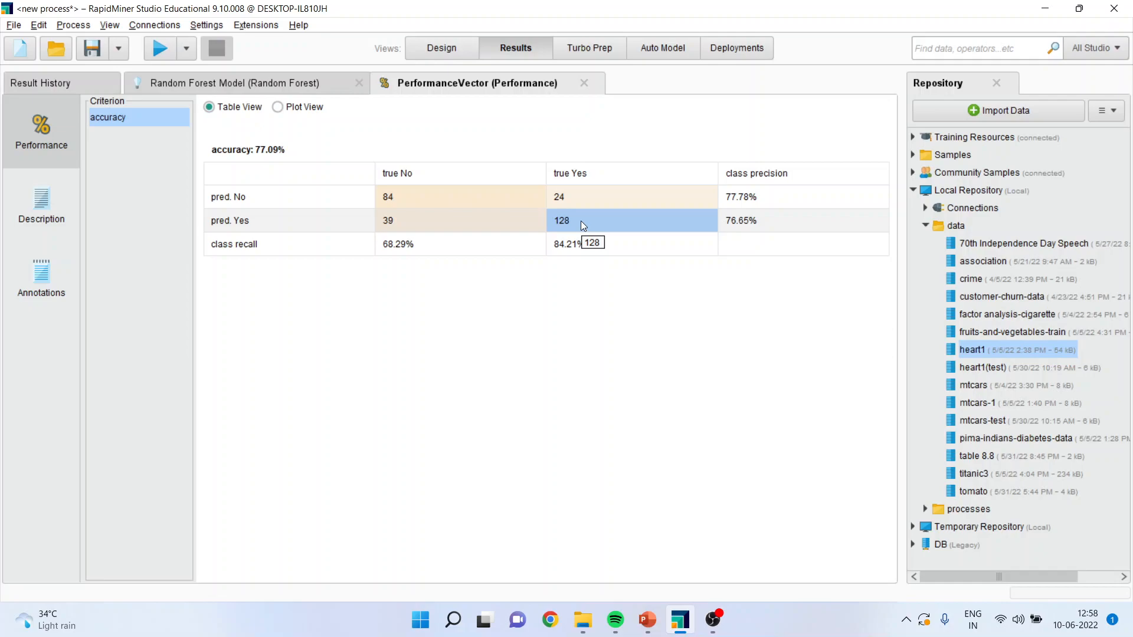
{"action": "mouse_move", "coordinate": [571, 210]}
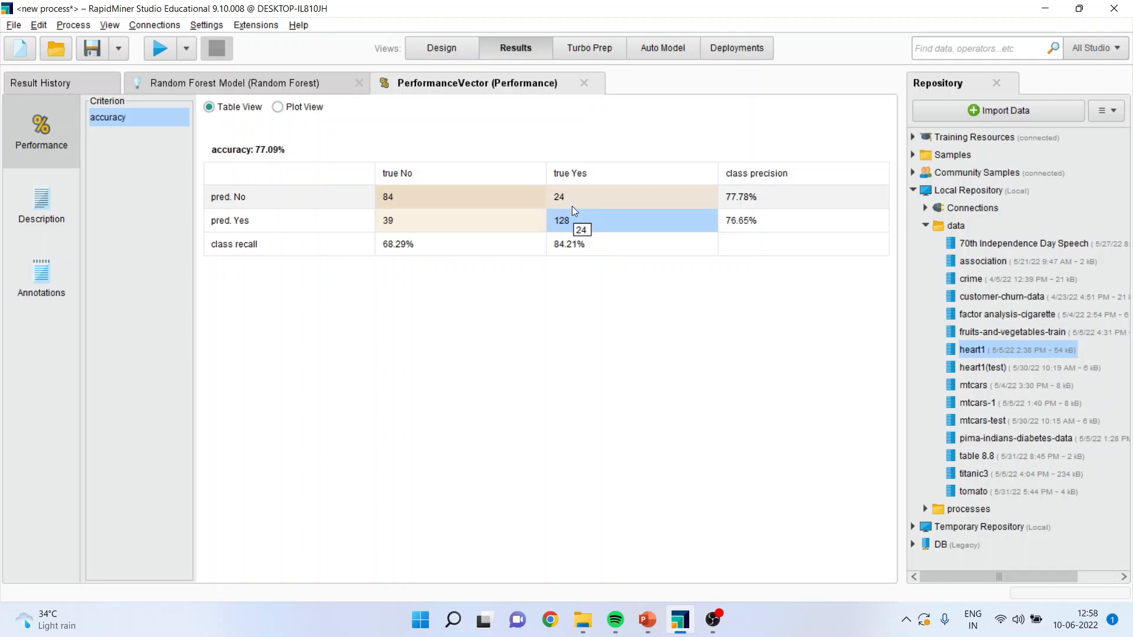
{"action": "mouse_move", "coordinate": [417, 223]}
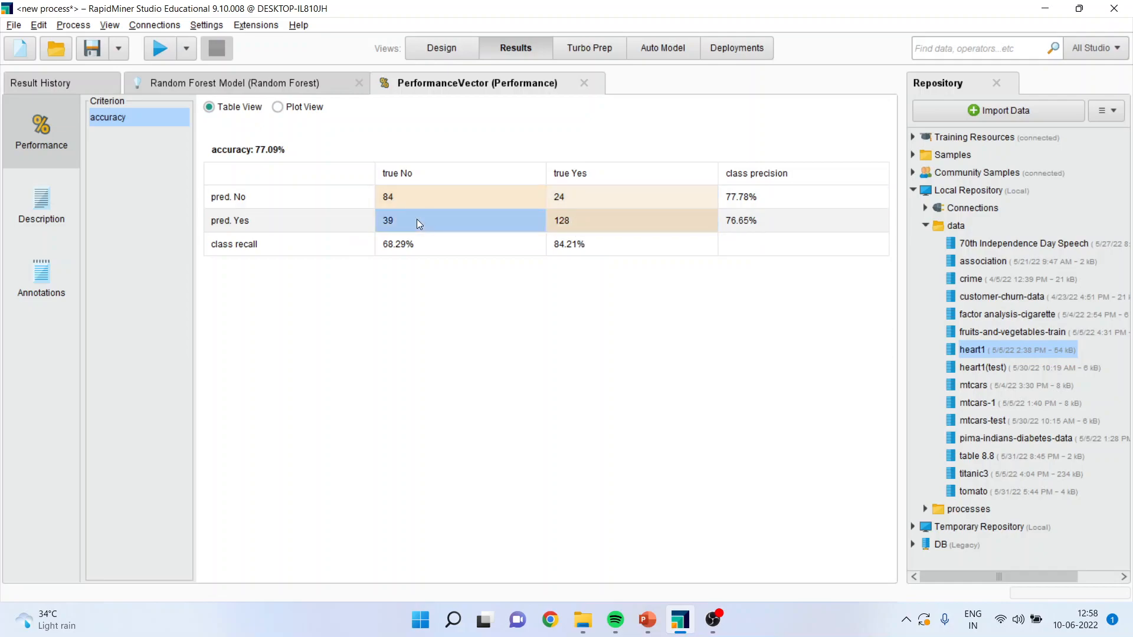
{"action": "mouse_move", "coordinate": [424, 224]}
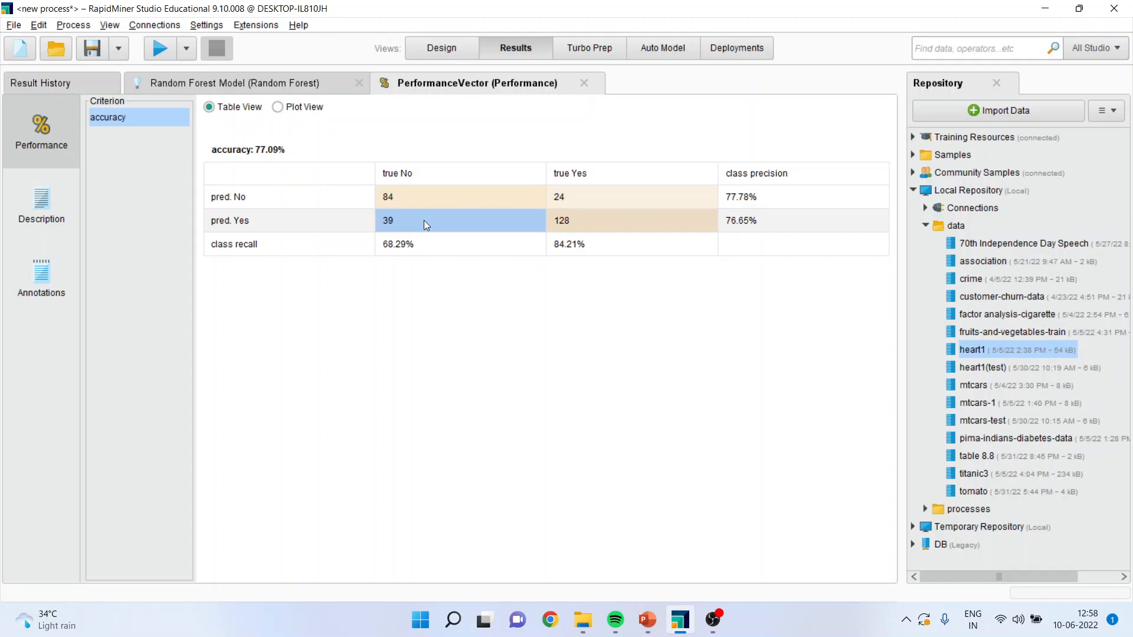
{"action": "left_click", "coordinate": [558, 197]}
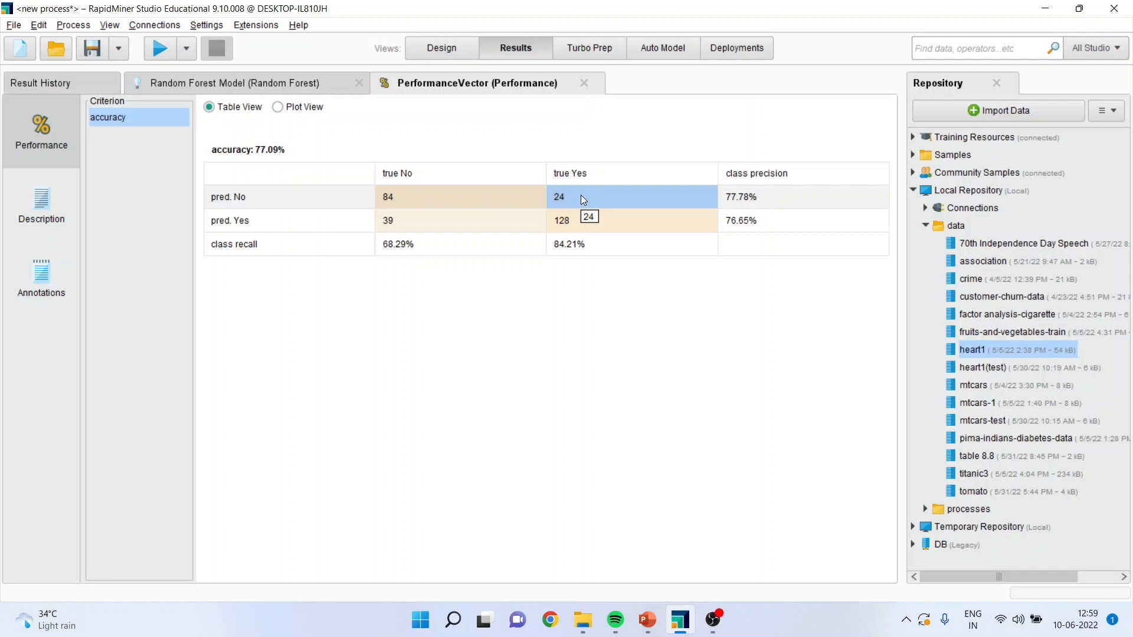
{"action": "mouse_move", "coordinate": [427, 152]}
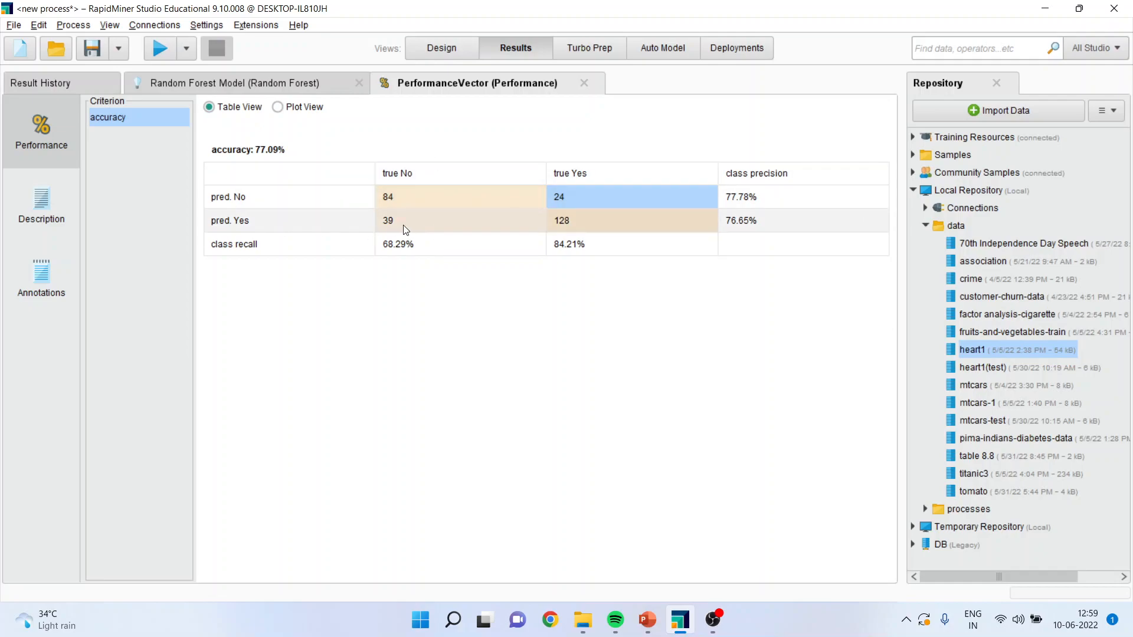
Step: Review the 39 No-as-Yes cases and 84.21% Yes recall, view Description text, then switch to PowerPoint
{"action": "left_click", "coordinate": [388, 221]}
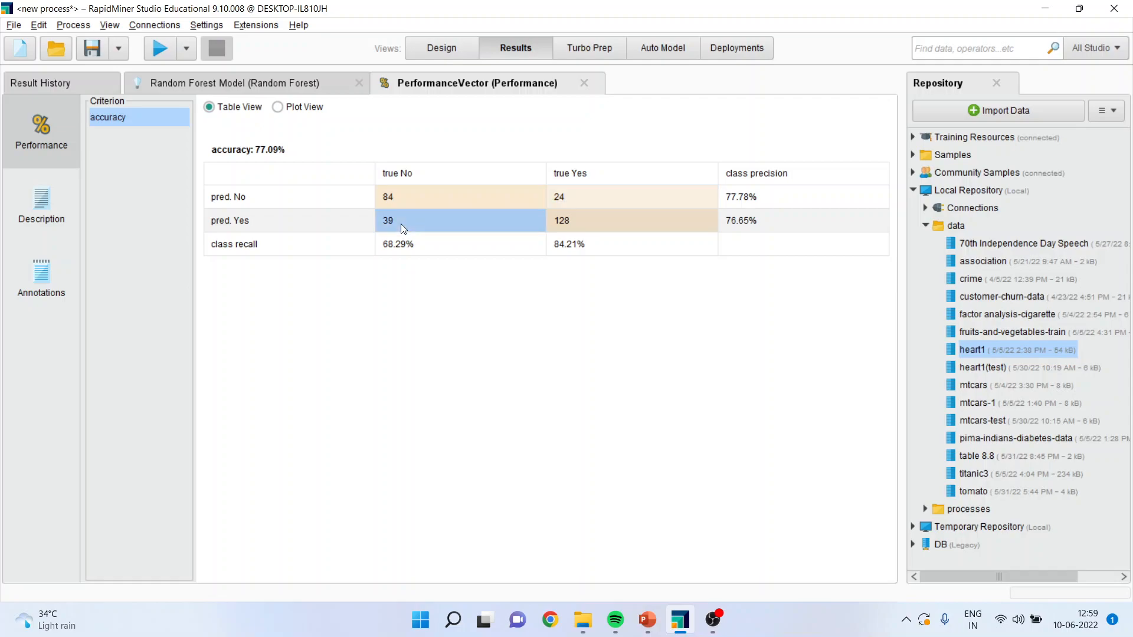
{"action": "mouse_move", "coordinate": [436, 269]}
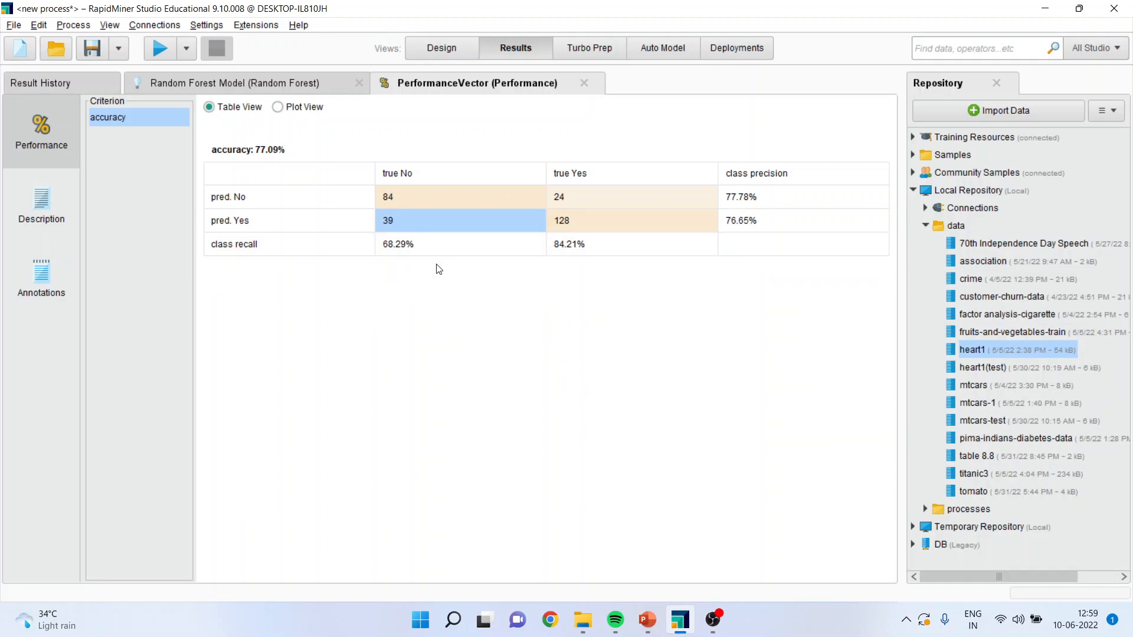
{"action": "mouse_move", "coordinate": [433, 153]}
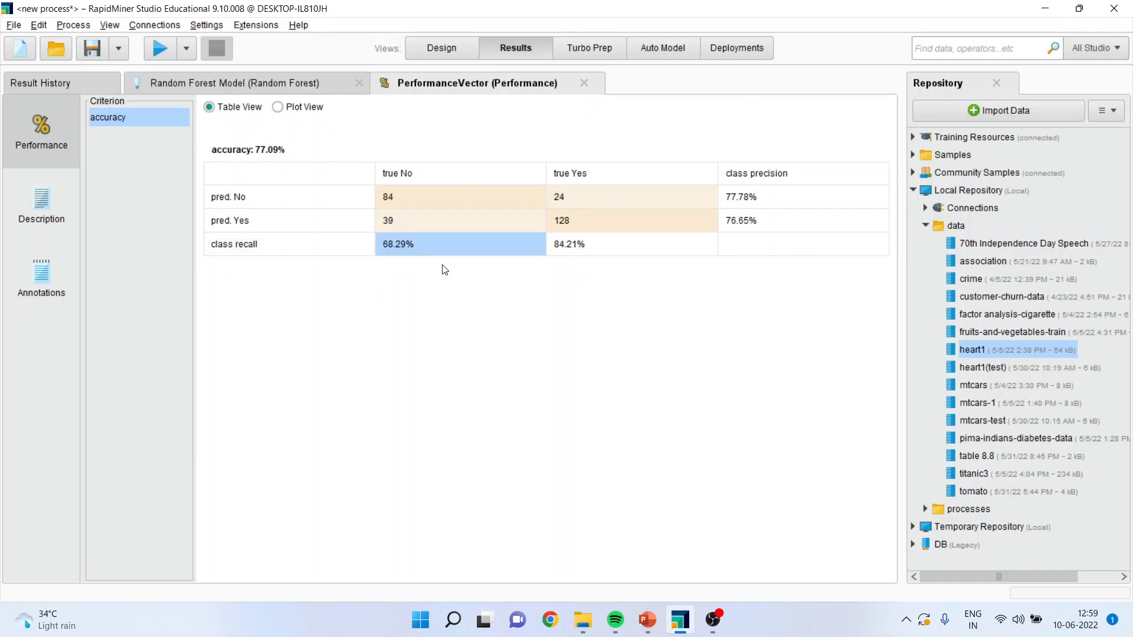
{"action": "mouse_move", "coordinate": [545, 298]}
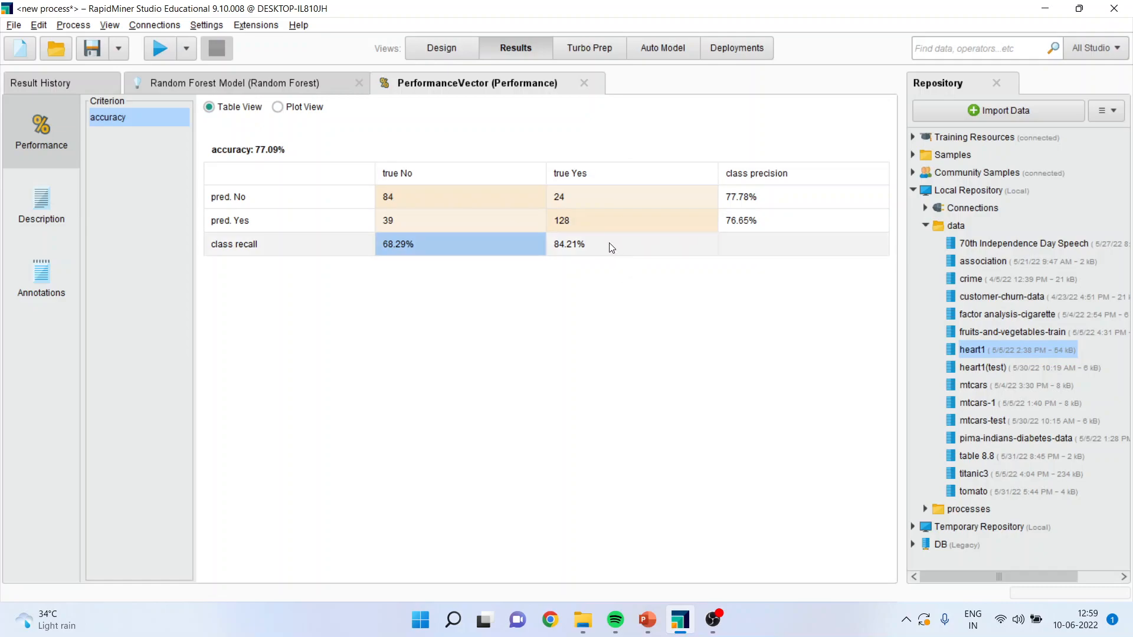
{"action": "left_click", "coordinate": [599, 243]}
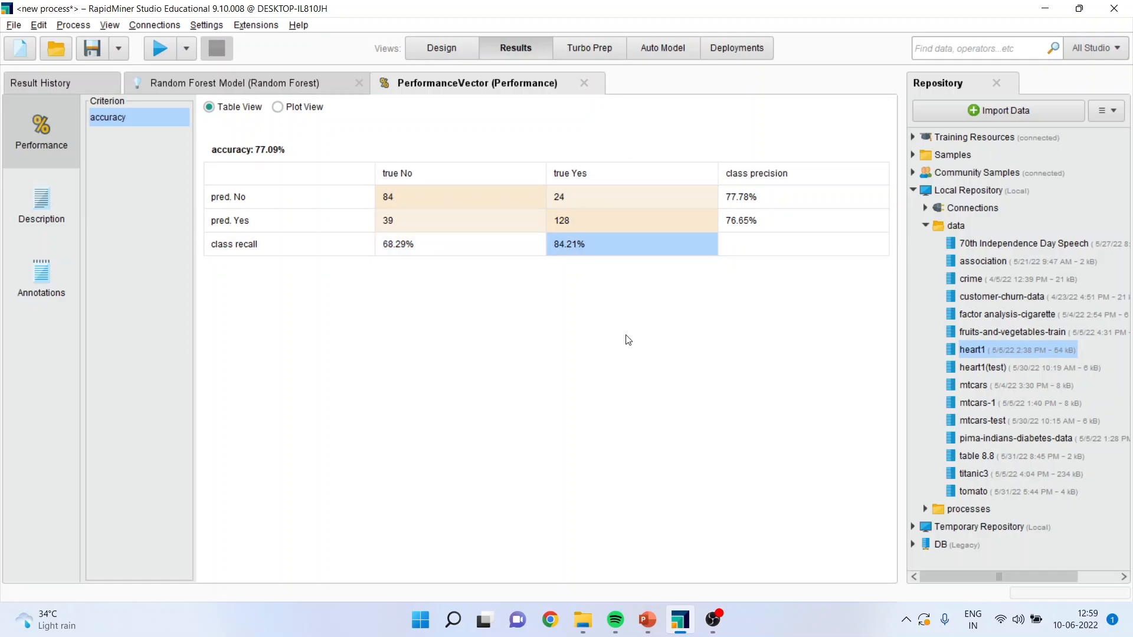
{"action": "mouse_move", "coordinate": [174, 291]}
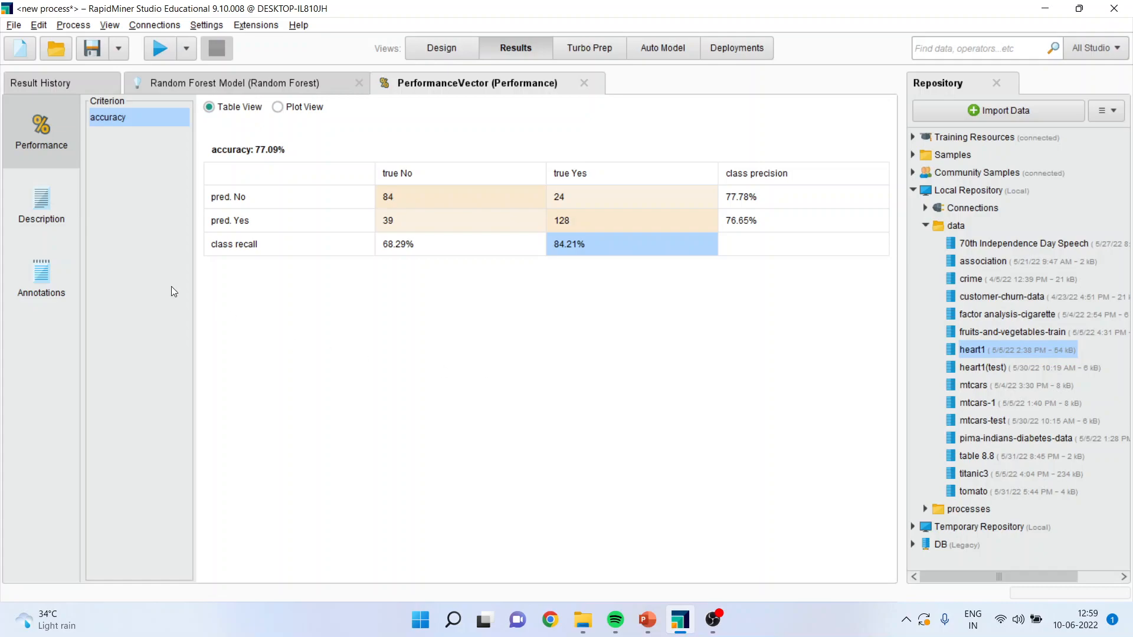
{"action": "left_click", "coordinate": [41, 206]}
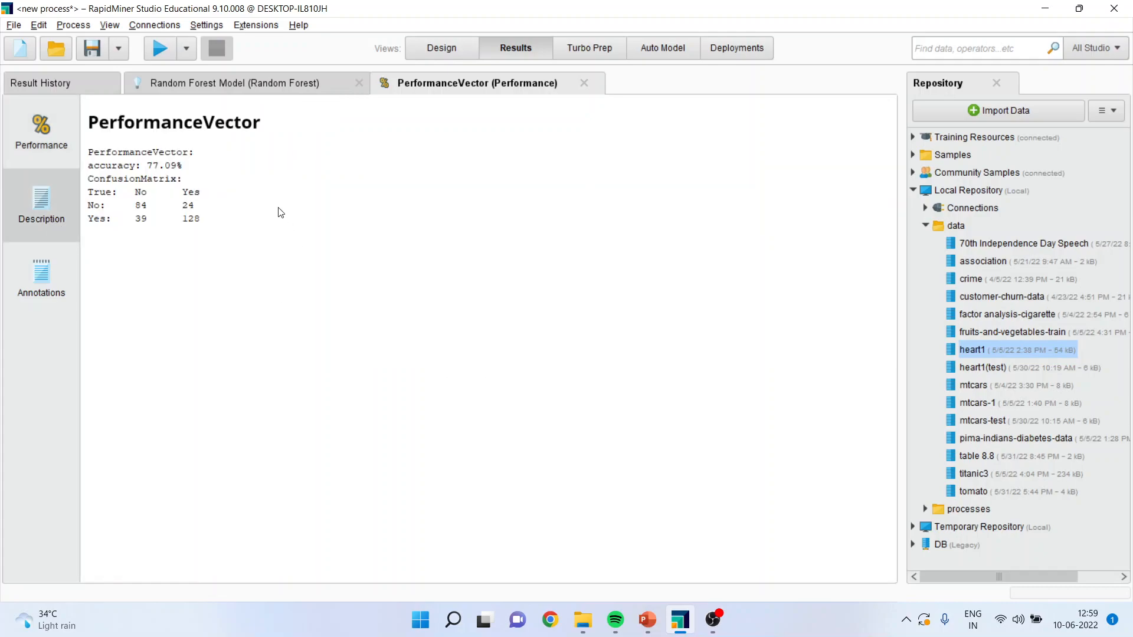
{"action": "mouse_move", "coordinate": [220, 273]}
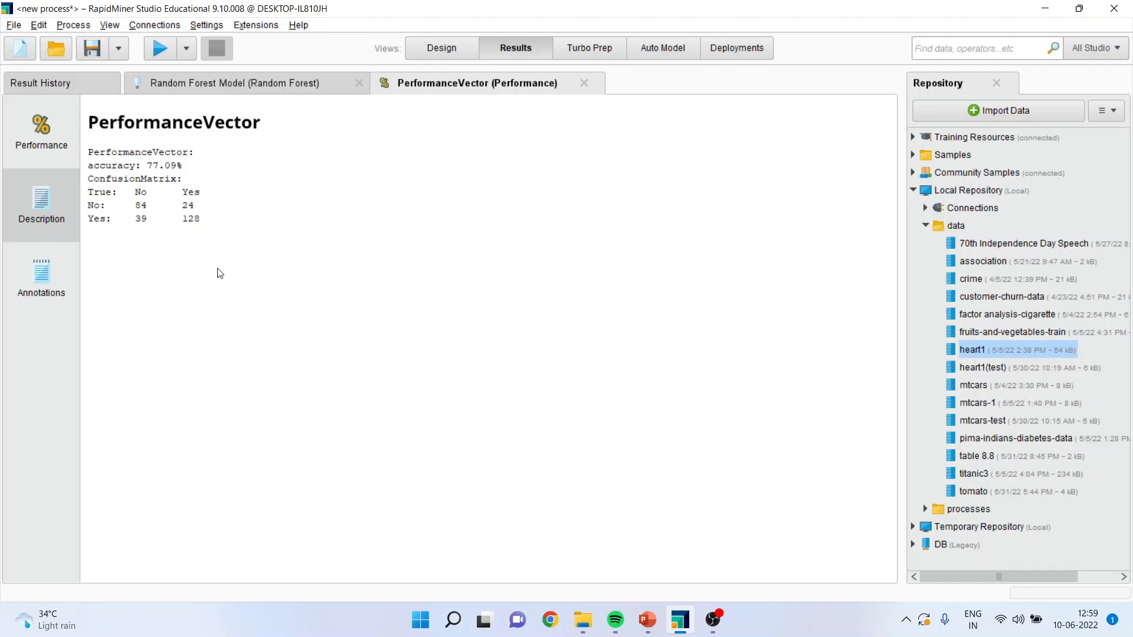
{"action": "left_click", "coordinate": [645, 619]}
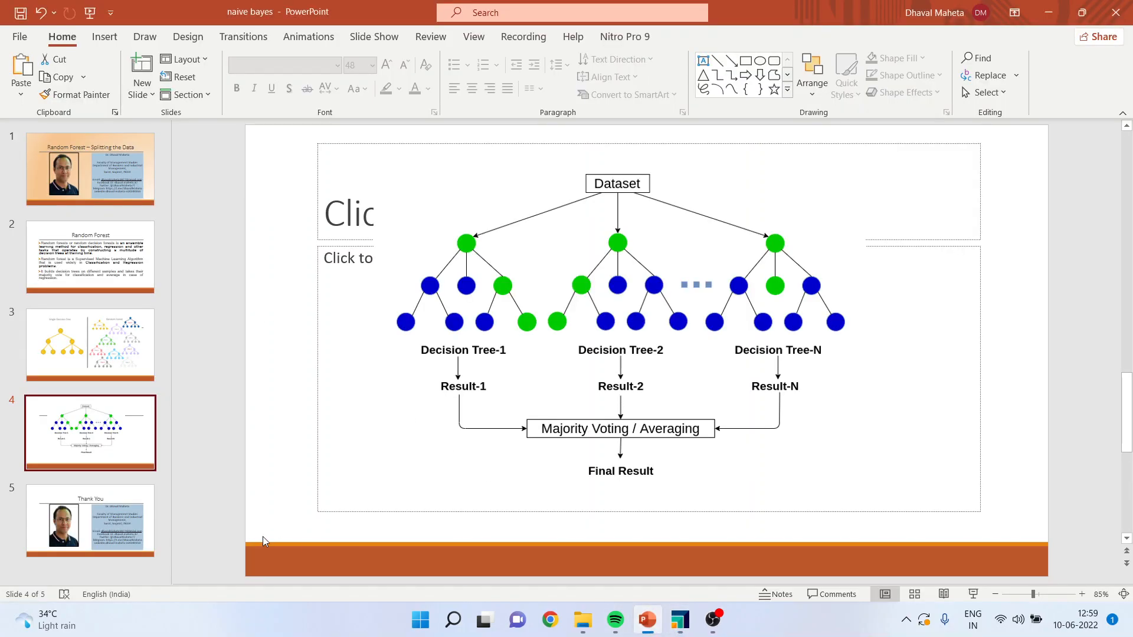